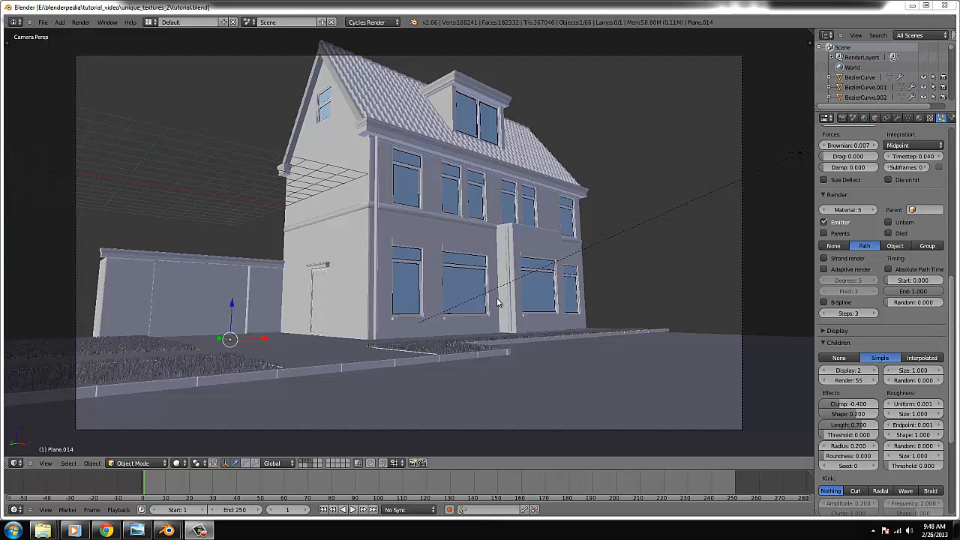
{"action": "mouse_move", "coordinate": [537, 301]}
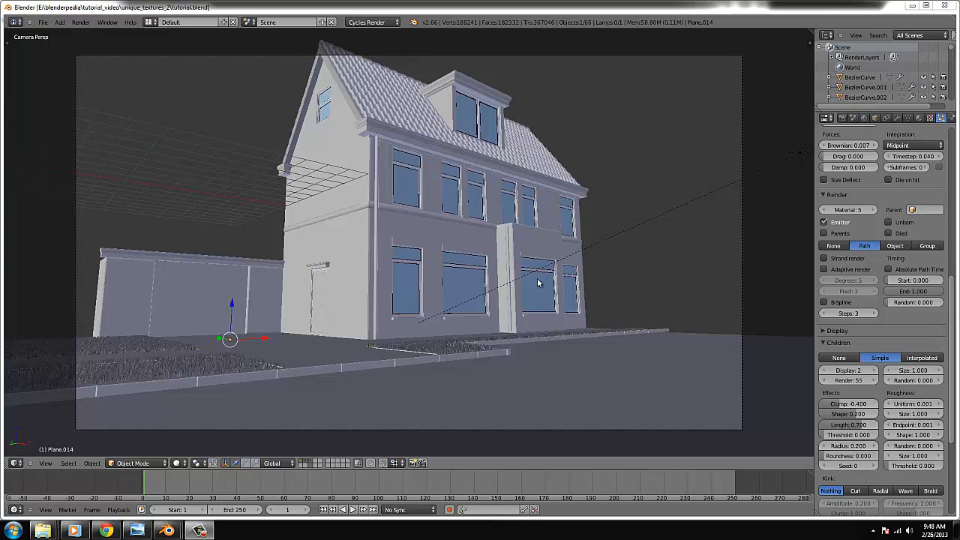
{"action": "mouse_move", "coordinate": [497, 276]}
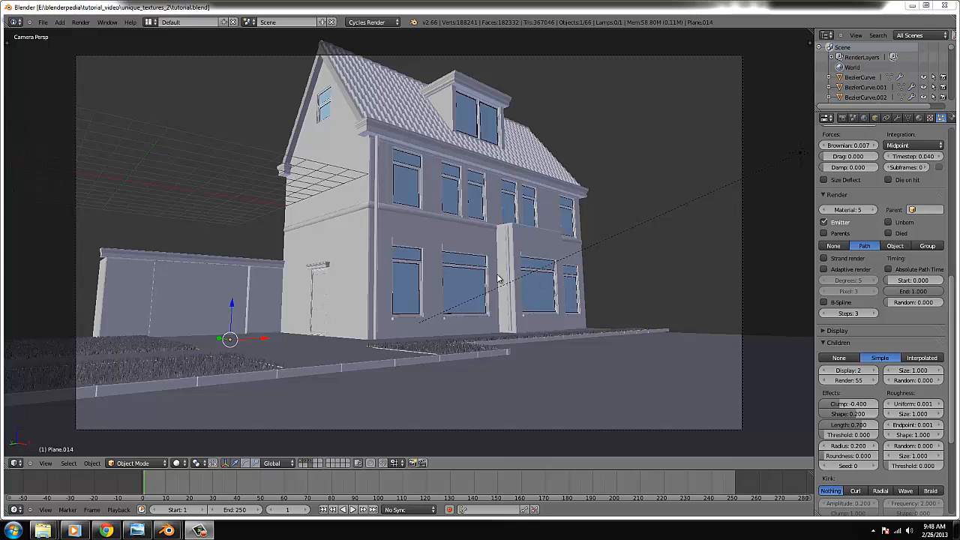
{"action": "mouse_move", "coordinate": [426, 263]}
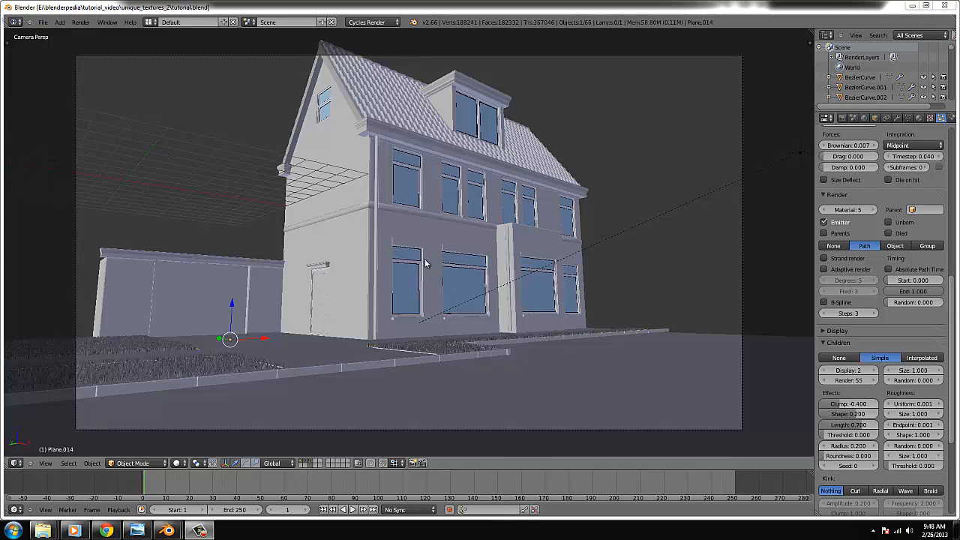
{"action": "mouse_move", "coordinate": [178, 252]}
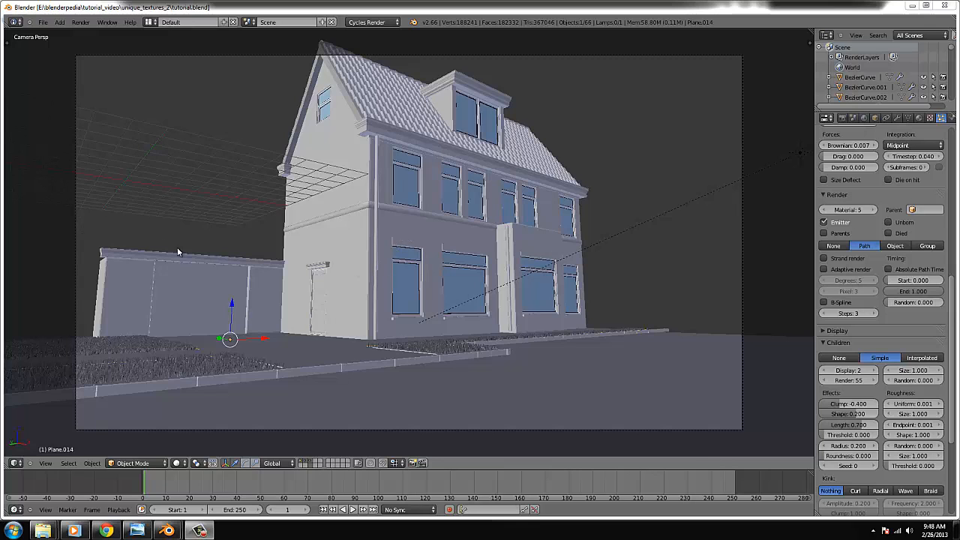
{"action": "mouse_move", "coordinate": [186, 246]}
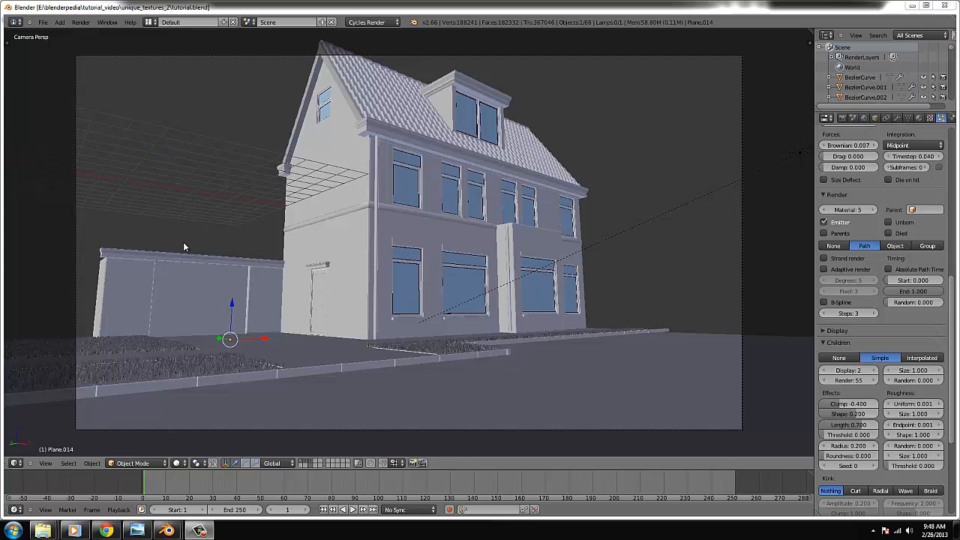
Switch from the Blender house scene to the Chrome browser on the Arbaro page
{"action": "left_click", "coordinate": [108, 529]}
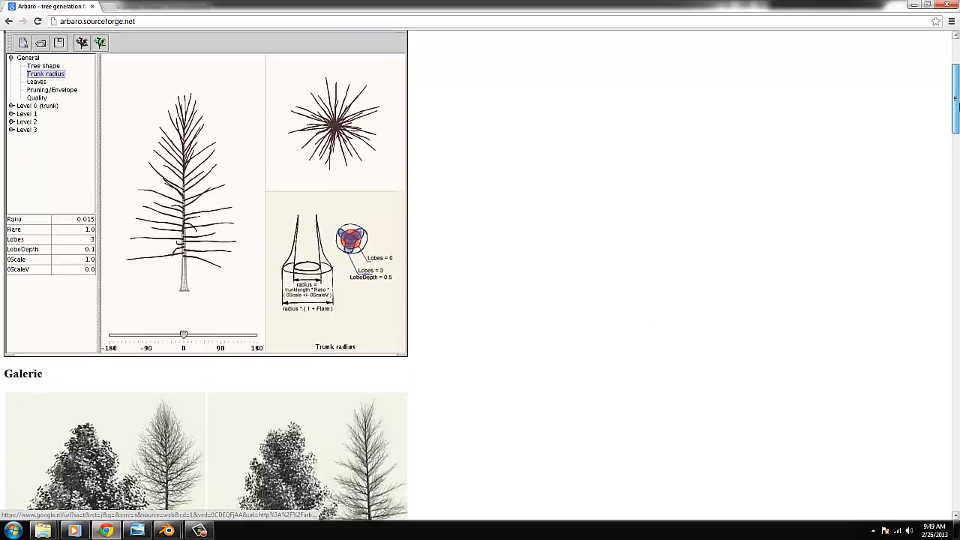
Browse the gallery's Quaking Aspen, then launch Arbaro from its program folder
{"action": "scroll", "scroll_direction": "down", "scroll_amount": 3}
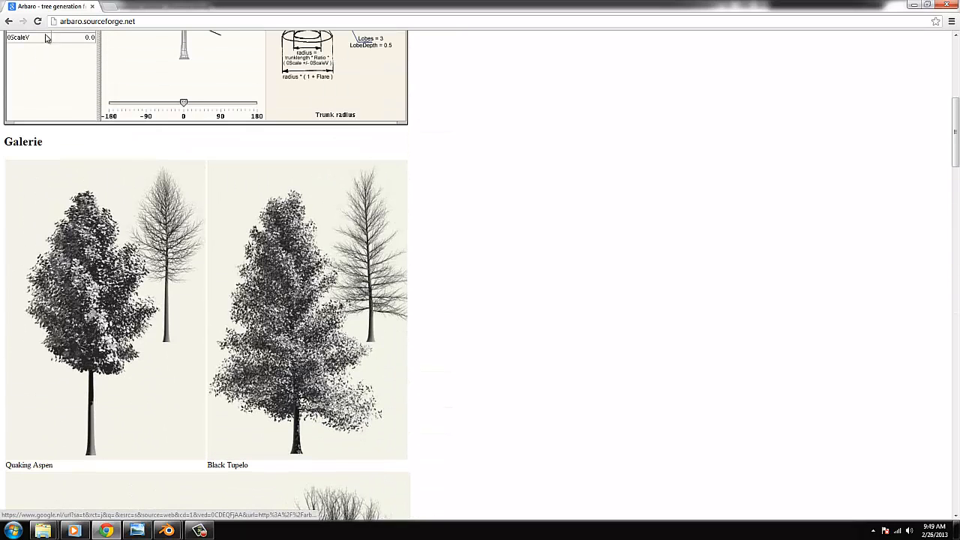
{"action": "mouse_move", "coordinate": [264, 279]}
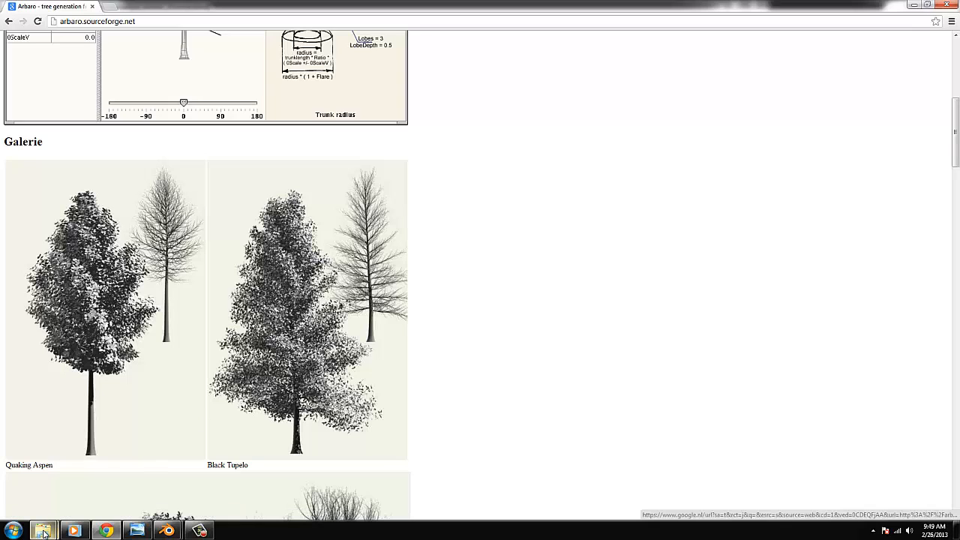
{"action": "left_click", "coordinate": [42, 530]}
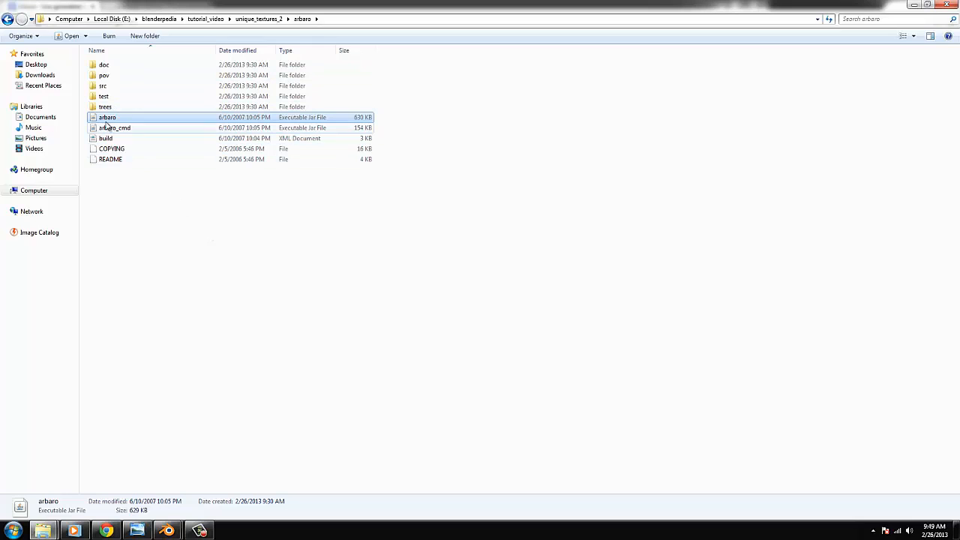
{"action": "mouse_move", "coordinate": [108, 128]}
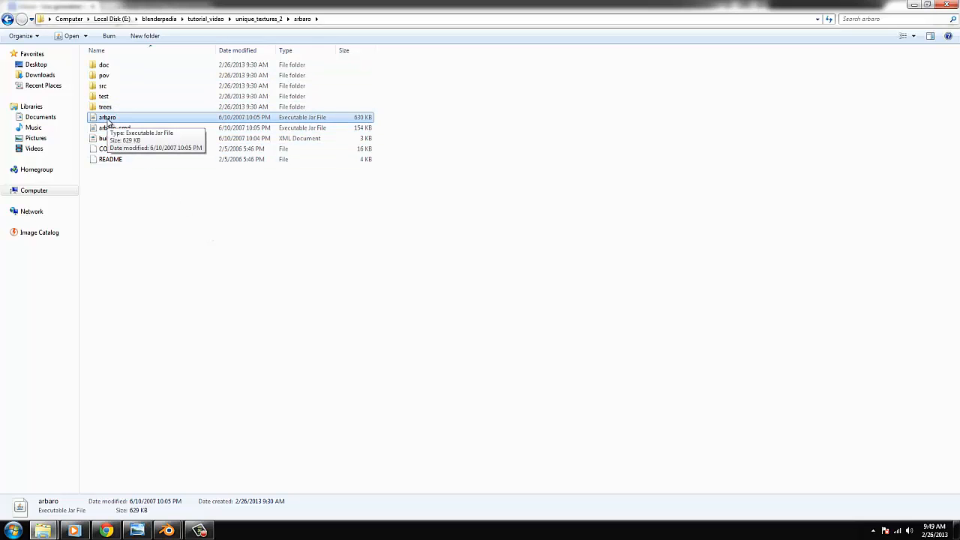
{"action": "double_click", "coordinate": [107, 117]}
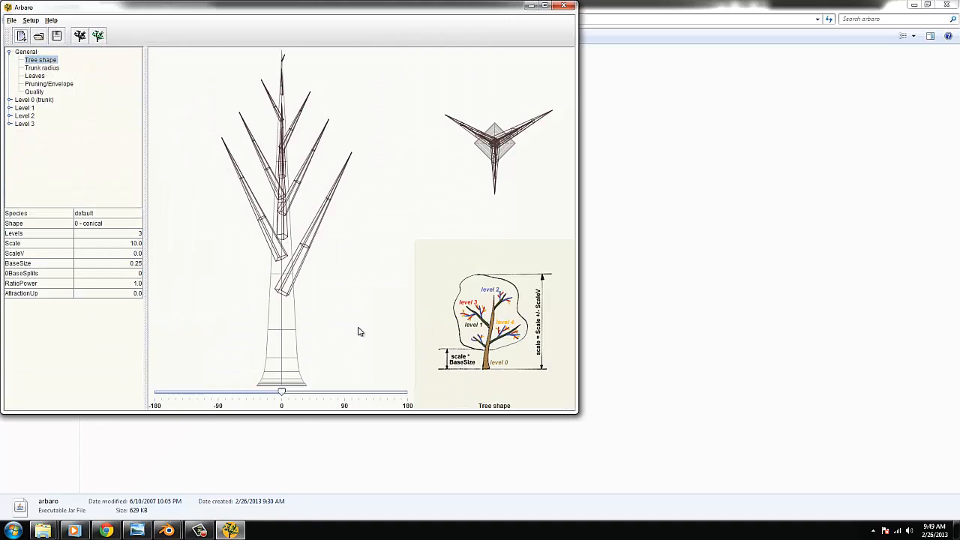
{"action": "mouse_move", "coordinate": [300, 277]}
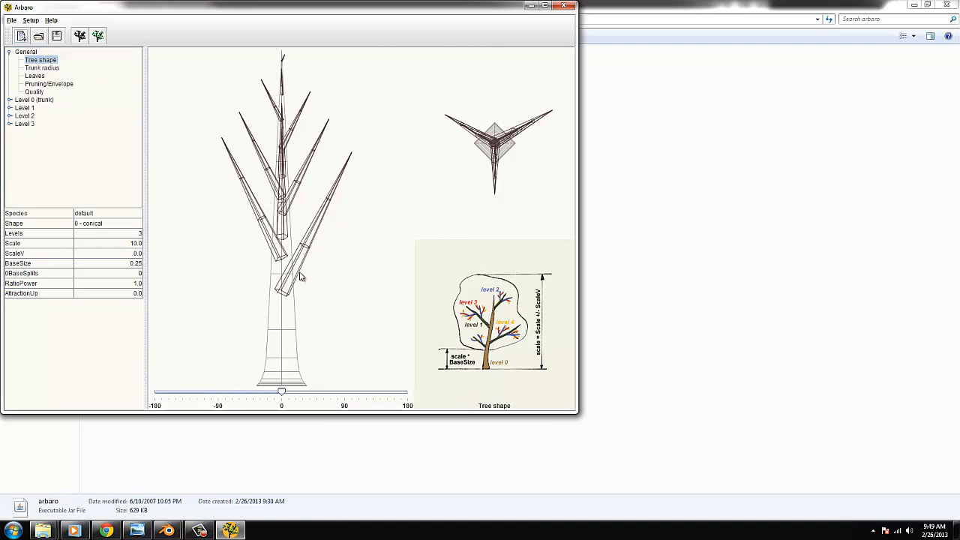
{"action": "mouse_move", "coordinate": [12, 21]}
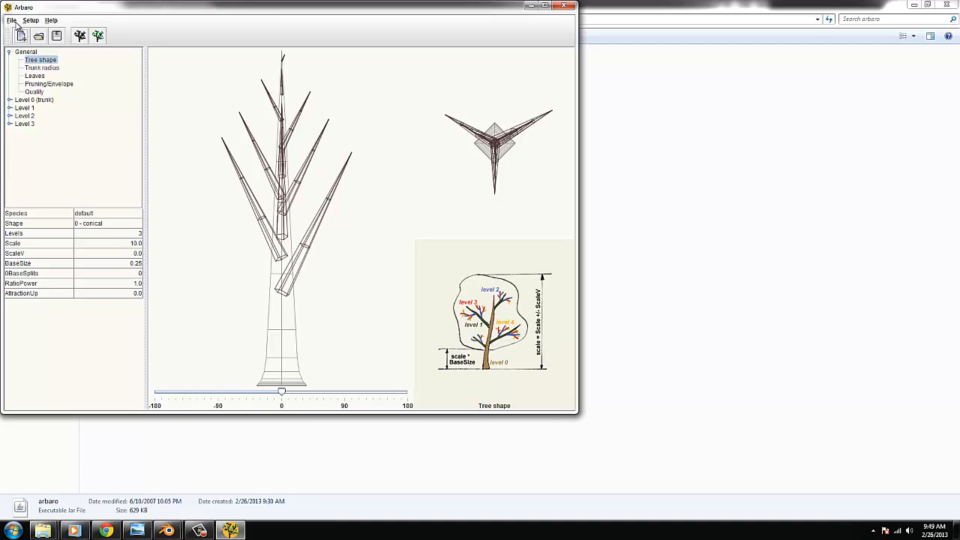
{"action": "mouse_move", "coordinate": [15, 22]}
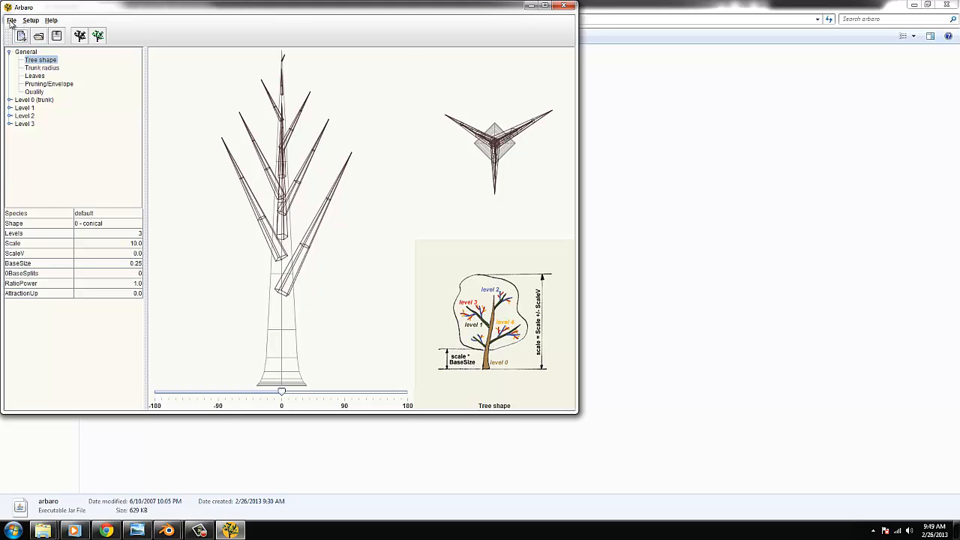
Load quaking_aspen.xml as the tree species and show its leaf settings
{"action": "left_click", "coordinate": [10, 21]}
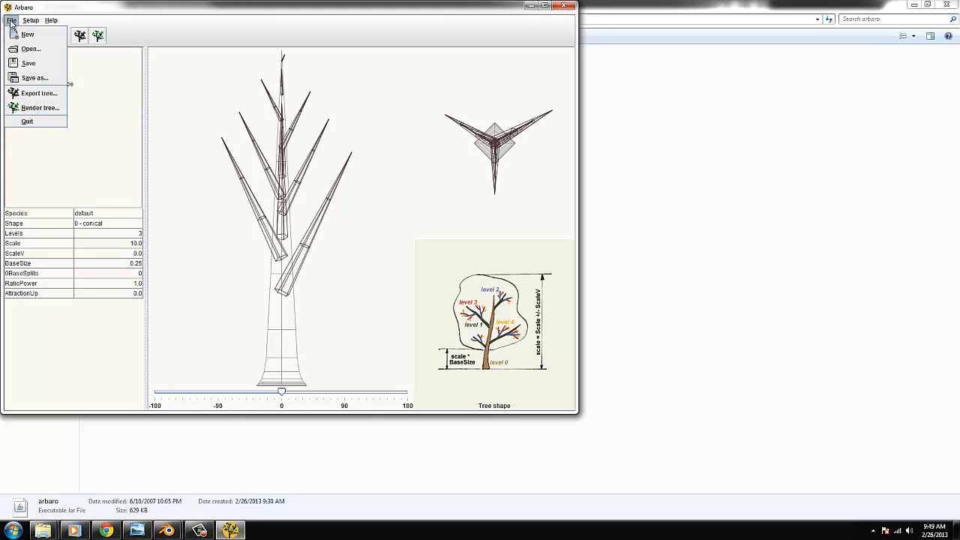
{"action": "left_click", "coordinate": [32, 49]}
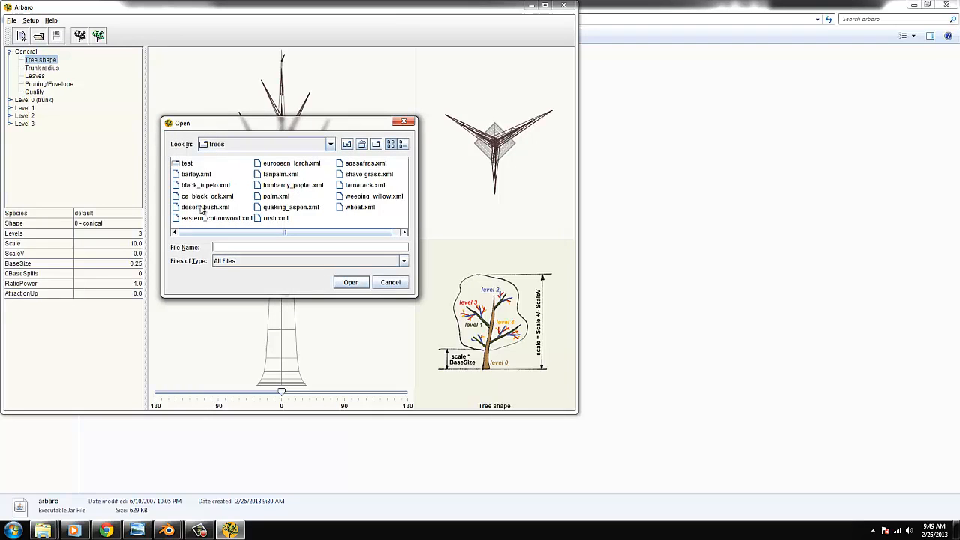
{"action": "left_click", "coordinate": [291, 207]}
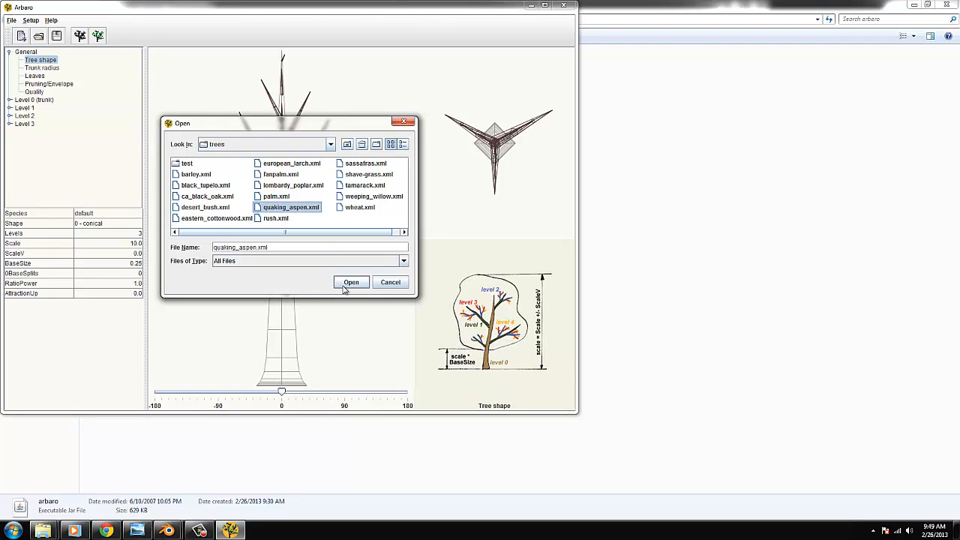
{"action": "left_click", "coordinate": [351, 282]}
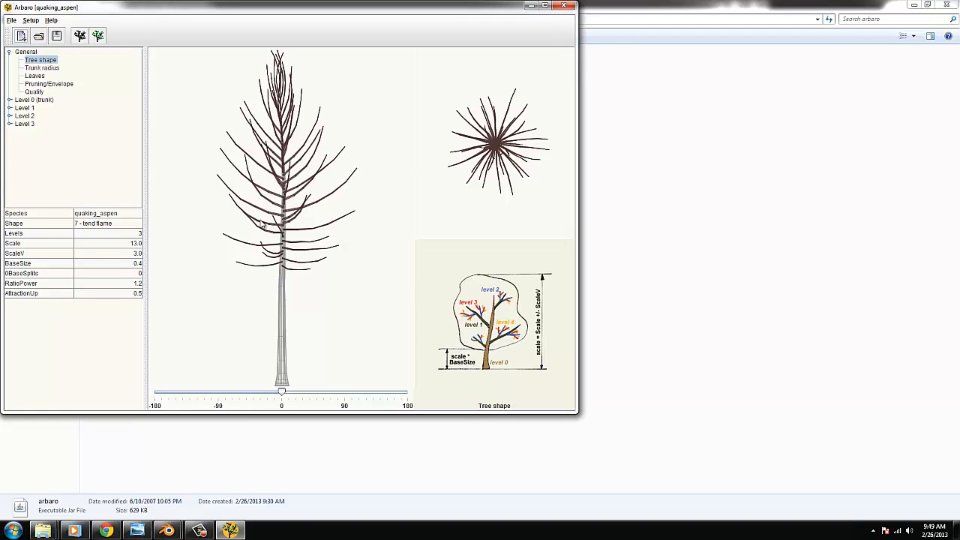
{"action": "left_click", "coordinate": [36, 72]}
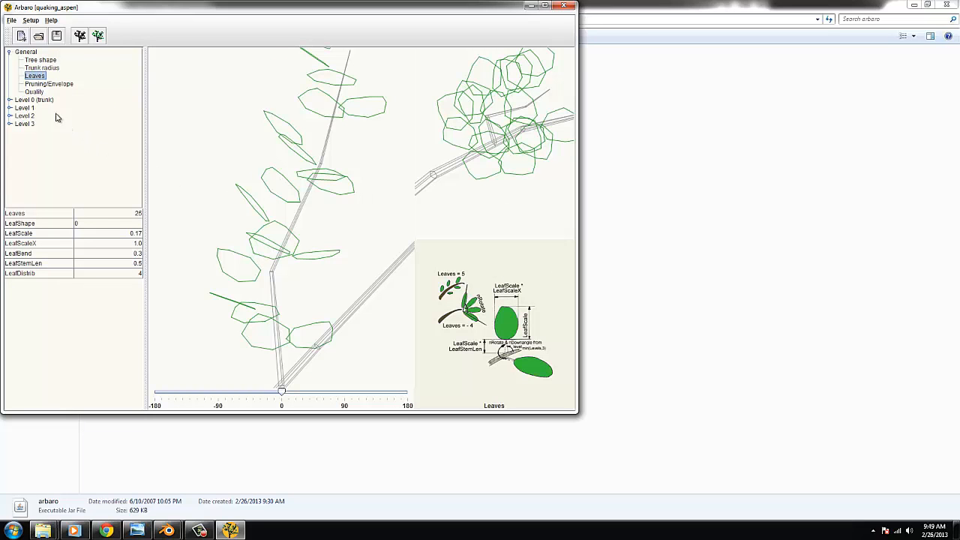
{"action": "mouse_move", "coordinate": [111, 225]}
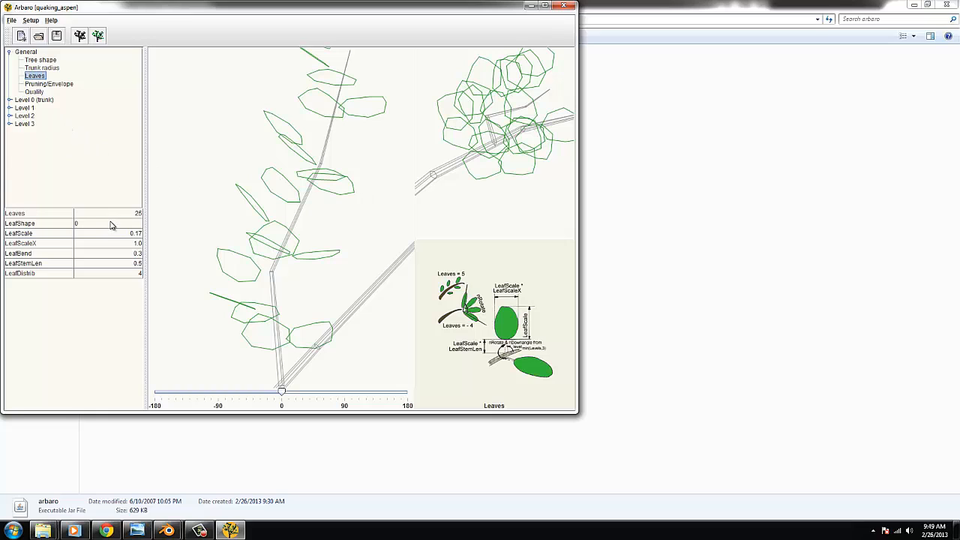
Set the aspen's LeafShape to square in the Leaves parameters
{"action": "left_click", "coordinate": [135, 224]}
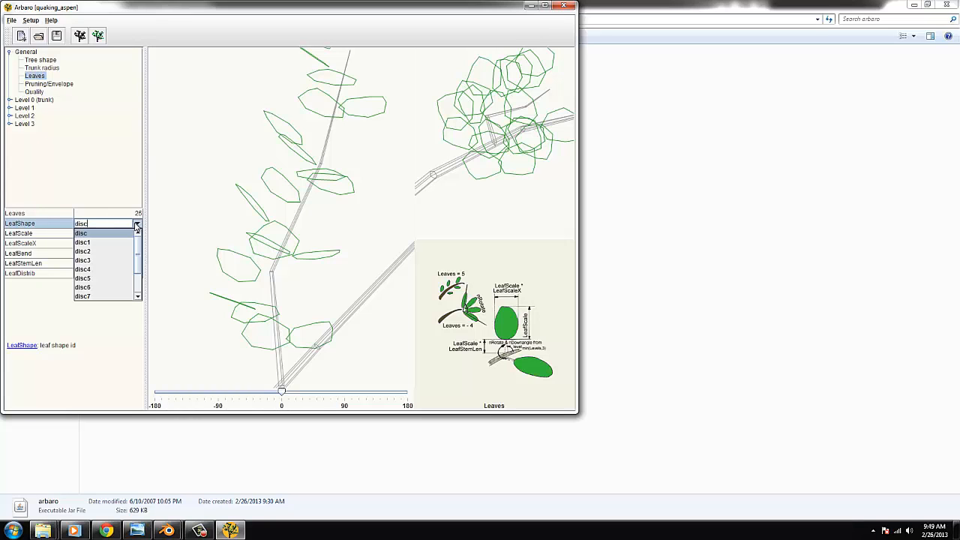
{"action": "scroll", "scroll_direction": "down", "scroll_amount": 3}
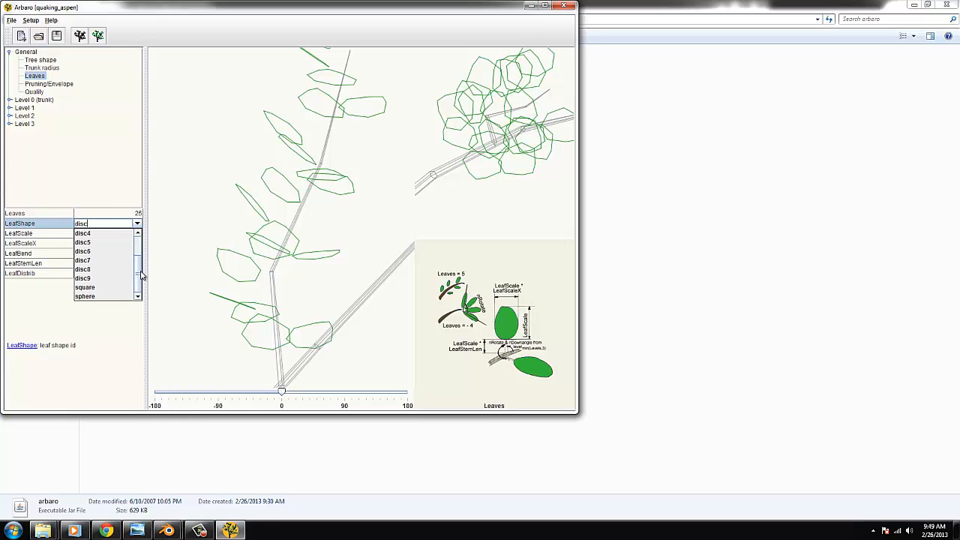
{"action": "left_click", "coordinate": [84, 287]}
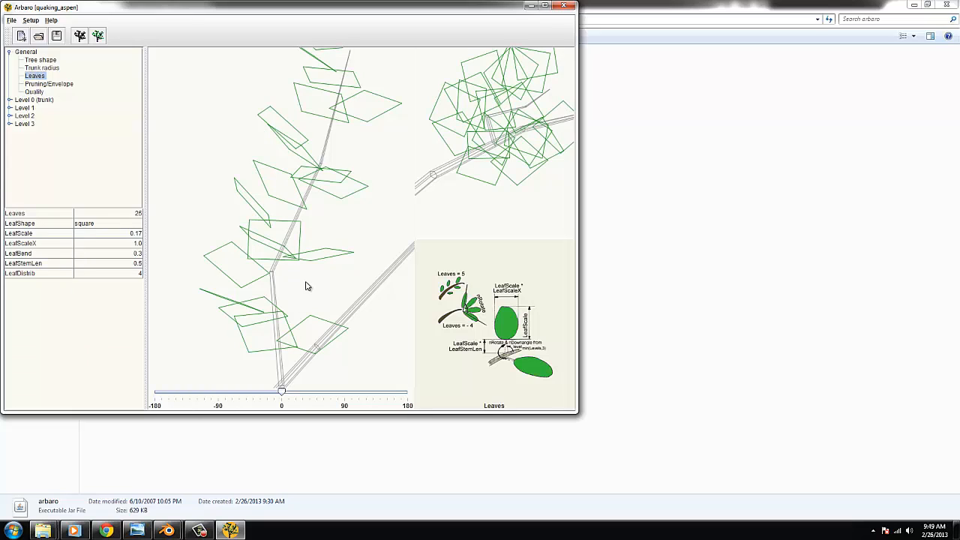
{"action": "mouse_move", "coordinate": [309, 267]}
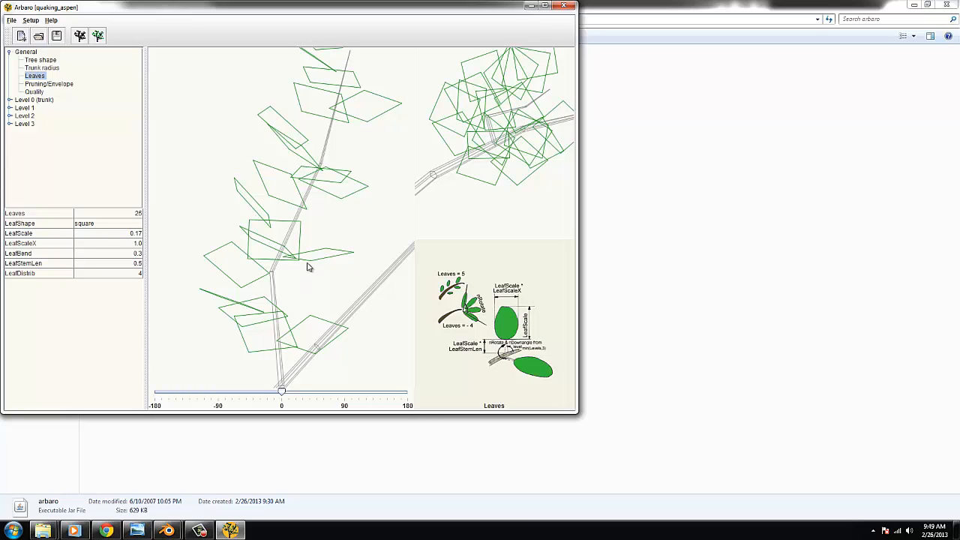
{"action": "left_click", "coordinate": [136, 222]}
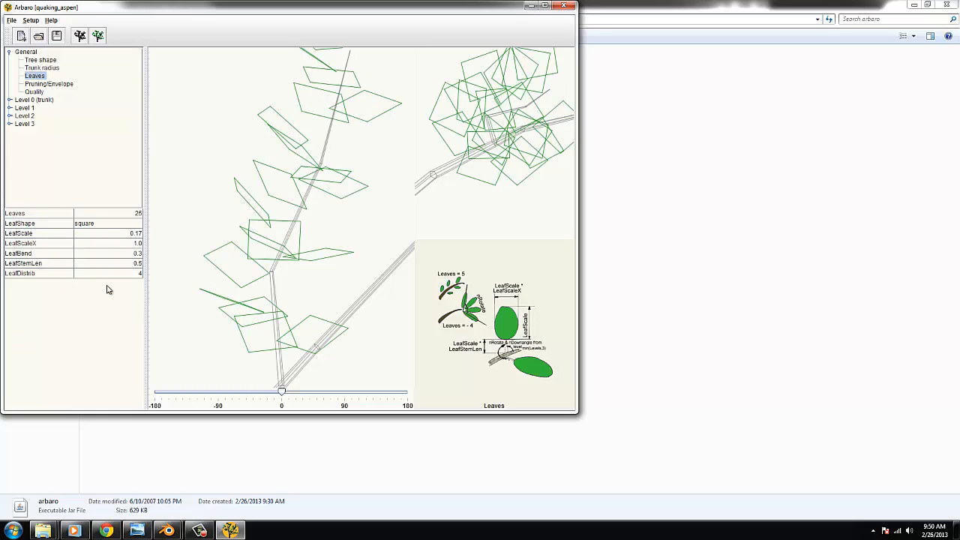
{"action": "mouse_move", "coordinate": [327, 236]}
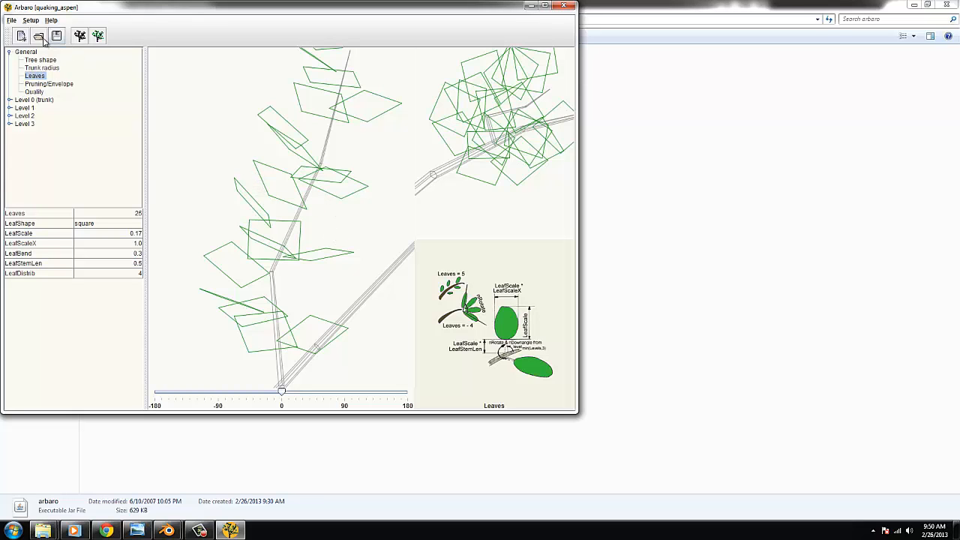
Configure the tree export as Wavefront OBJ with UV coordinates included
{"action": "left_click", "coordinate": [12, 20]}
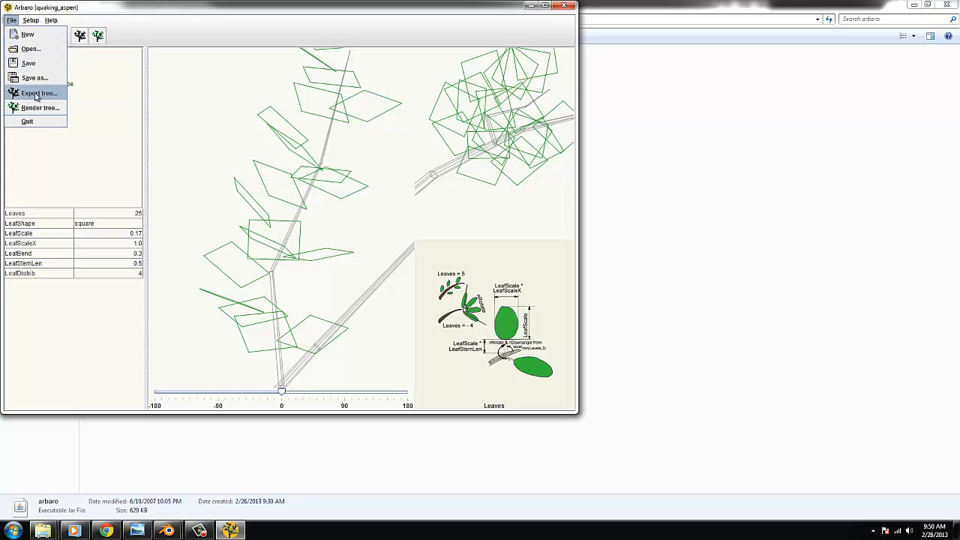
{"action": "left_click", "coordinate": [39, 93]}
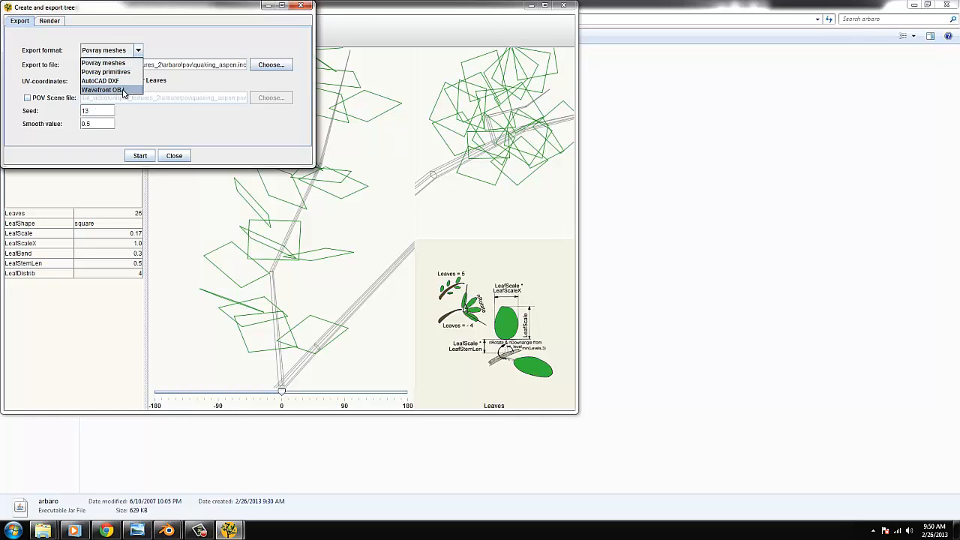
{"action": "left_click", "coordinate": [103, 90]}
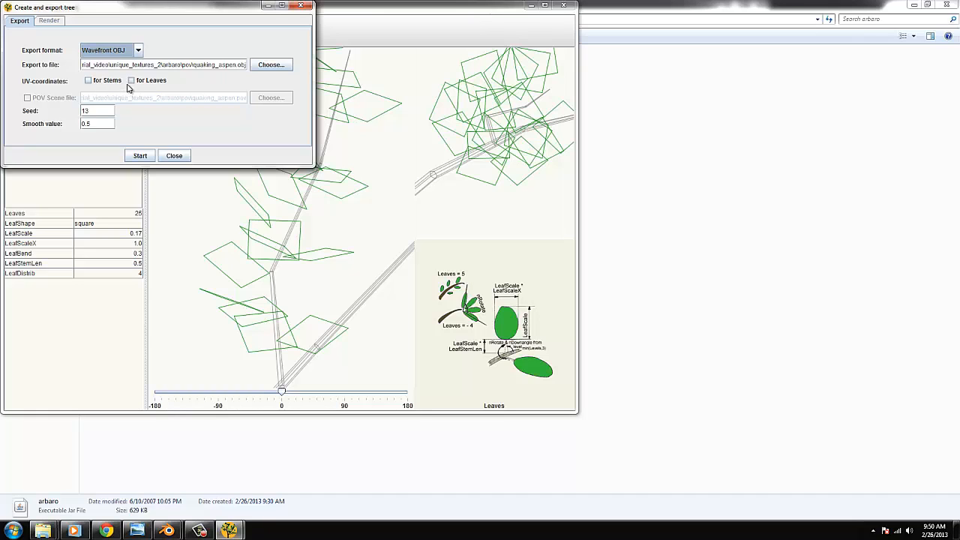
{"action": "left_click", "coordinate": [129, 81]}
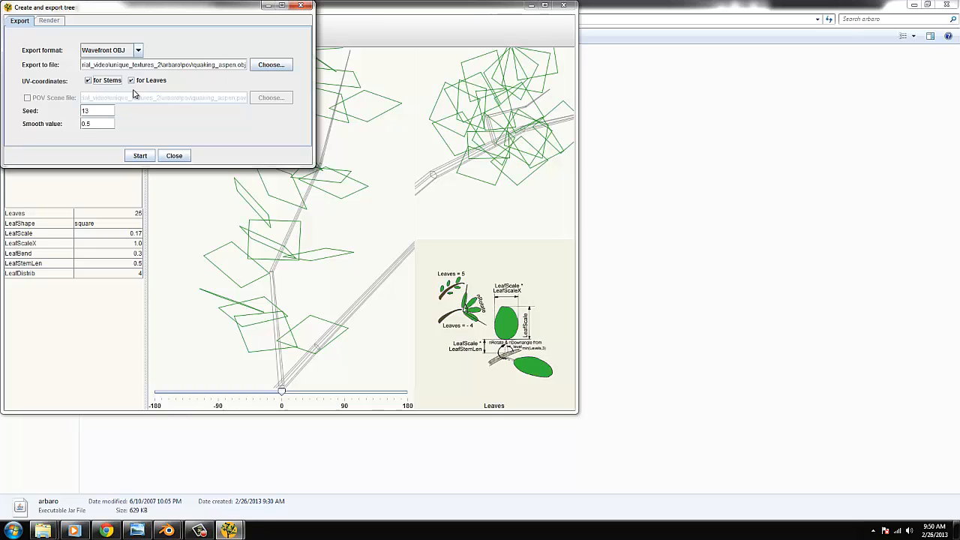
{"action": "mouse_move", "coordinate": [180, 90]}
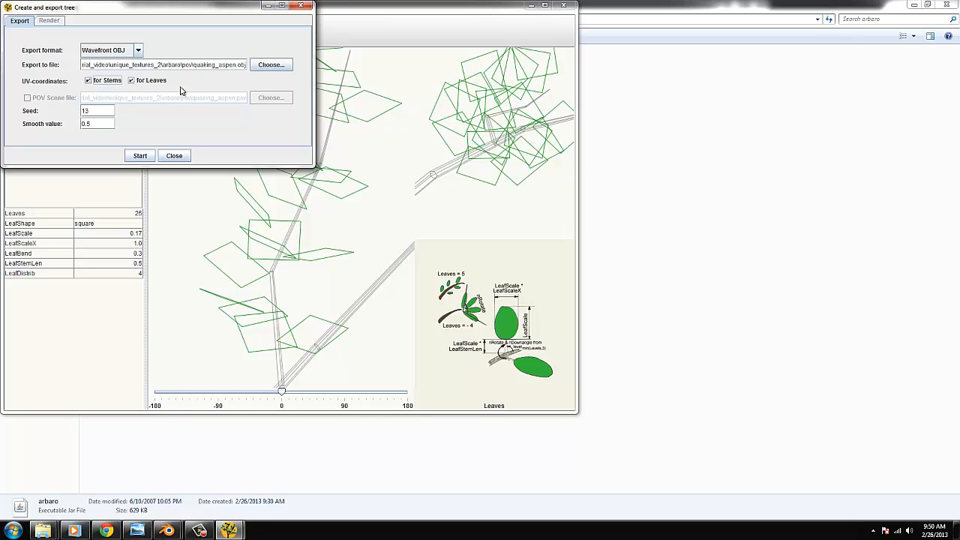
Name the export tree_tutorial_2.obj in the tree folder and run it
{"action": "left_click", "coordinate": [270, 65]}
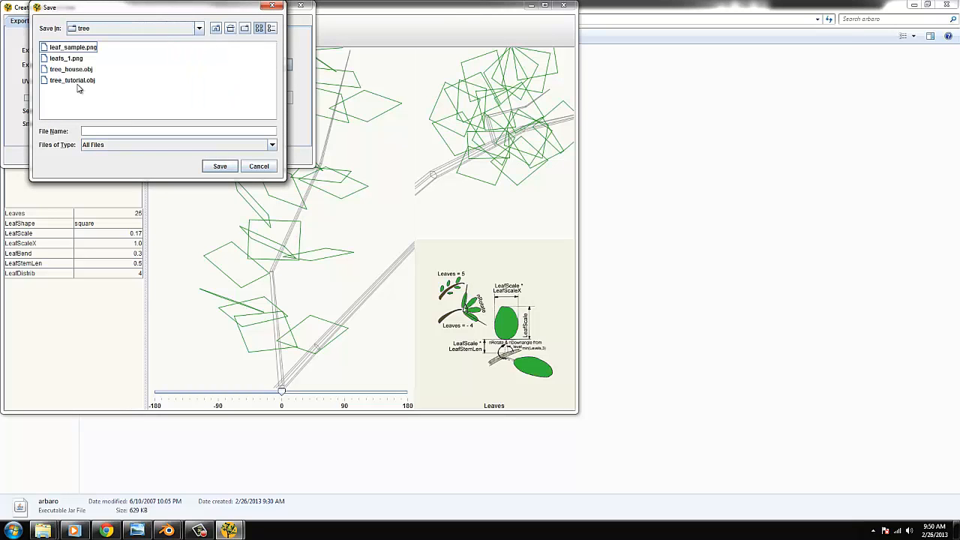
{"action": "left_click", "coordinate": [71, 80]}
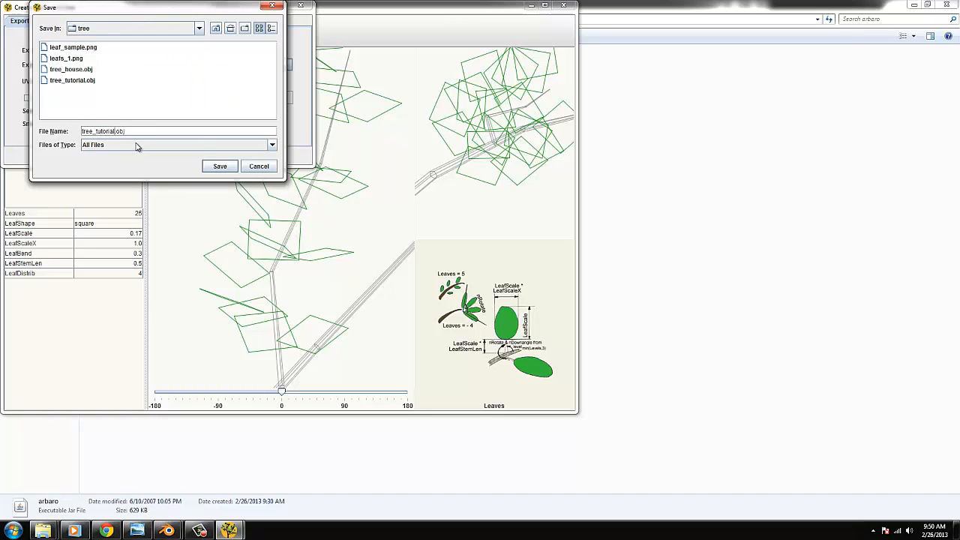
{"action": "type", "text": "_"}
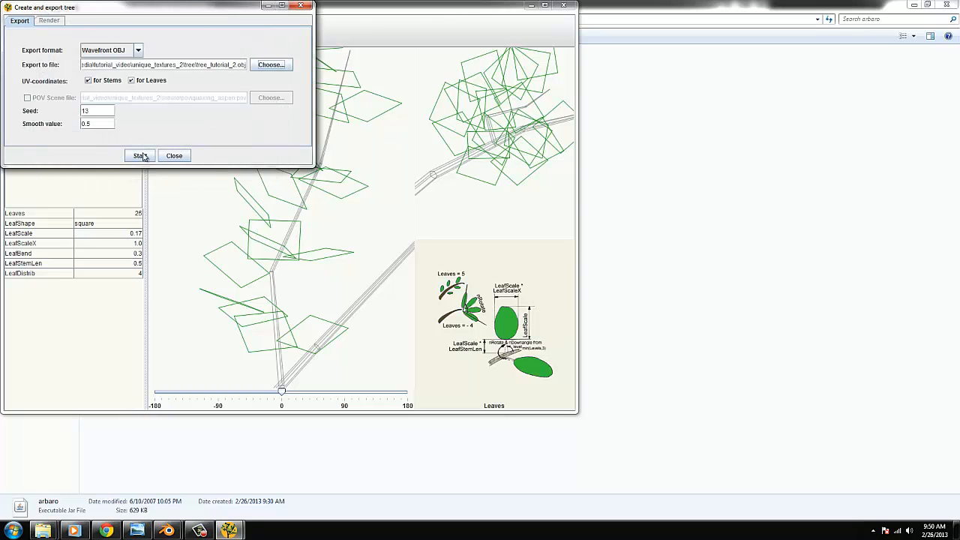
{"action": "left_click", "coordinate": [139, 155]}
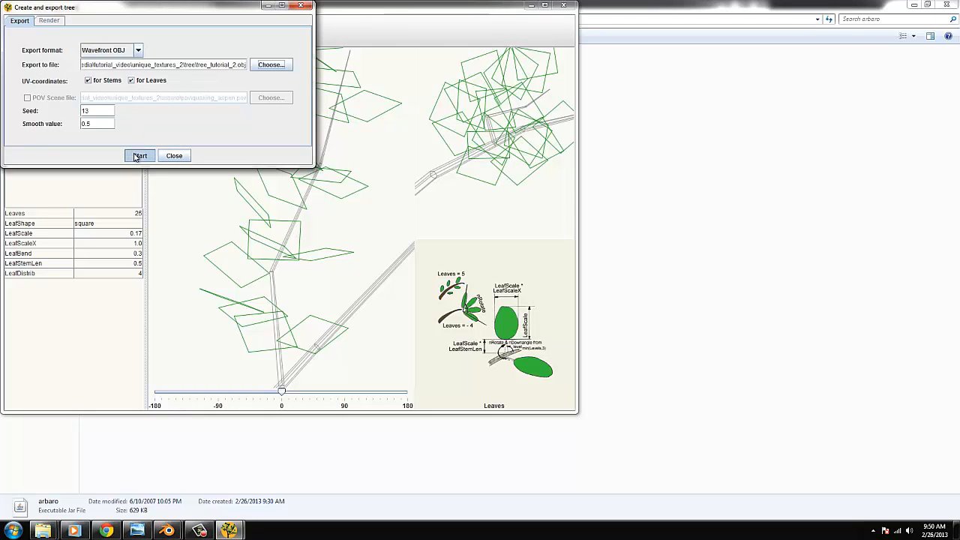
{"action": "left_click", "coordinate": [139, 154]}
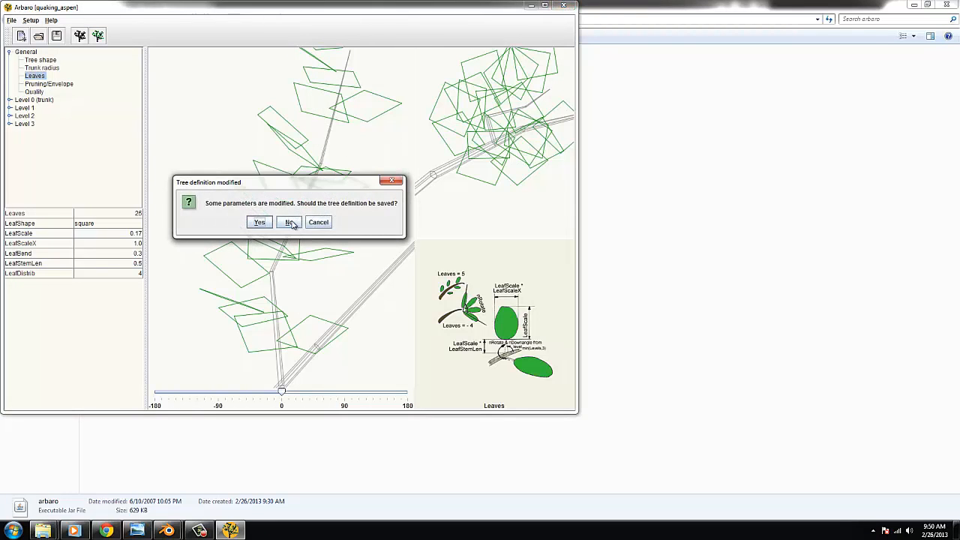
Quit Arbaro without saving the modified tree definition
{"action": "left_click", "coordinate": [290, 222]}
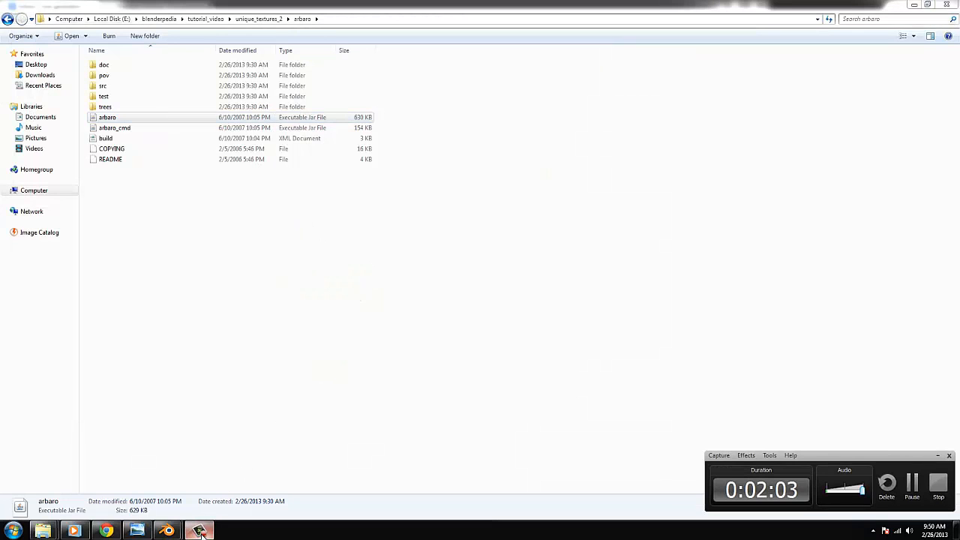
{"action": "mouse_move", "coordinate": [167, 528]}
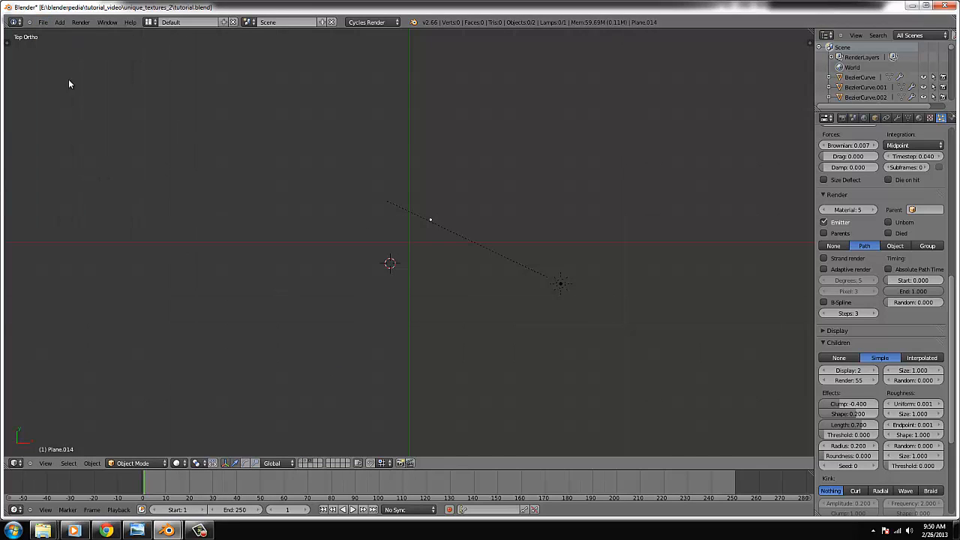
Import tree_tutorial_2.obj into the scene and view the aspen from the front
{"action": "left_click", "coordinate": [42, 22]}
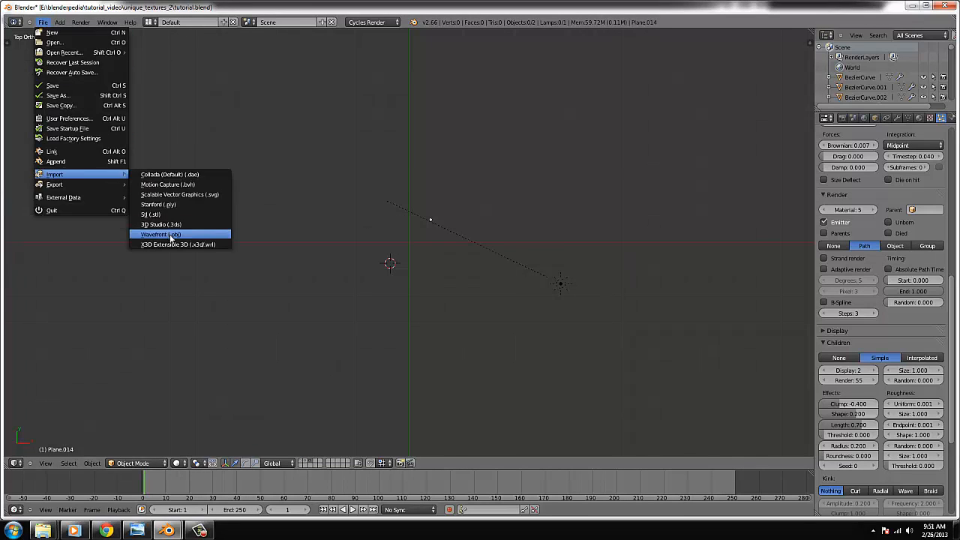
{"action": "left_click", "coordinate": [161, 234]}
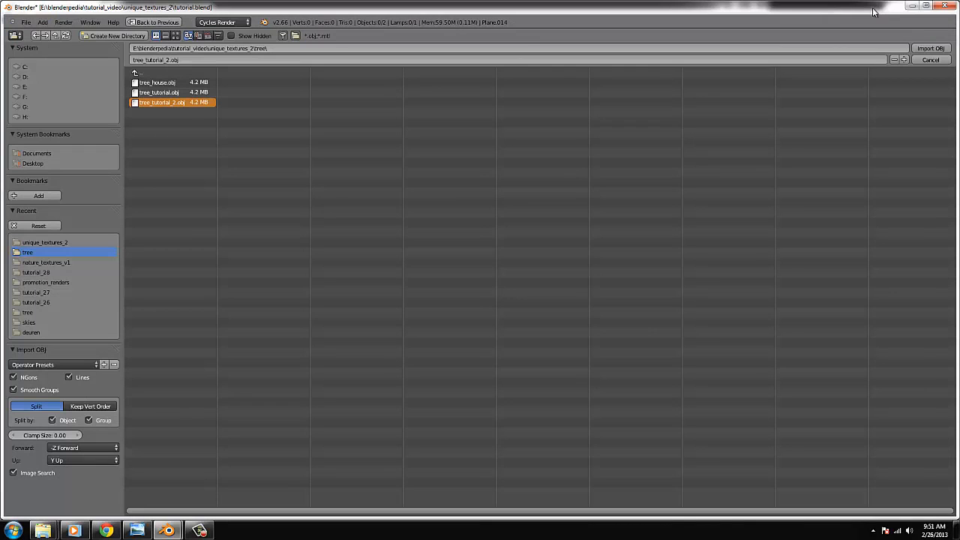
{"action": "mouse_move", "coordinate": [795, 105]}
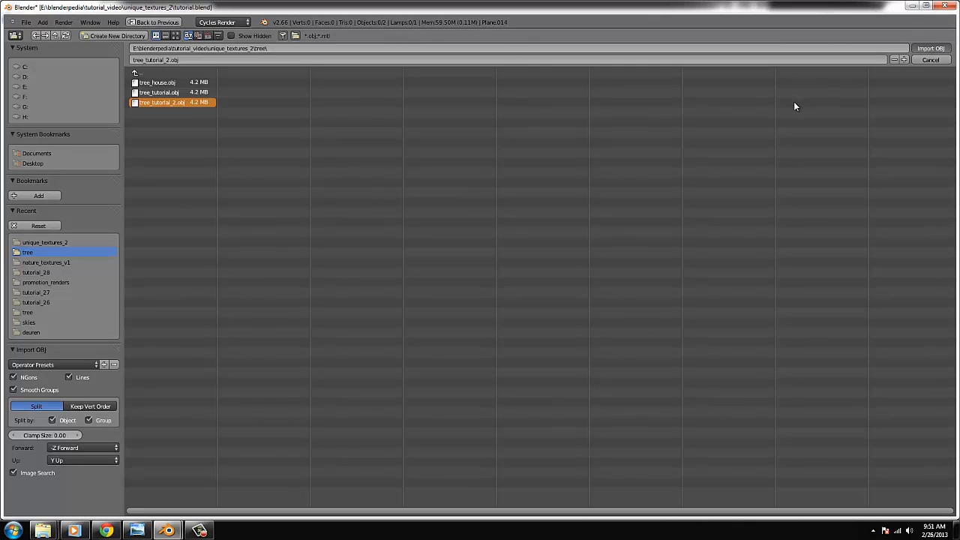
{"action": "left_click", "coordinate": [930, 60]}
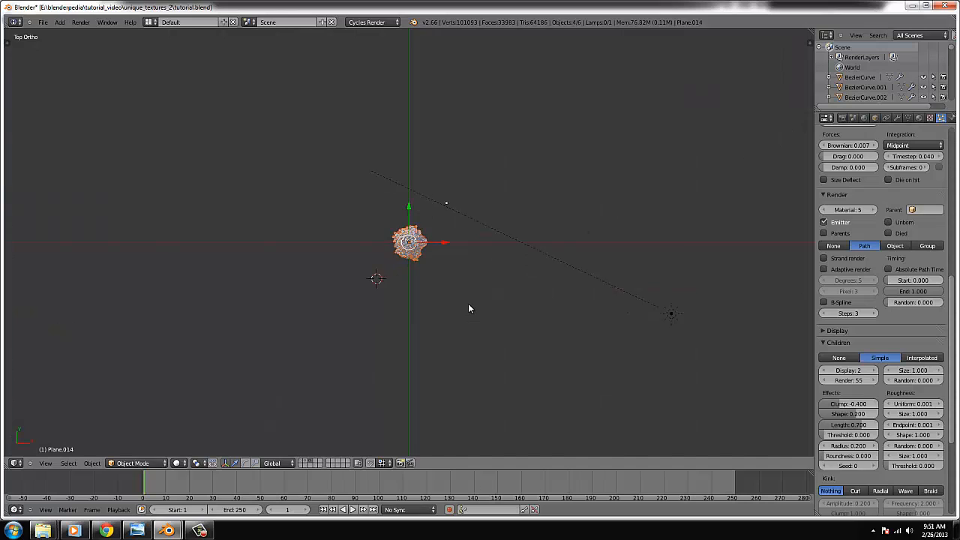
{"action": "key", "text": "KP_1"}
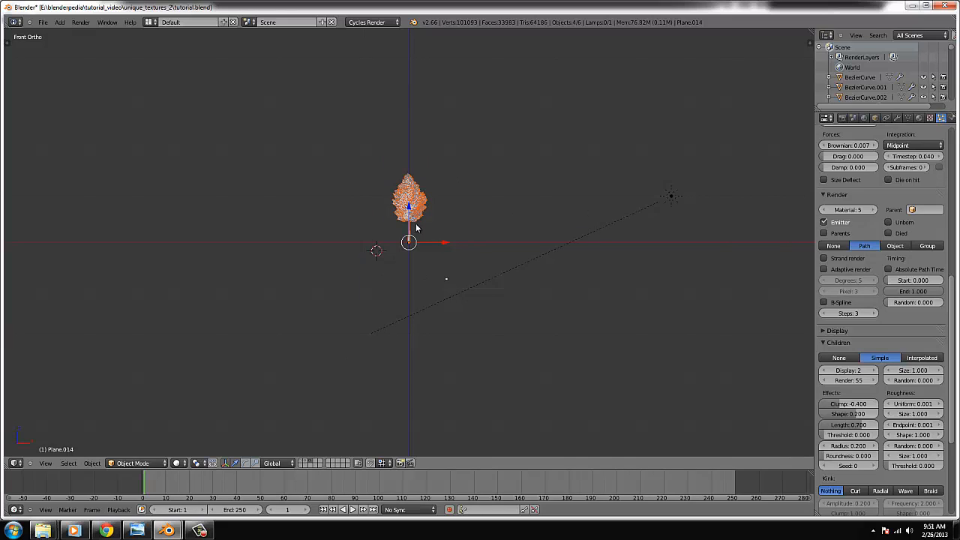
{"action": "key", "text": "M"}
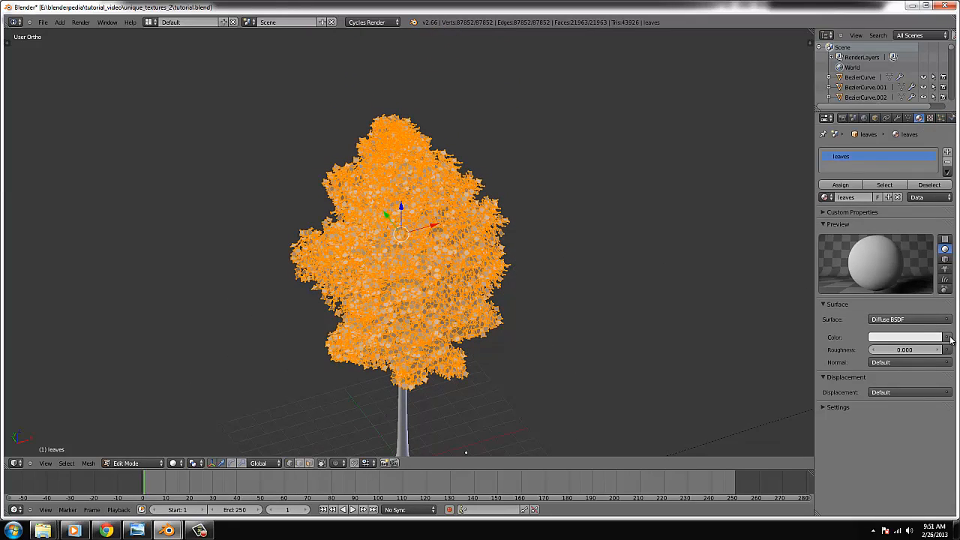
Drive the leaves material colour with an Image Texture from the leaf image folder
{"action": "left_click", "coordinate": [946, 336]}
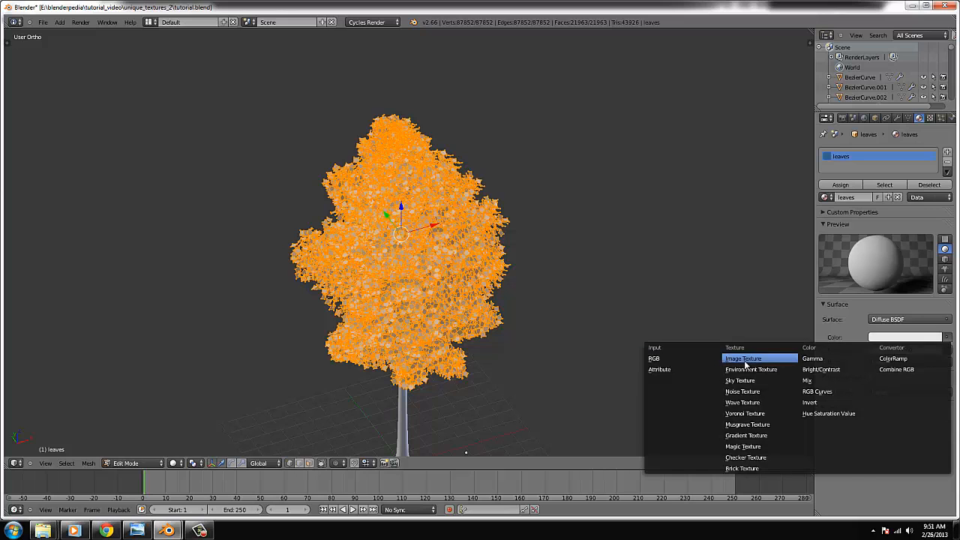
{"action": "left_click", "coordinate": [744, 357]}
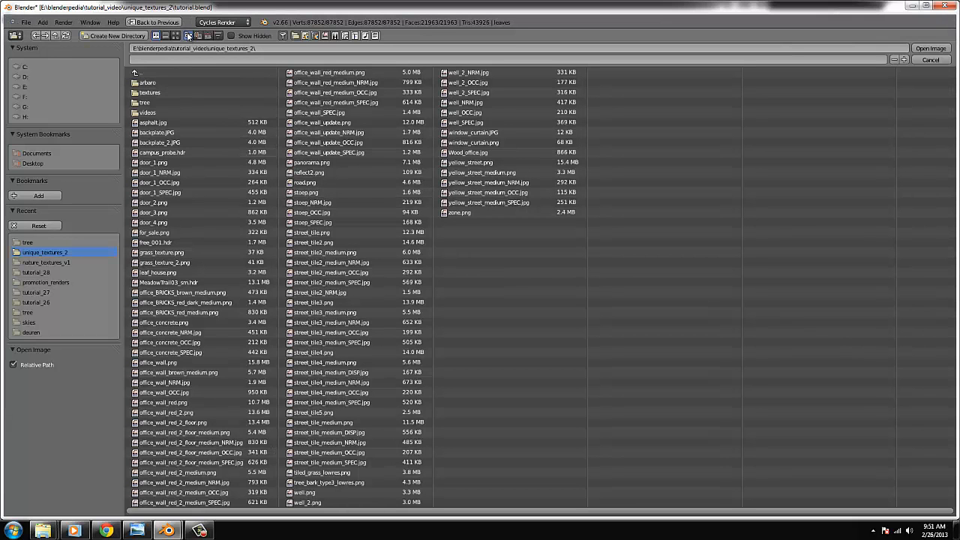
{"action": "left_click", "coordinate": [27, 242]}
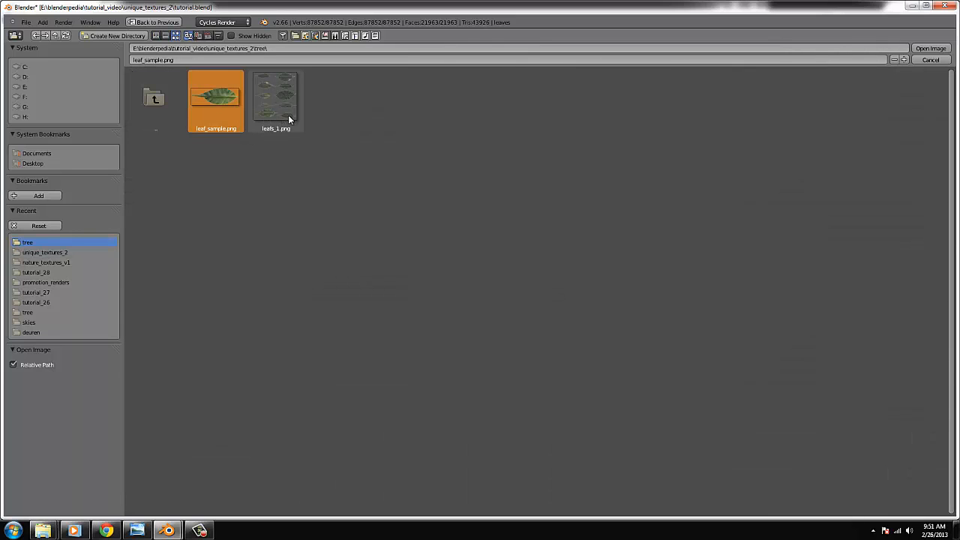
{"action": "mouse_move", "coordinate": [198, 111]}
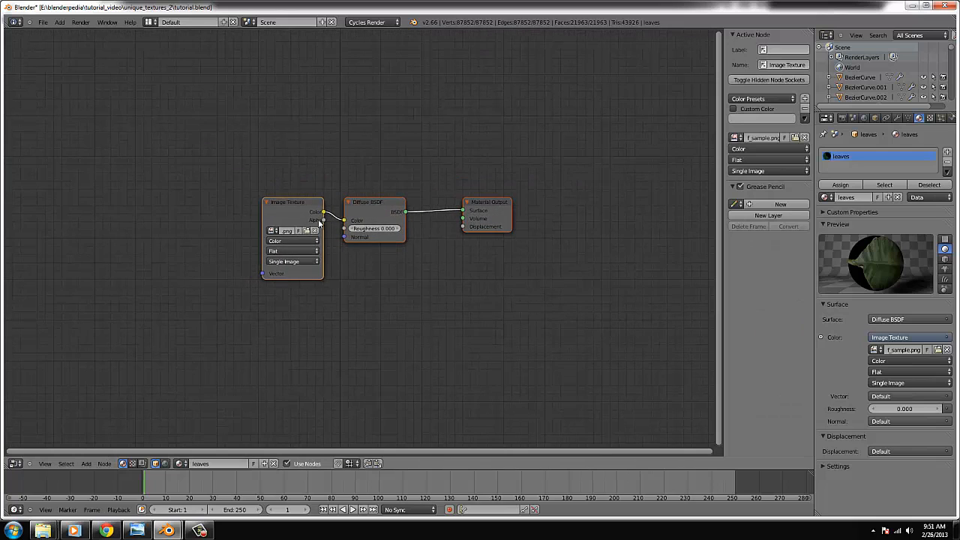
Add a Mix Shader and wire the Transparent BSDF into its first shader input
{"action": "left_click_drag", "start_coordinate": [293, 201], "coordinate": [153, 207]}
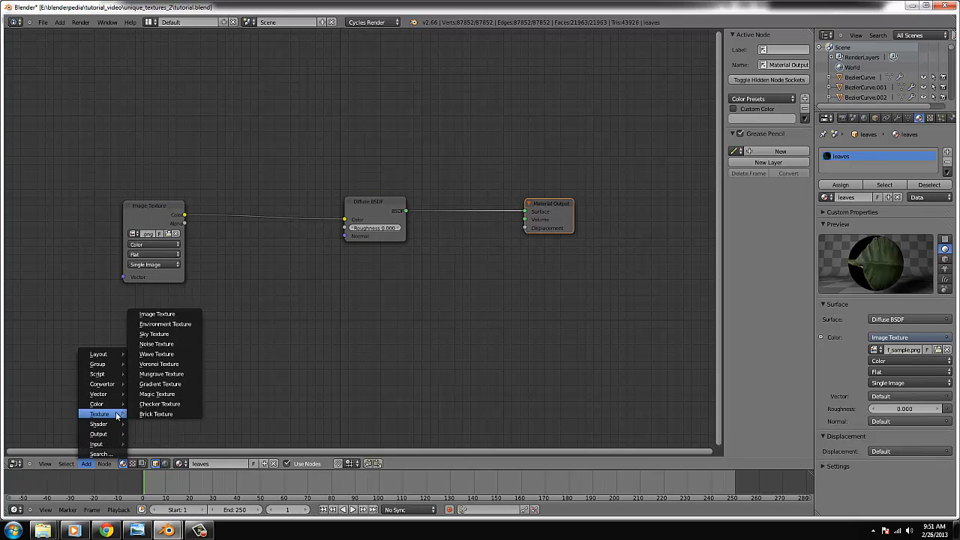
{"action": "mouse_move", "coordinate": [99, 423]}
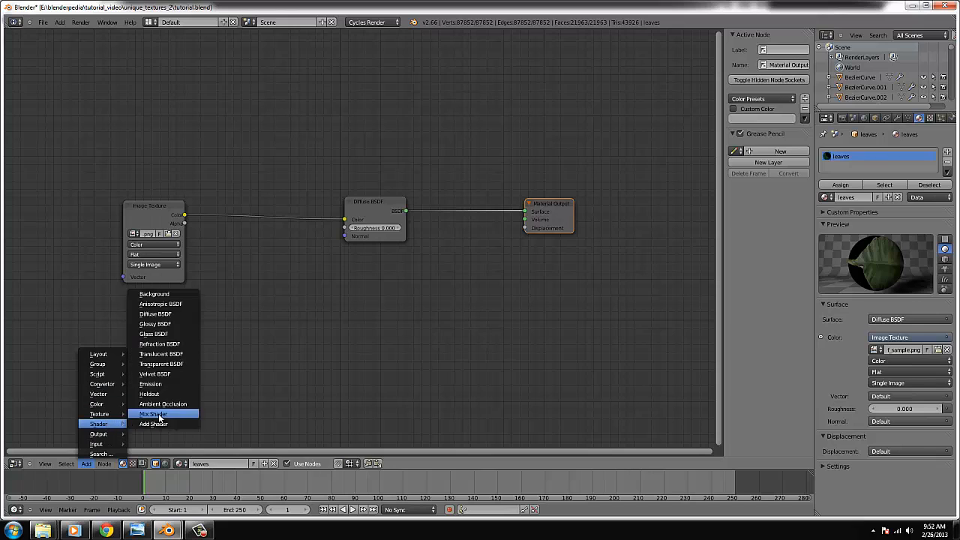
{"action": "left_click", "coordinate": [153, 415]}
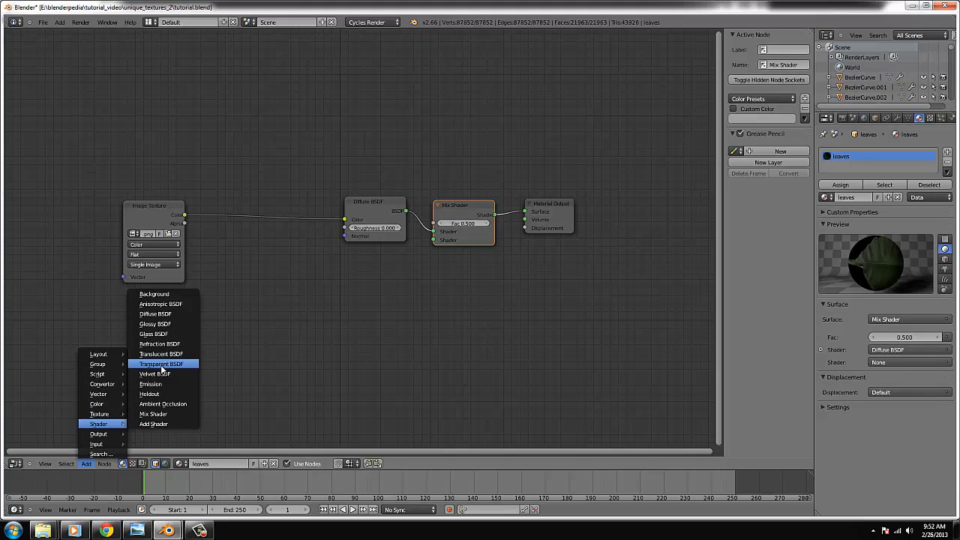
{"action": "left_click", "coordinate": [160, 364]}
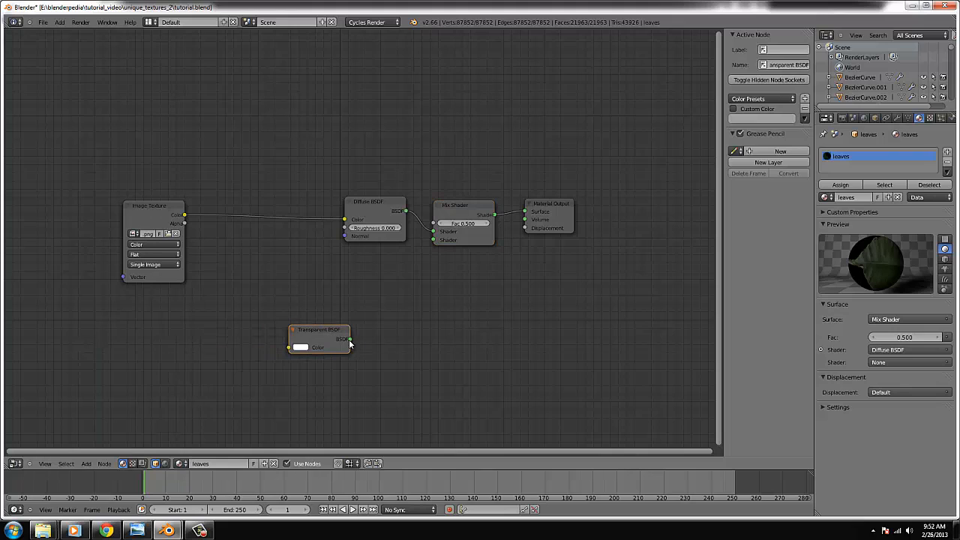
{"action": "left_click_drag", "start_coordinate": [348, 339], "coordinate": [432, 240]}
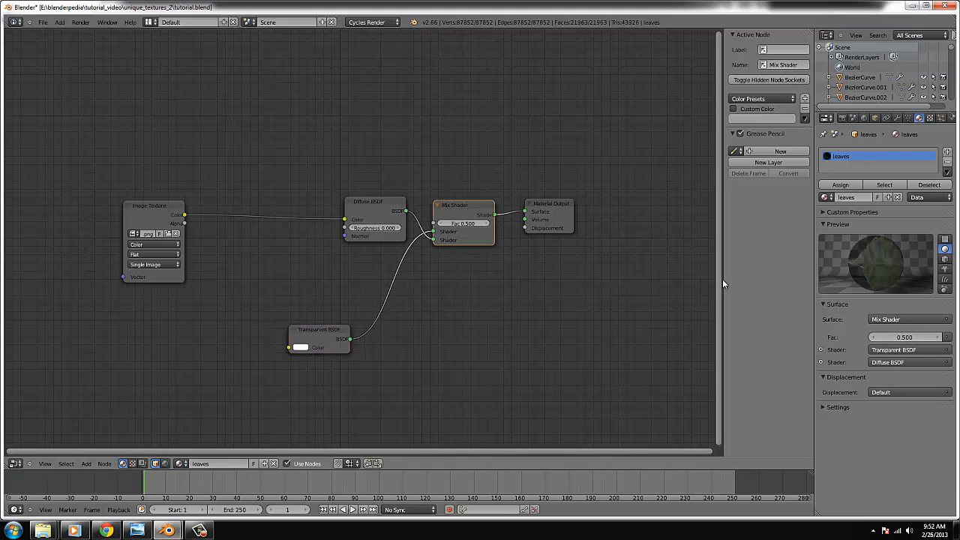
{"action": "mouse_move", "coordinate": [785, 258]}
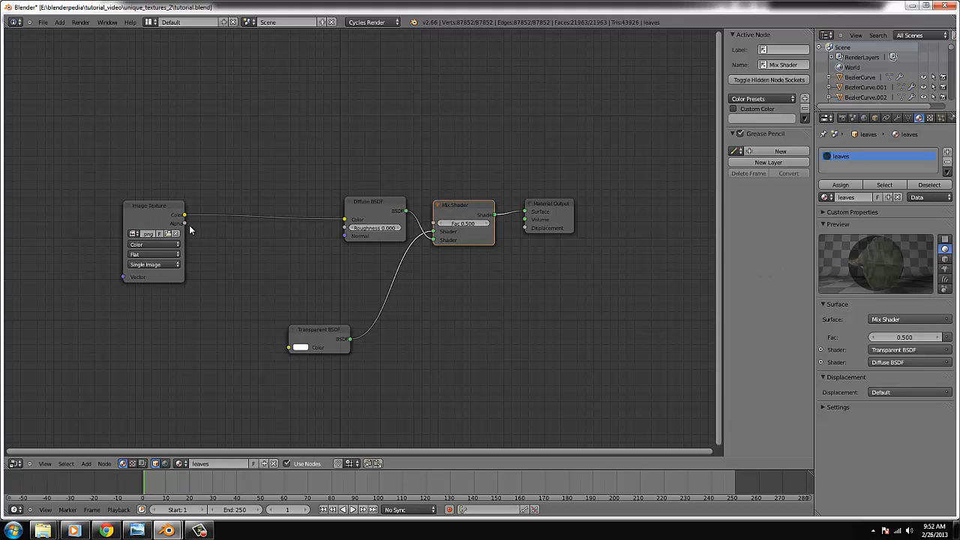
Feed the image's alpha into the mix factor and route the mix toward the output
{"action": "left_click", "coordinate": [152, 206]}
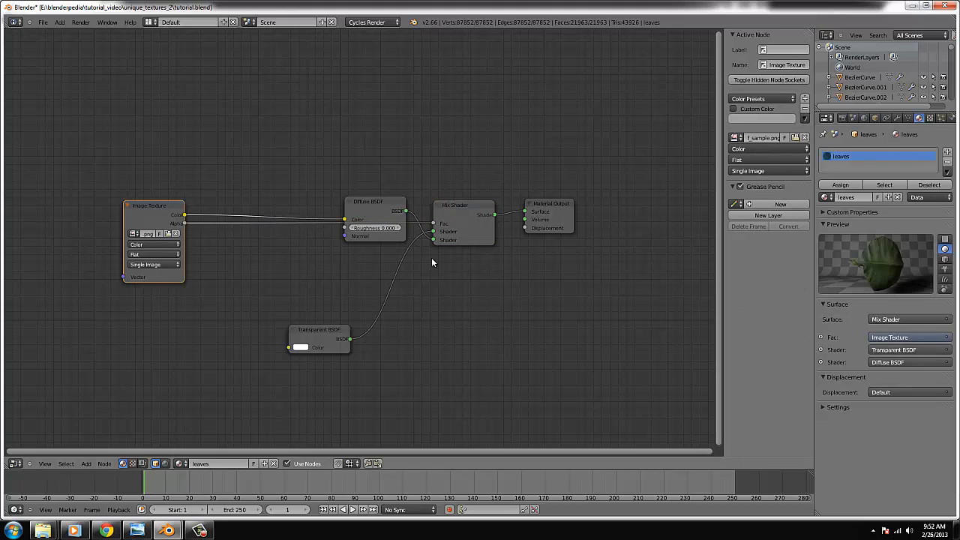
{"action": "left_click", "coordinate": [462, 204]}
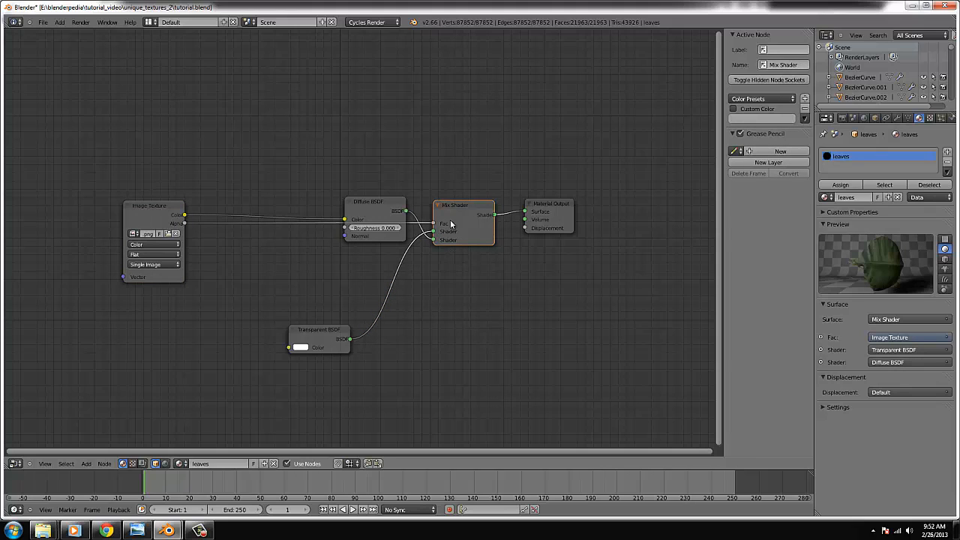
{"action": "left_click", "coordinate": [562, 204]}
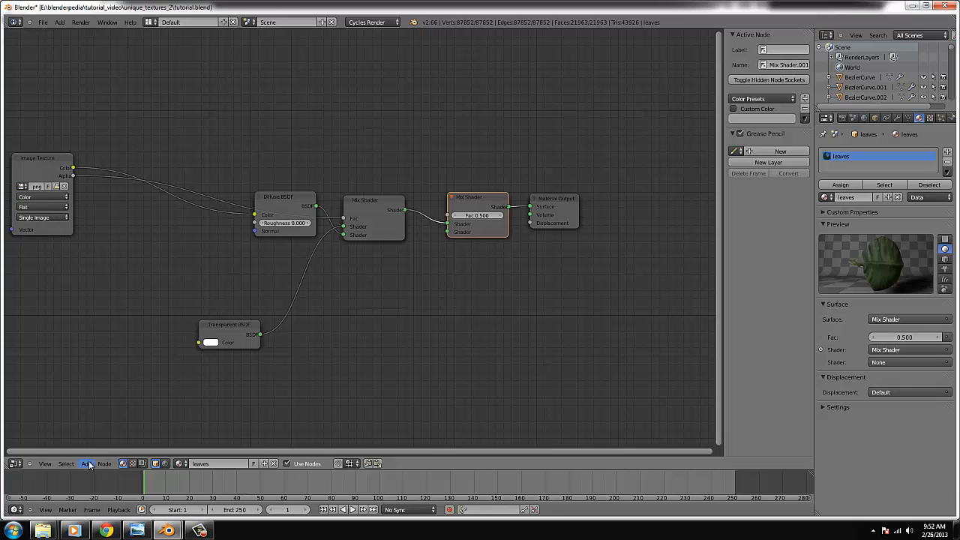
Add a Glossy BSDF and wire it into the second Mix Shader feeding the output
{"action": "left_click", "coordinate": [86, 465]}
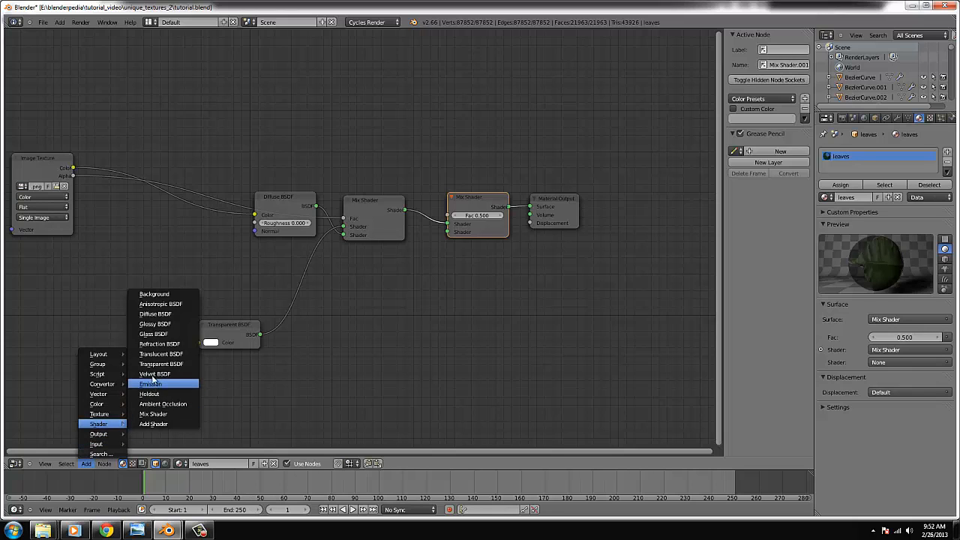
{"action": "left_click", "coordinate": [156, 321]}
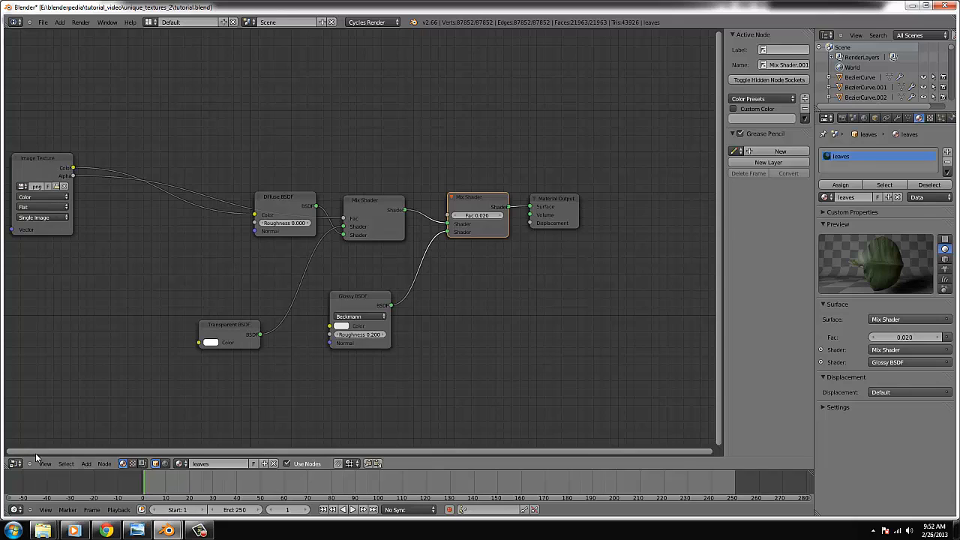
{"action": "left_click", "coordinate": [476, 216]}
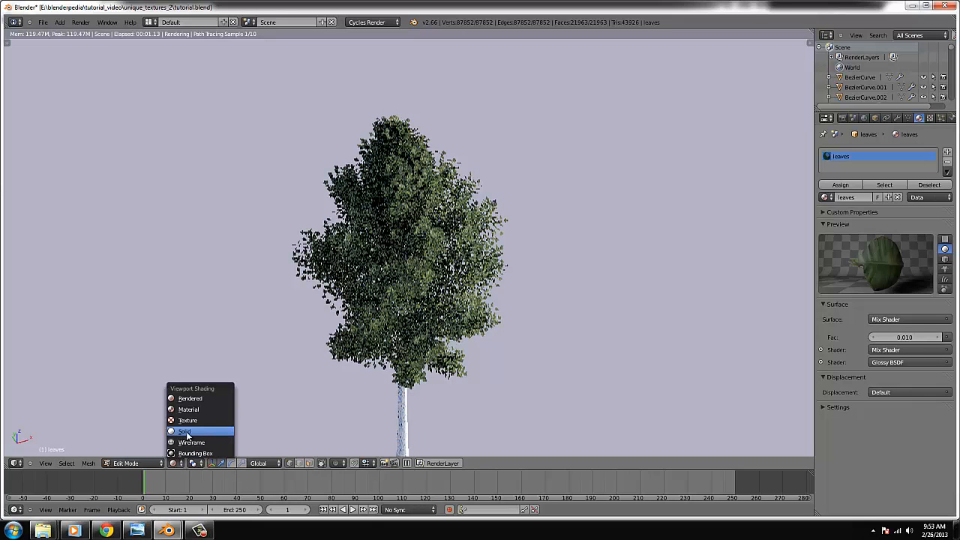
Load the tree bark image from the texture folder as the trunk's colour texture
{"action": "left_click", "coordinate": [183, 432]}
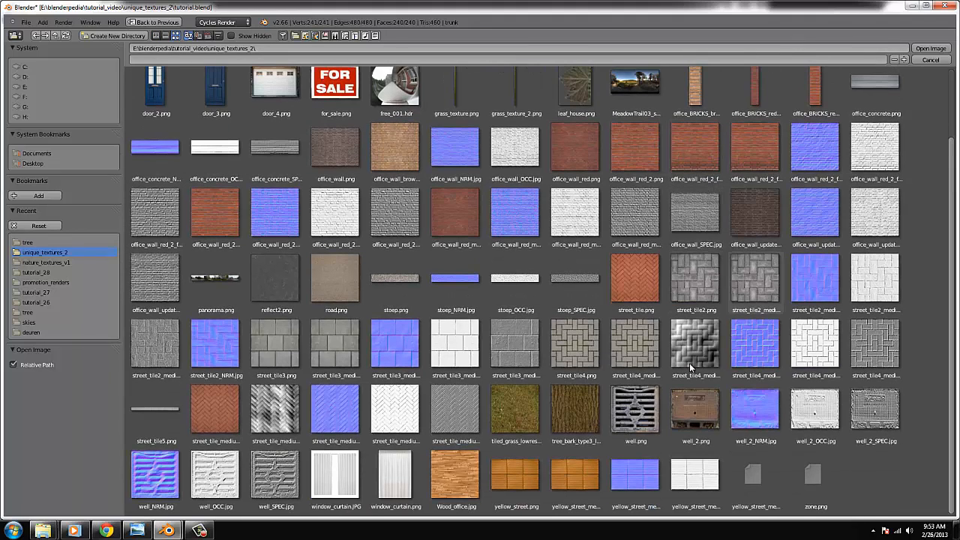
{"action": "left_click", "coordinate": [575, 411]}
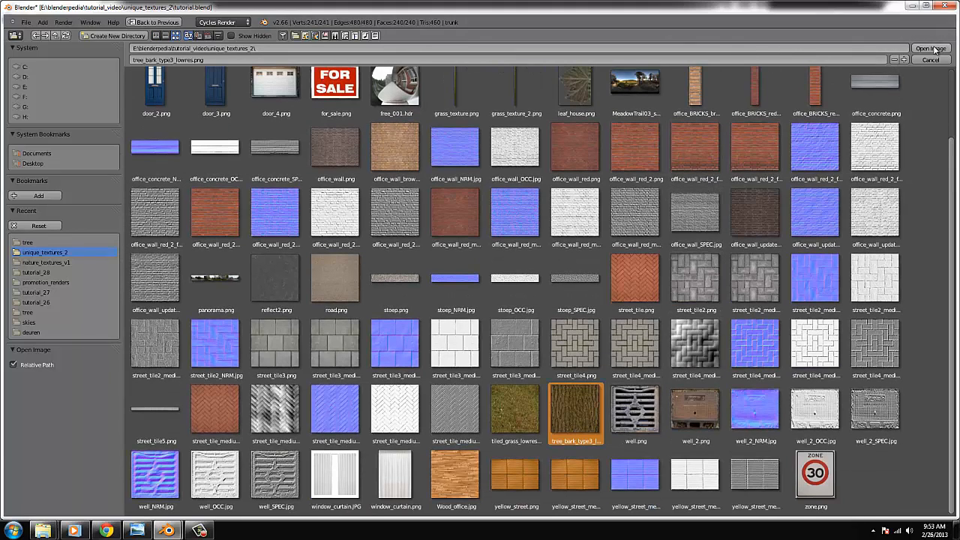
{"action": "left_click", "coordinate": [933, 46]}
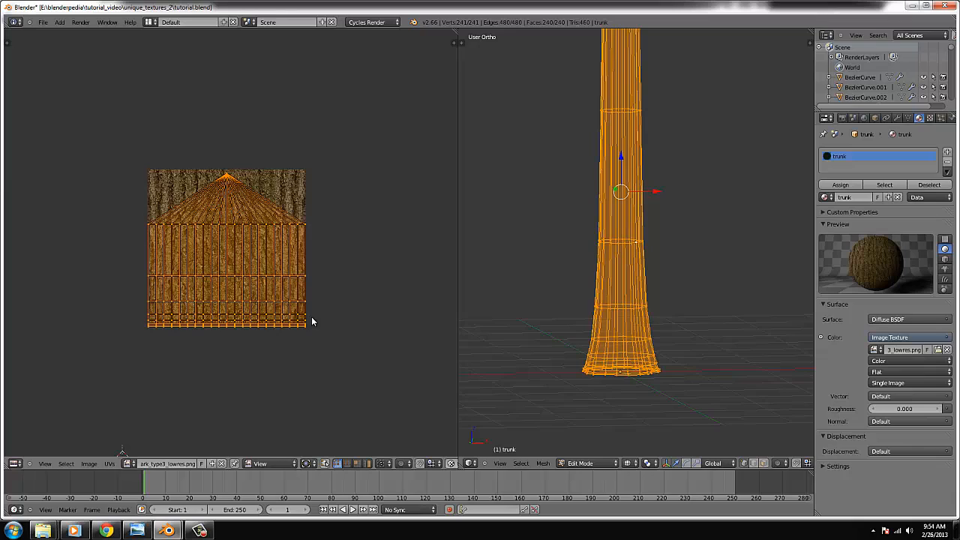
Show the bark-textured trunk with Material viewport shading
{"action": "left_click", "coordinate": [659, 462]}
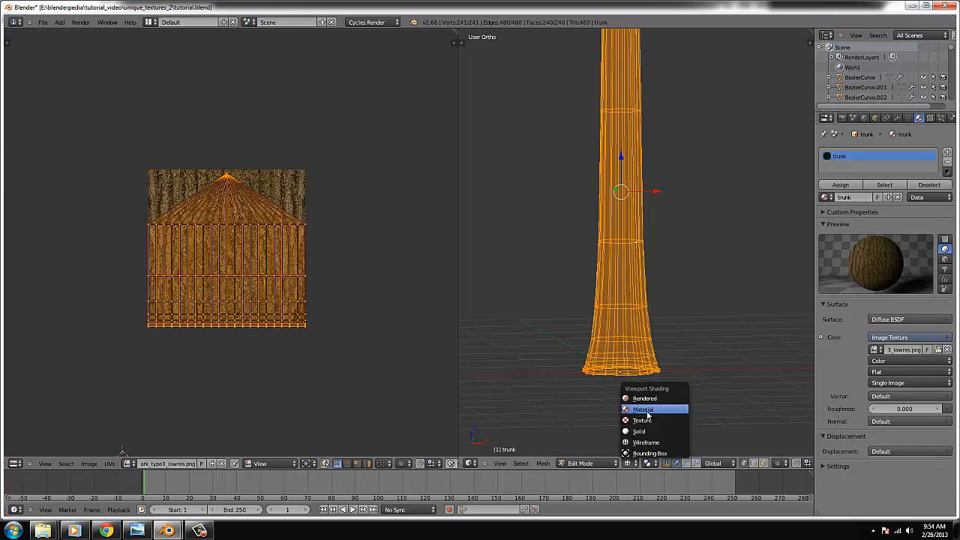
{"action": "left_click", "coordinate": [642, 408]}
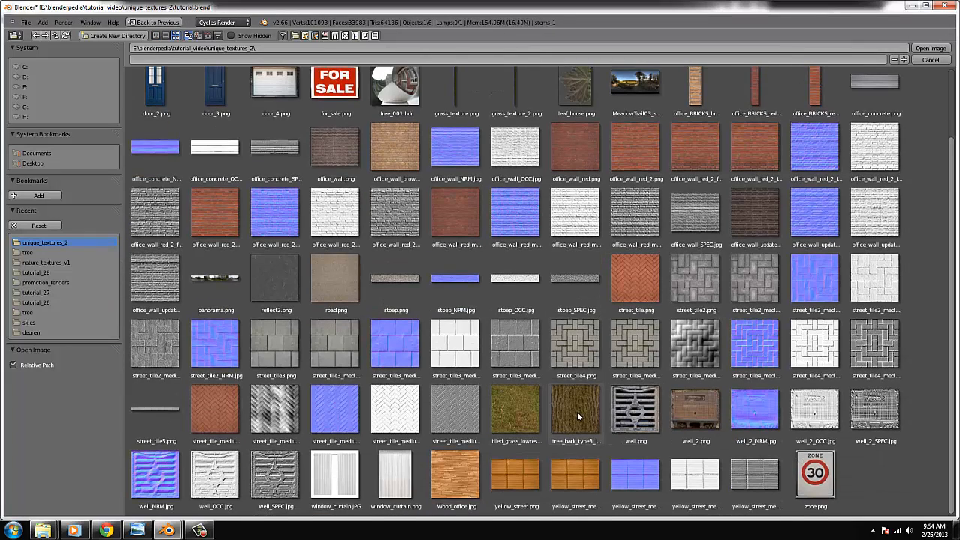
Load the tree bark image for the first stem material
{"action": "left_click", "coordinate": [576, 409]}
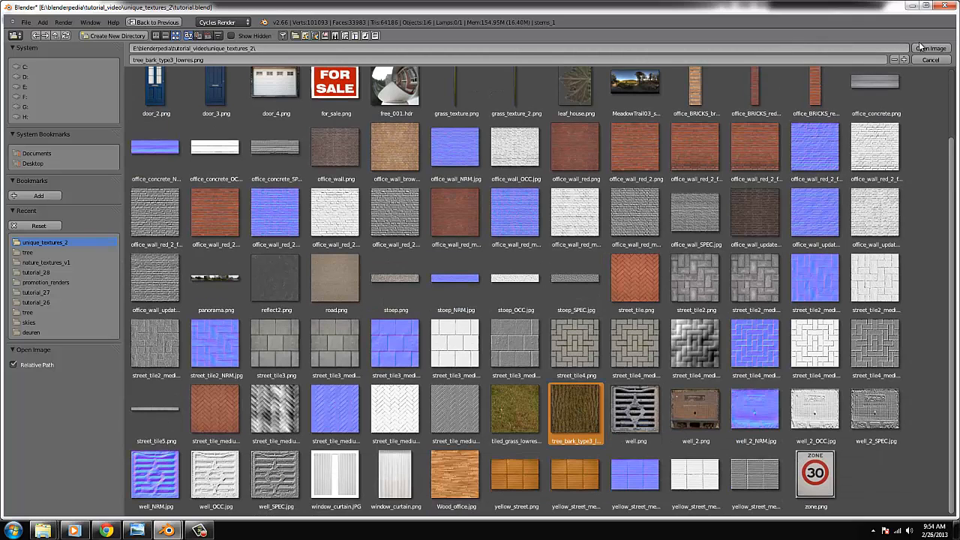
{"action": "left_click", "coordinate": [924, 48]}
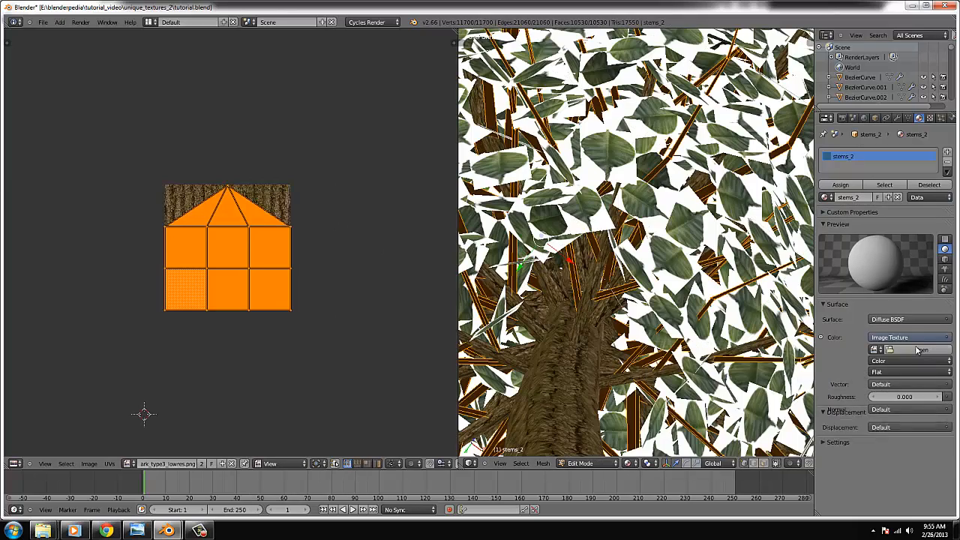
Assign the same tree bark image as the branch material's Color Image Texture
{"action": "left_click", "coordinate": [894, 348]}
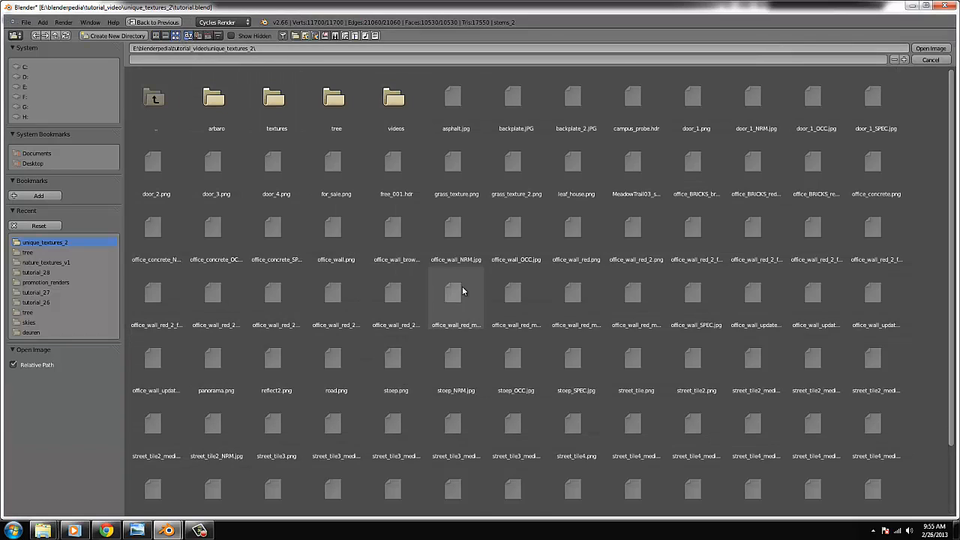
{"action": "scroll", "scroll_direction": "down", "scroll_amount": 3}
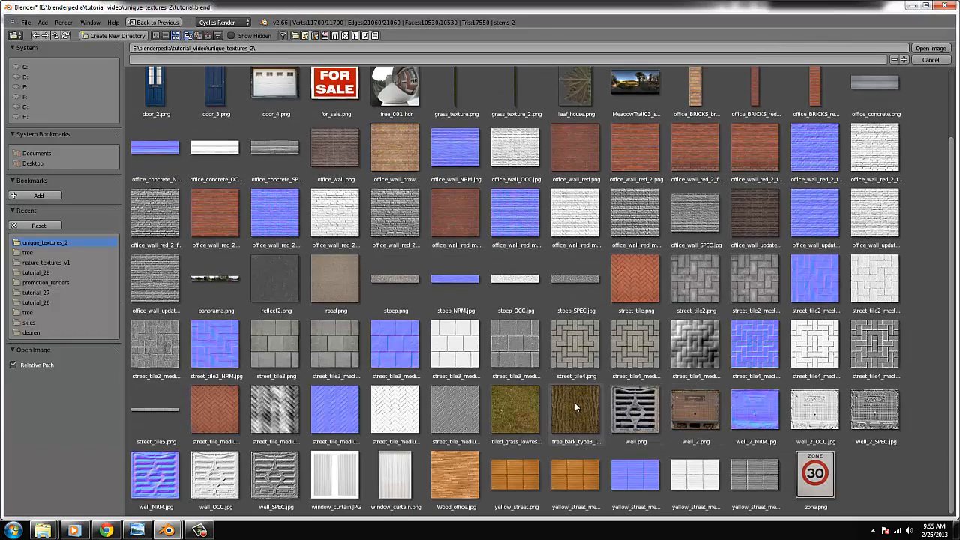
{"action": "left_click", "coordinate": [576, 409]}
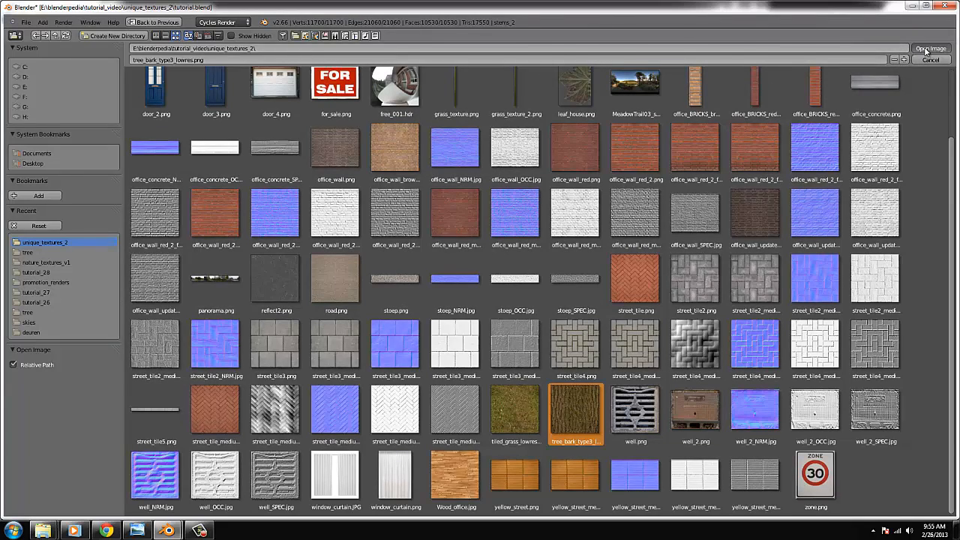
{"action": "left_click", "coordinate": [922, 48]}
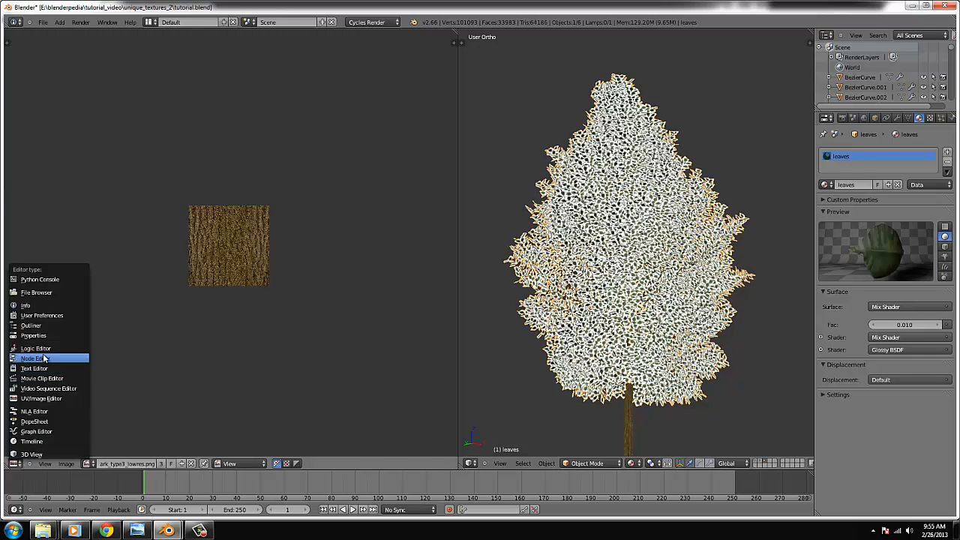
Insert an Add Shader node before the leaves material's output
{"action": "left_click", "coordinate": [33, 357]}
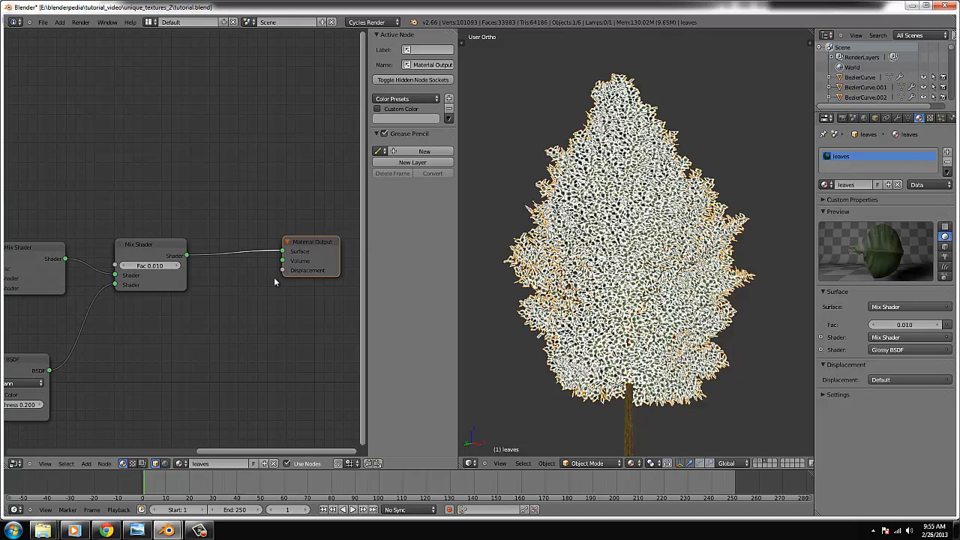
{"action": "left_click", "coordinate": [87, 464]}
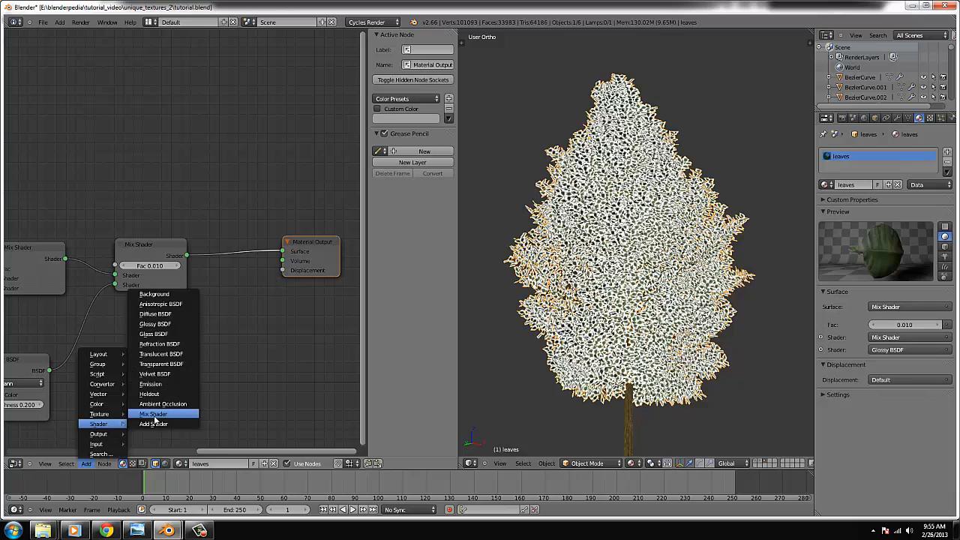
{"action": "left_click", "coordinate": [153, 423]}
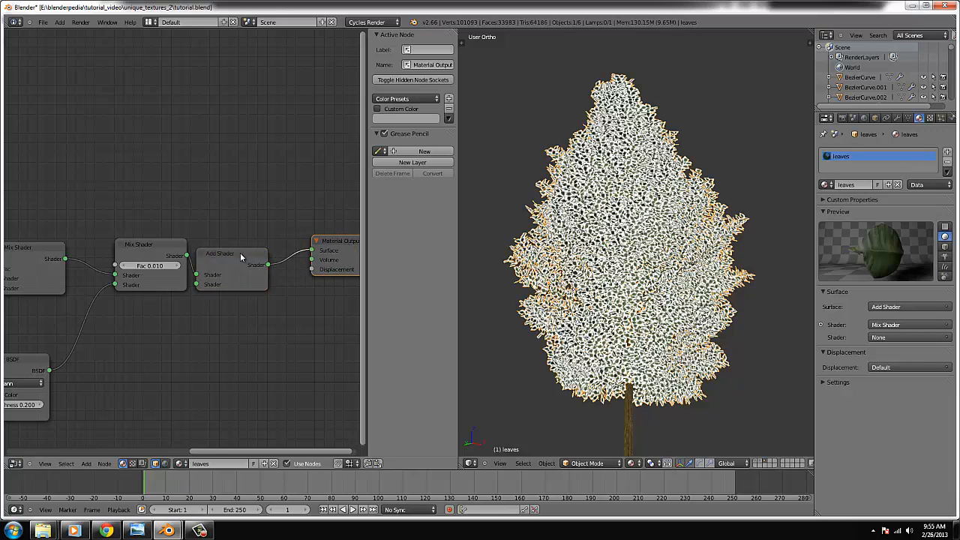
{"action": "left_click", "coordinate": [231, 243]}
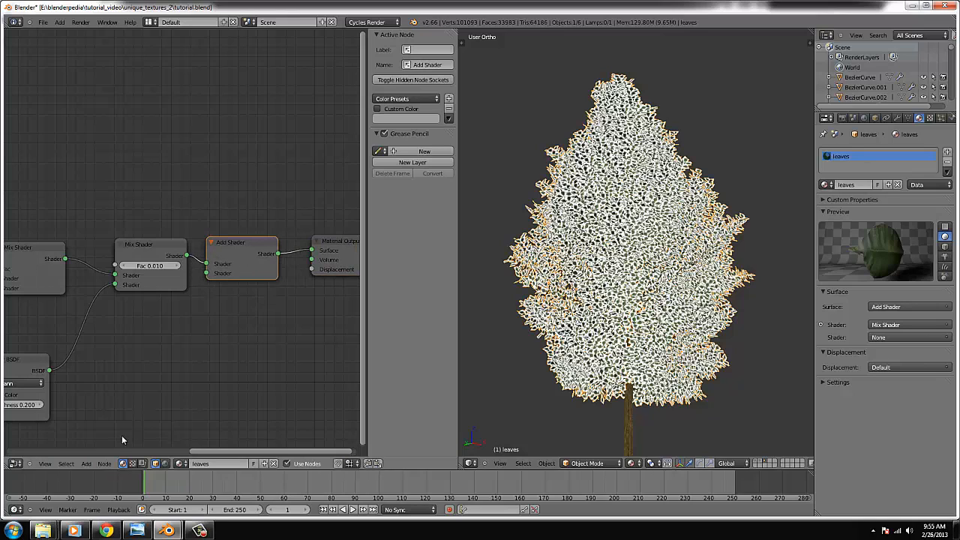
{"action": "left_click", "coordinate": [86, 463]}
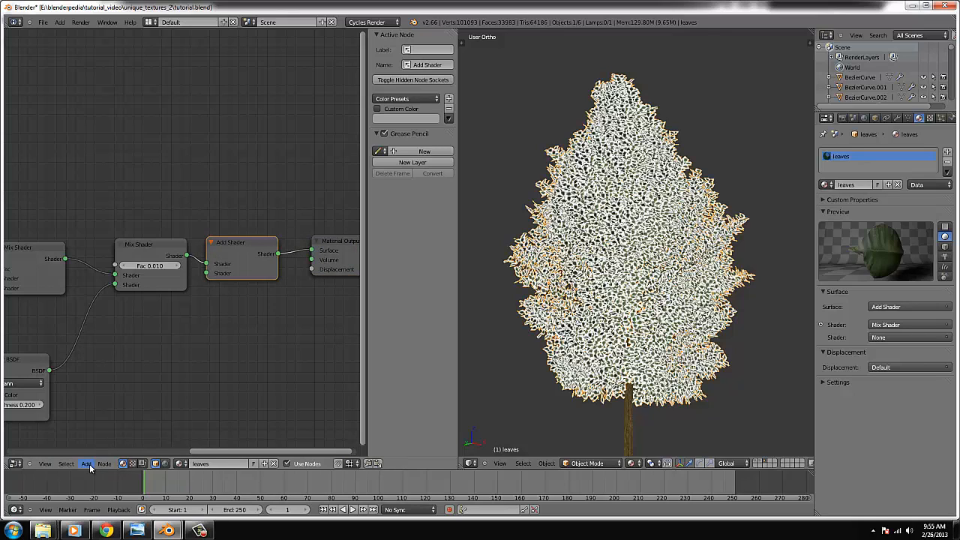
Add a Translucent BSDF and connect it into the shader's second Shader socket
{"action": "left_click", "coordinate": [87, 464]}
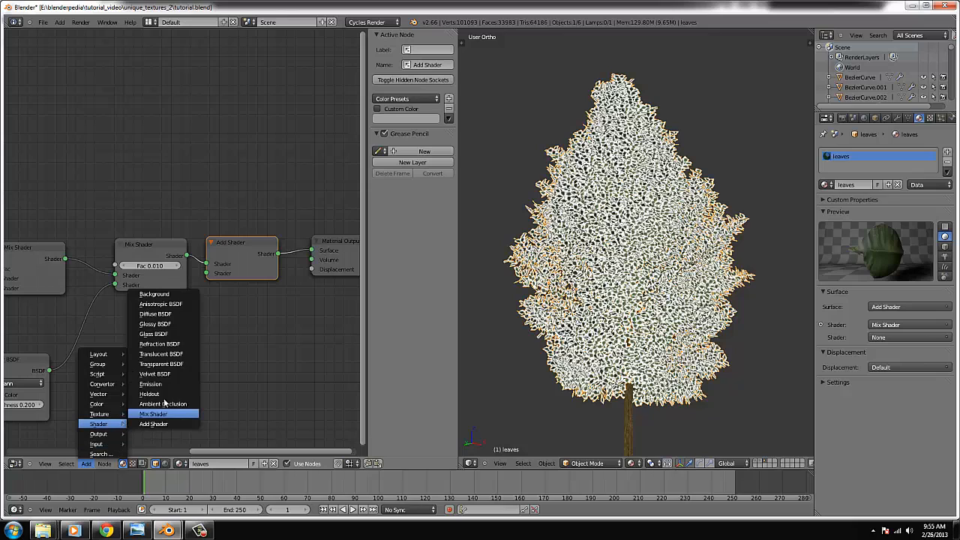
{"action": "left_click", "coordinate": [161, 354]}
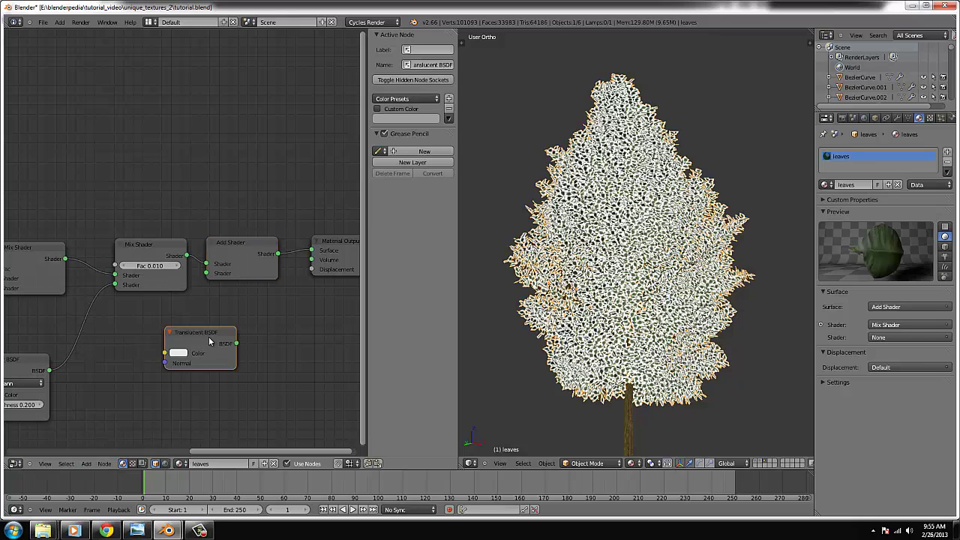
{"action": "left_click_drag", "start_coordinate": [198, 345], "coordinate": [135, 368]}
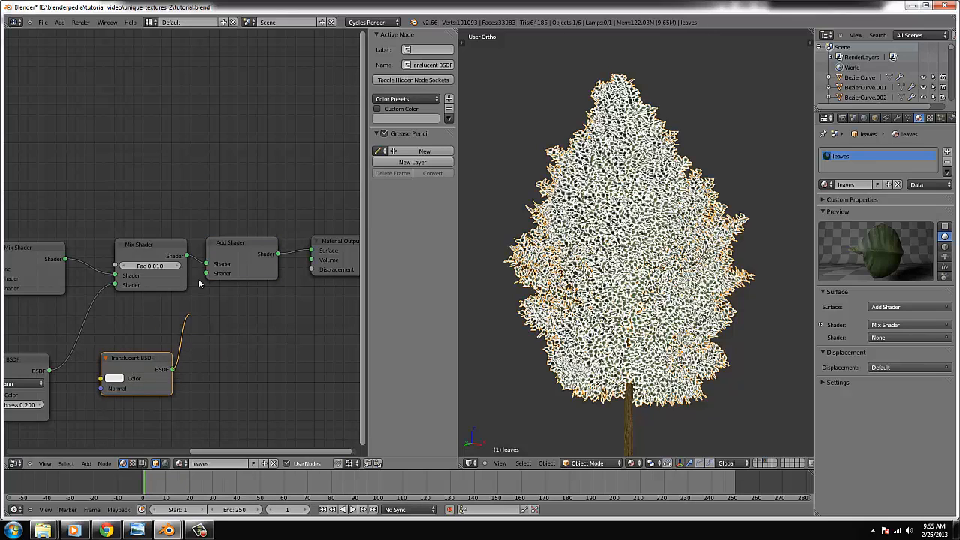
{"action": "left_click", "coordinate": [114, 378]}
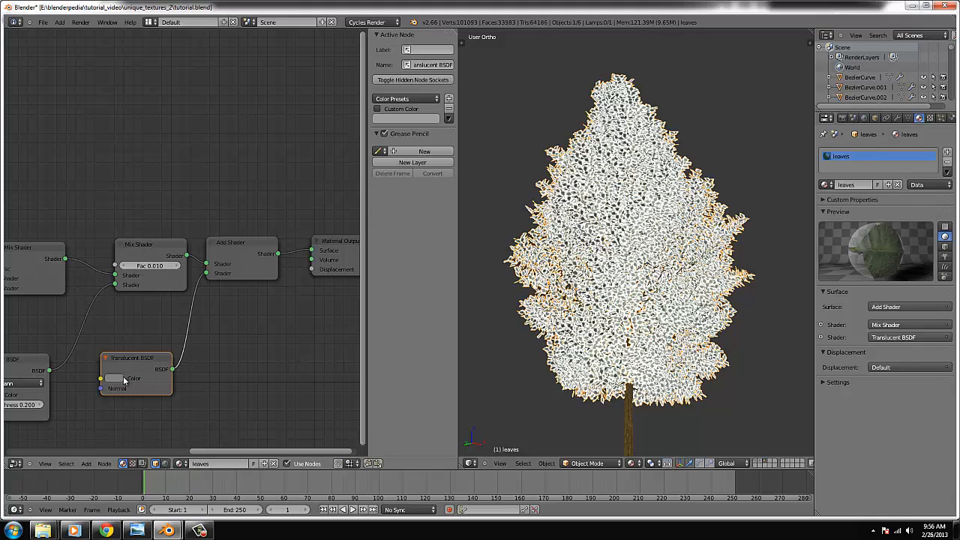
{"action": "left_click", "coordinate": [117, 378]}
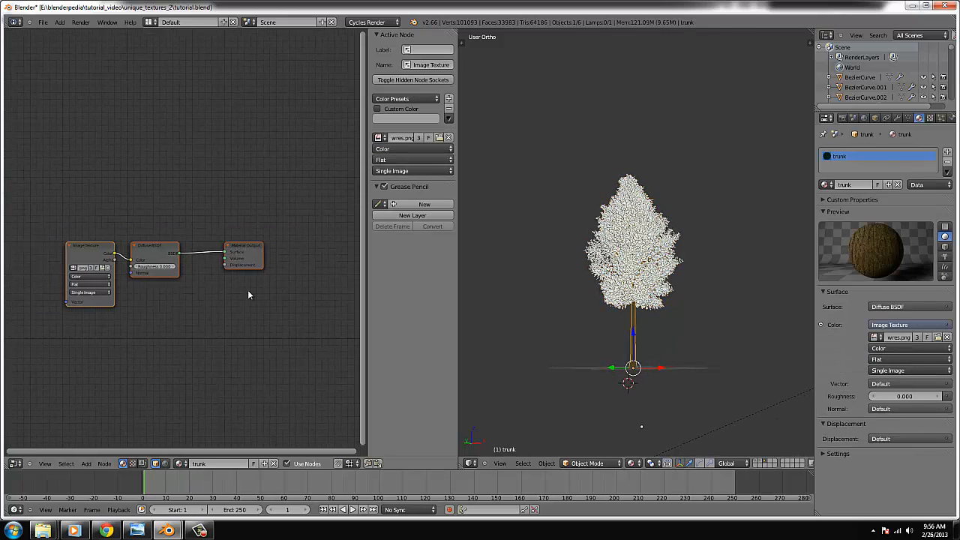
Insert a Mix Shader between the trunk's Diffuse BSDF and the material output
{"action": "left_click_drag", "start_coordinate": [153, 255], "coordinate": [174, 246]}
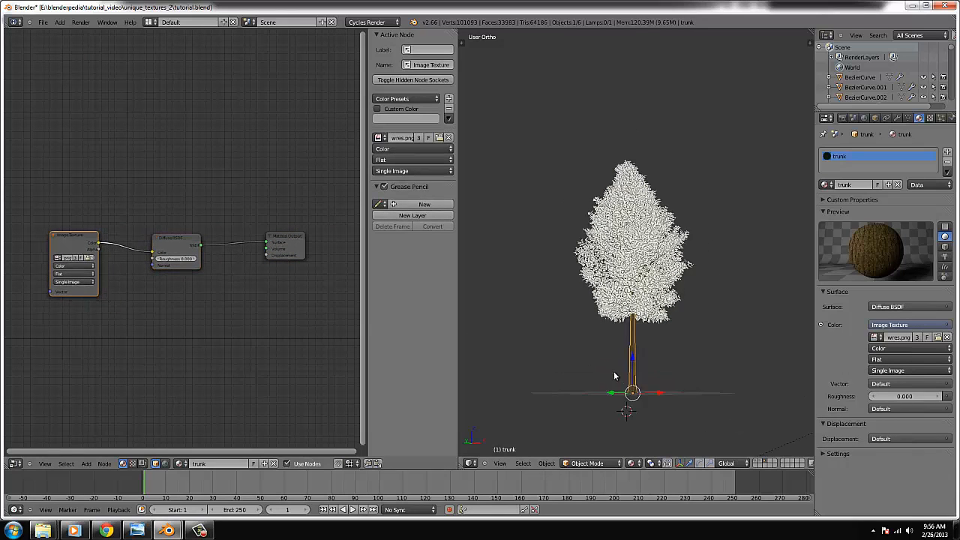
{"action": "mouse_move", "coordinate": [117, 252]}
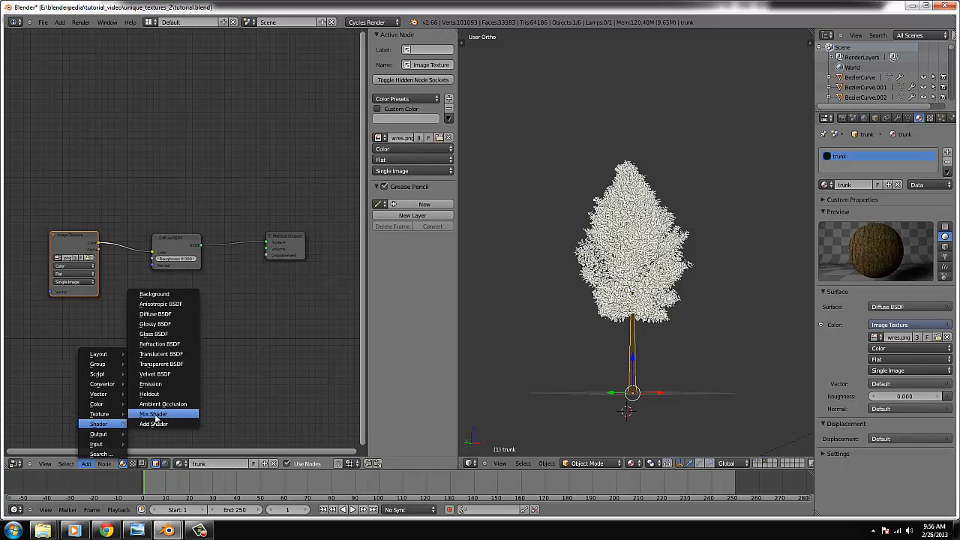
{"action": "left_click", "coordinate": [153, 414]}
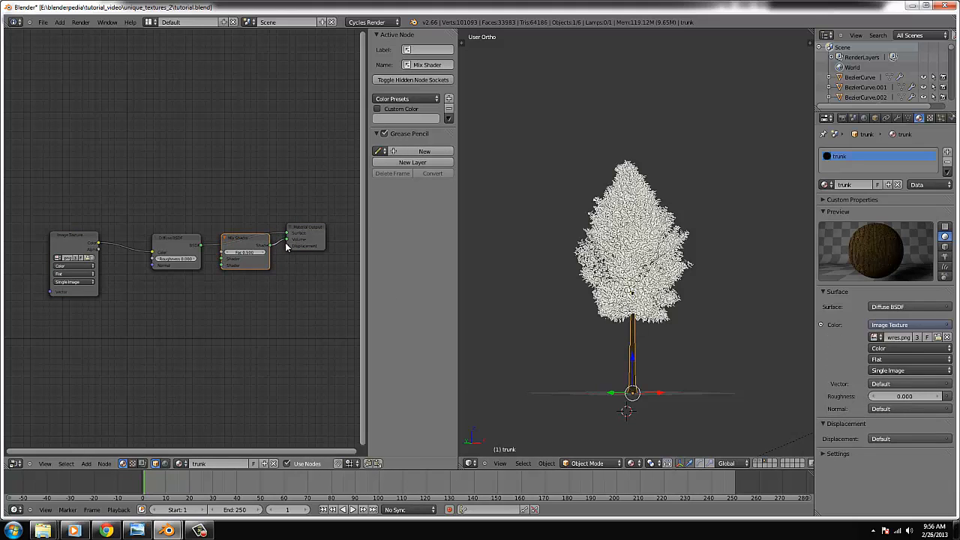
{"action": "left_click_drag", "start_coordinate": [246, 248], "coordinate": [248, 310]}
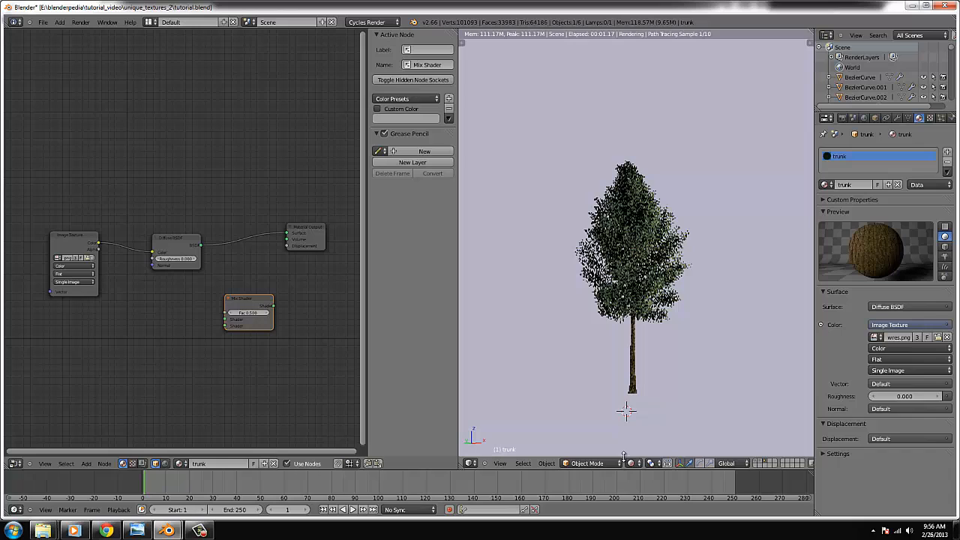
{"action": "left_click", "coordinate": [628, 464]}
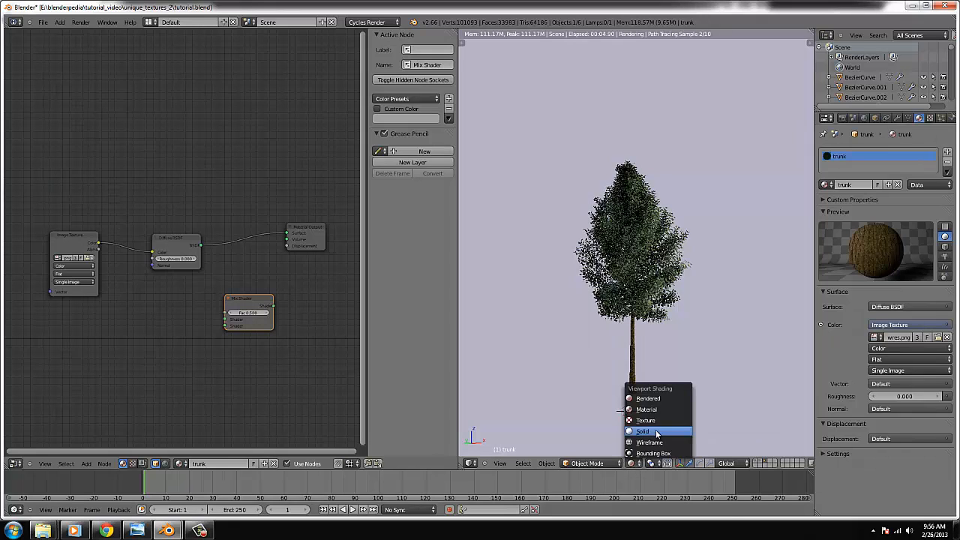
{"action": "left_click", "coordinate": [642, 432]}
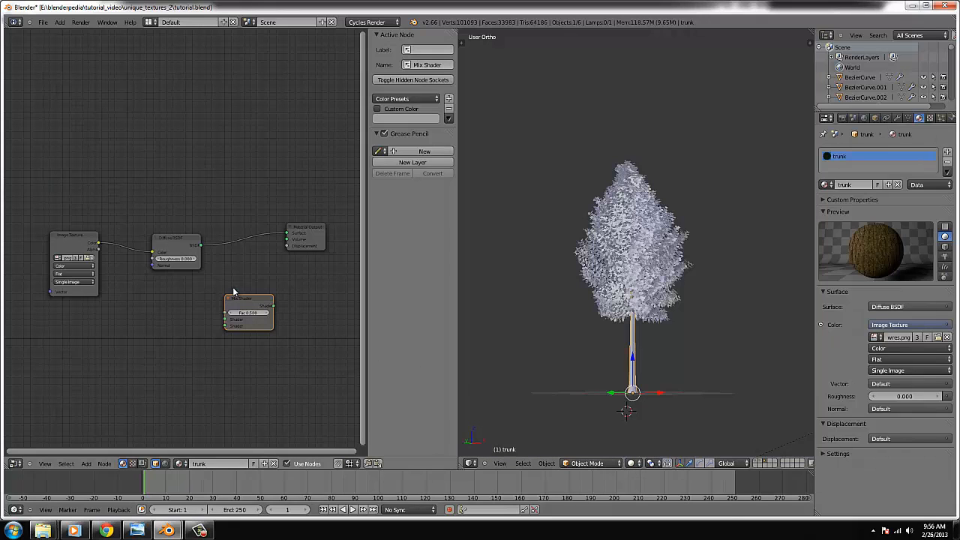
{"action": "left_click_drag", "start_coordinate": [248, 308], "coordinate": [249, 252]}
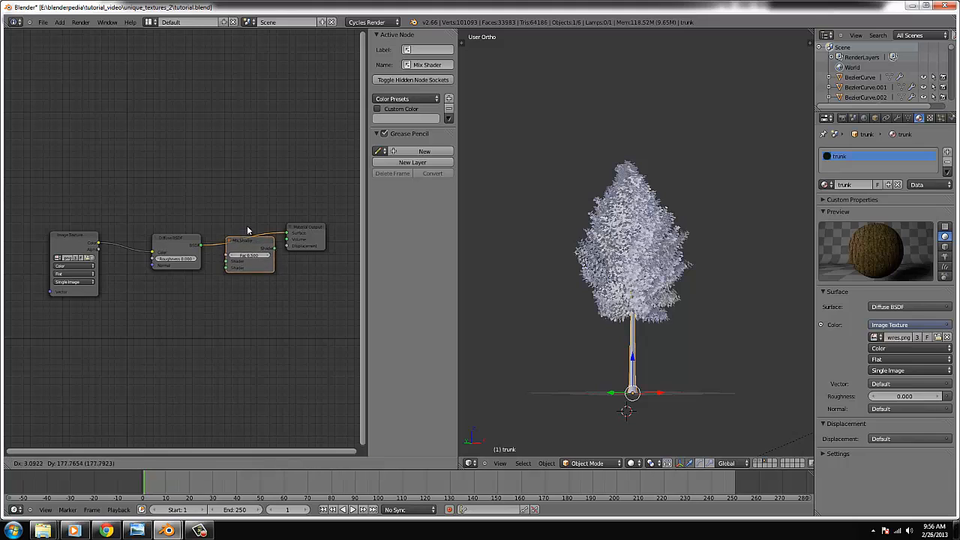
{"action": "left_click", "coordinate": [75, 465]}
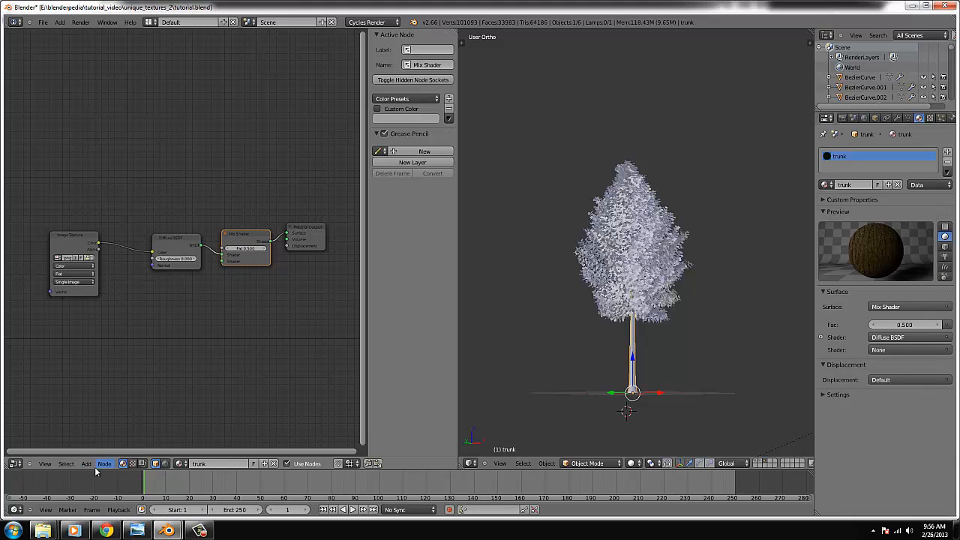
Add a Glossy BSDF into the mix and a Multiply of the bark image into Displacement
{"action": "left_click", "coordinate": [87, 463]}
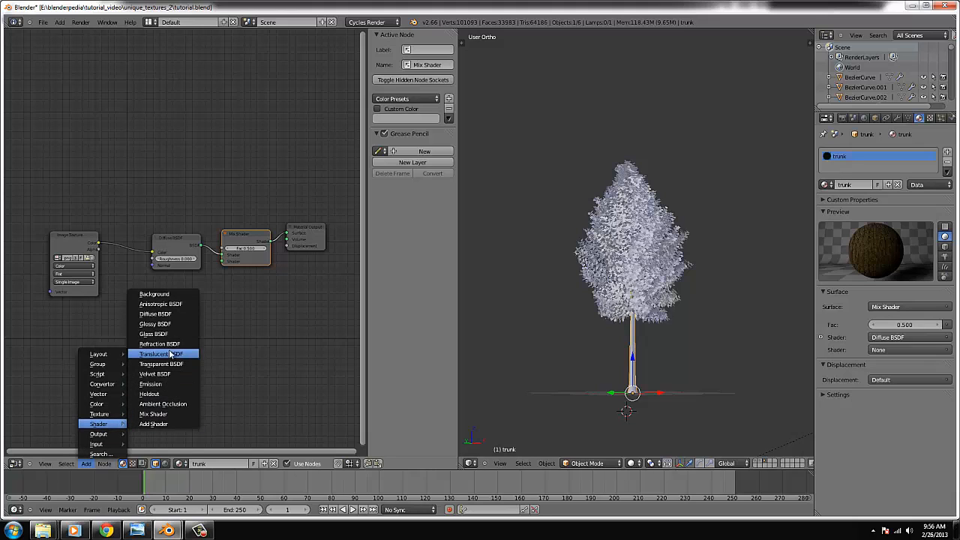
{"action": "left_click", "coordinate": [154, 324]}
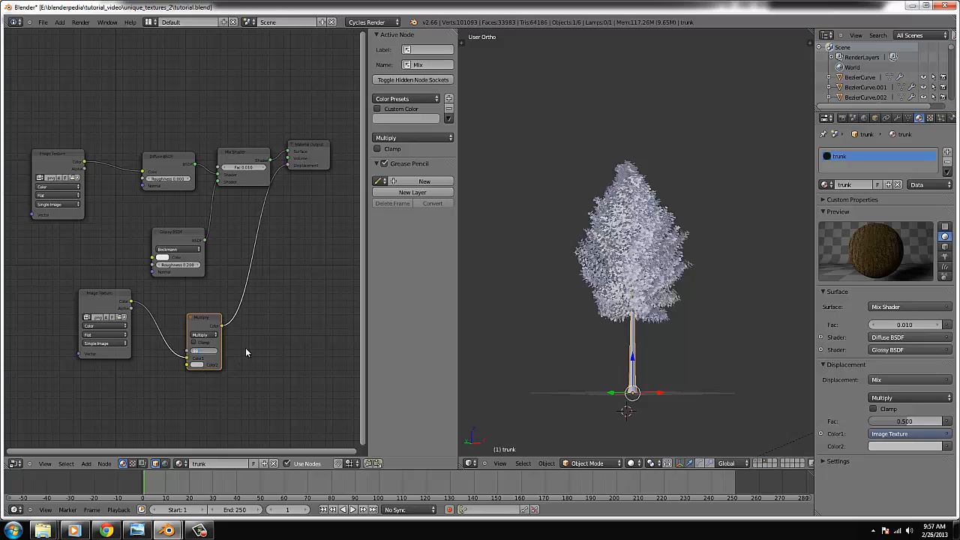
{"action": "left_click", "coordinate": [633, 464]}
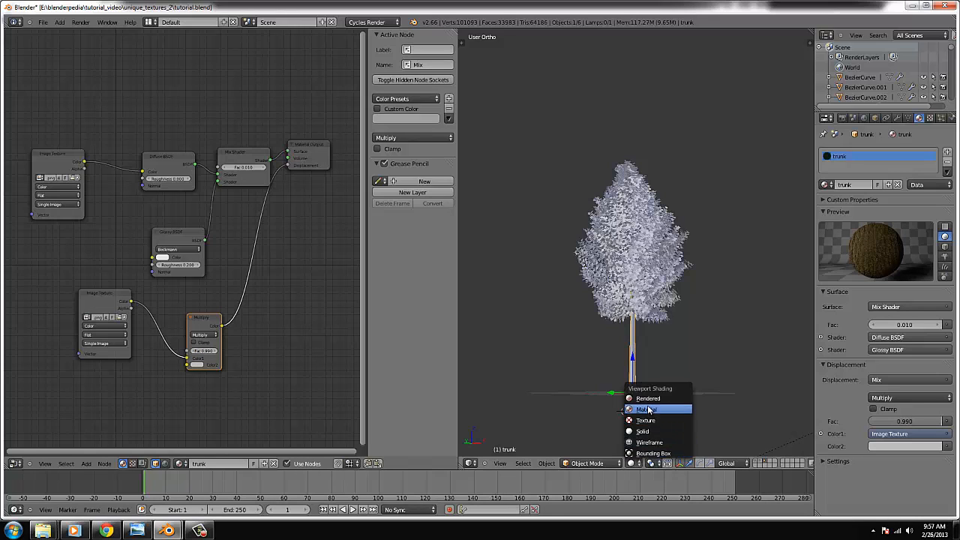
Preview the trunk rendered, lower the Mix Shader Fac to 0.05, and return to Solid shading
{"action": "left_click", "coordinate": [648, 408]}
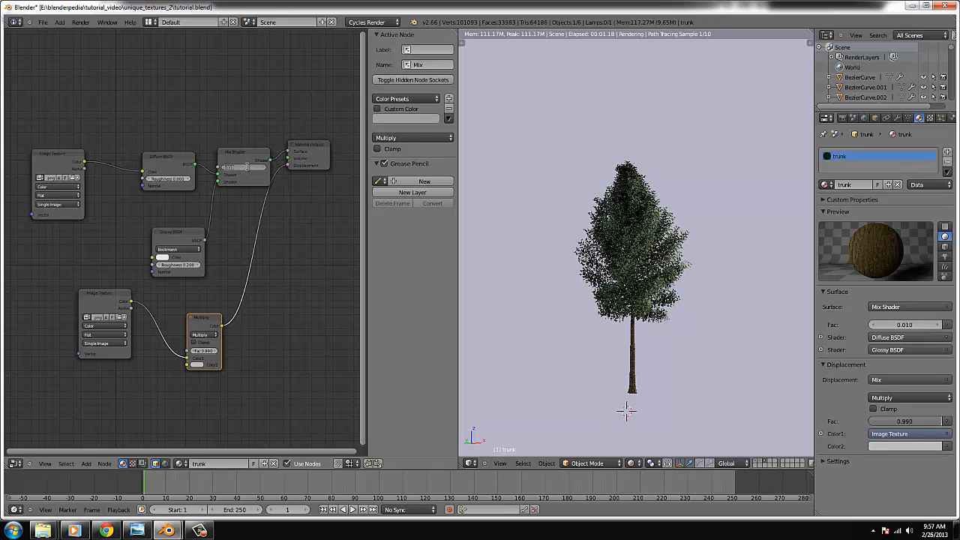
{"action": "mouse_move", "coordinate": [319, 309]}
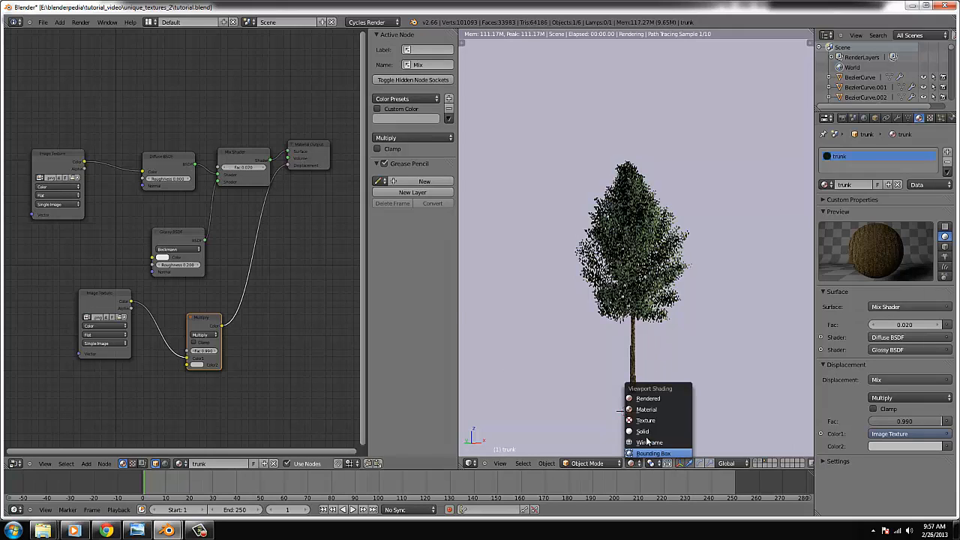
{"action": "left_click", "coordinate": [642, 432]}
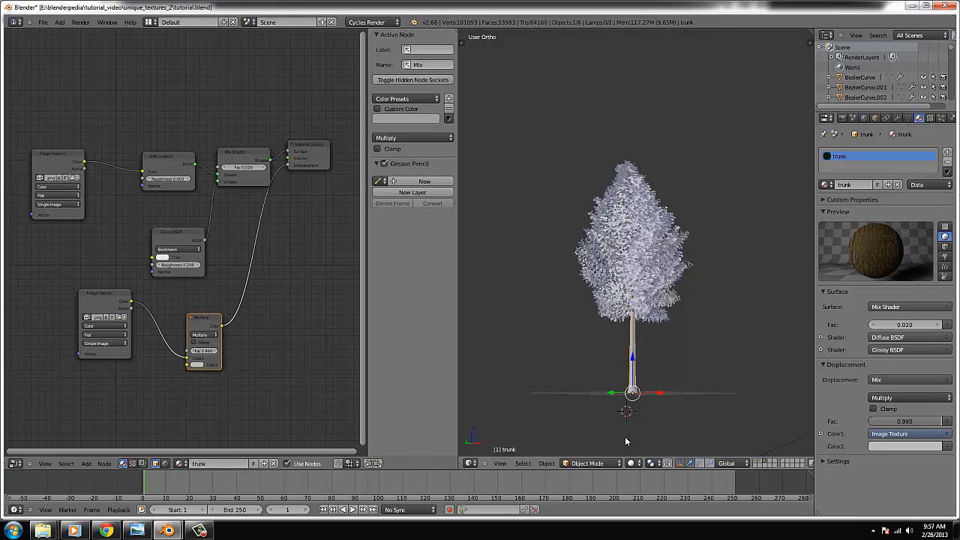
{"action": "left_click", "coordinate": [45, 24]}
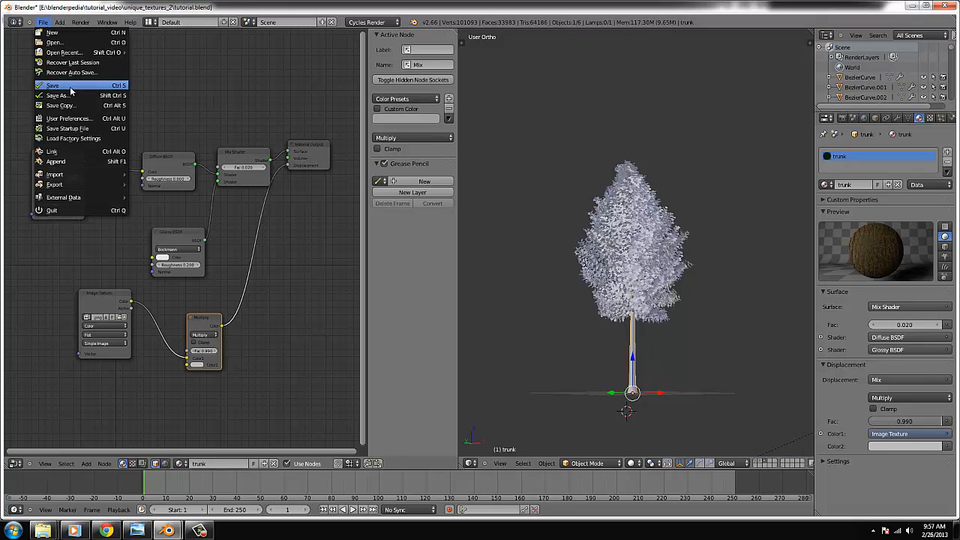
Save the blend file and select the tree in a full-size top view
{"action": "left_click", "coordinate": [48, 79]}
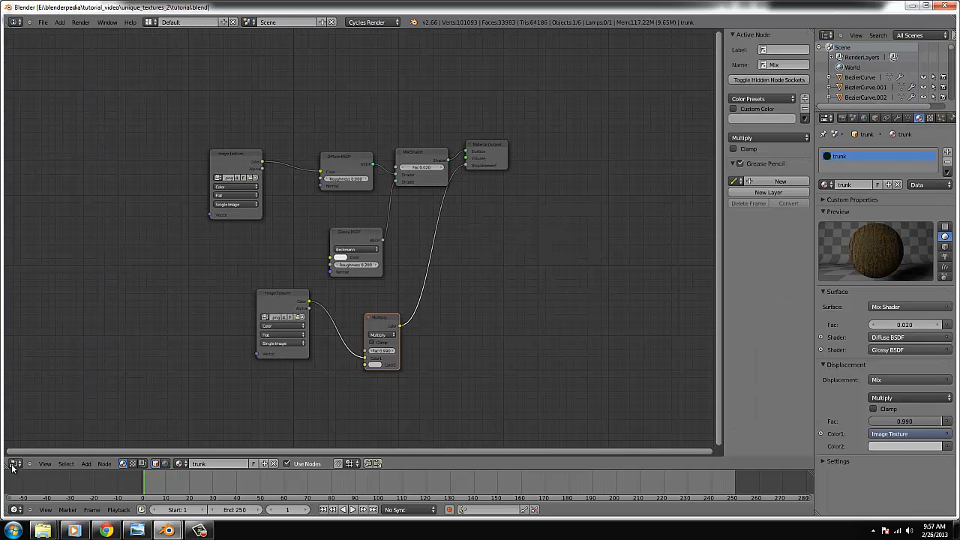
{"action": "left_click", "coordinate": [13, 463]}
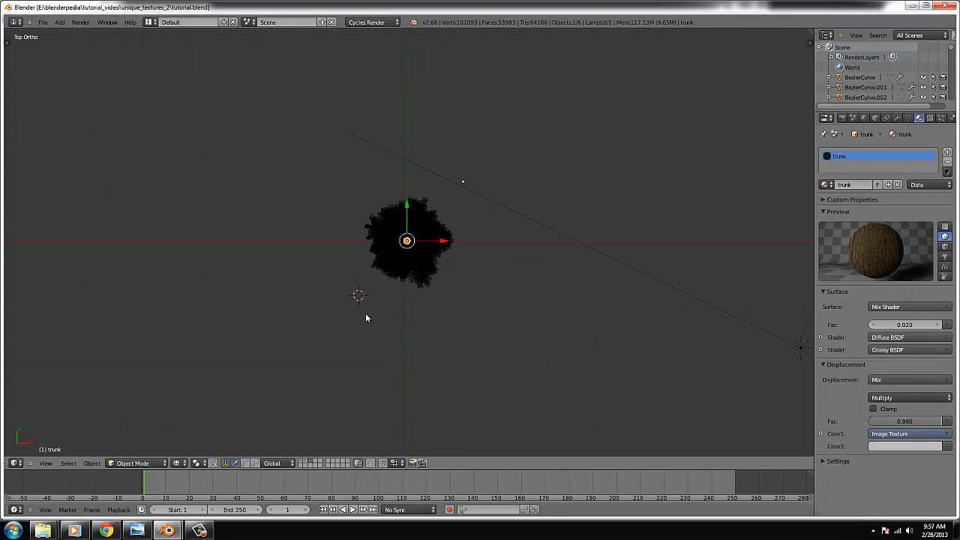
{"action": "left_click", "coordinate": [406, 240]}
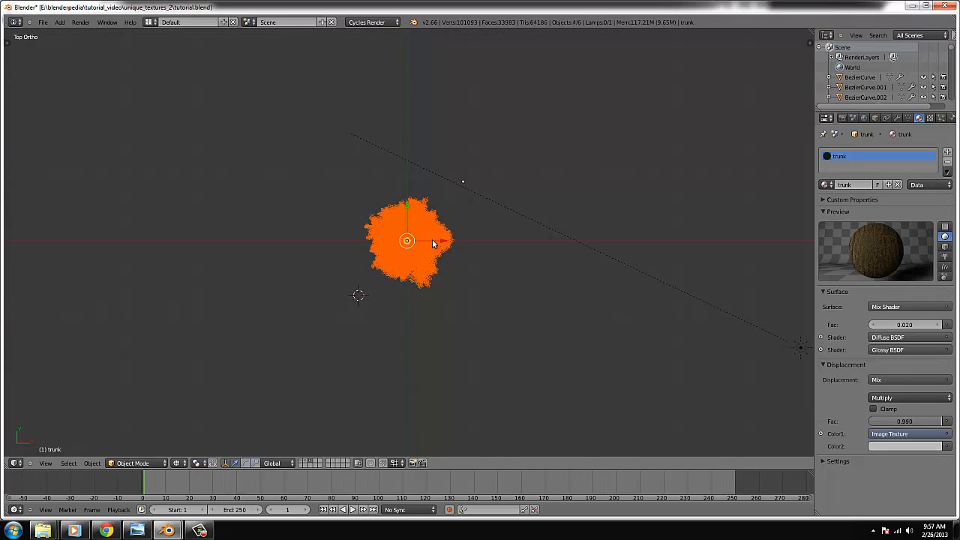
Move the tree onto the house's layer and place it beside the house's front
{"action": "key", "text": "M"}
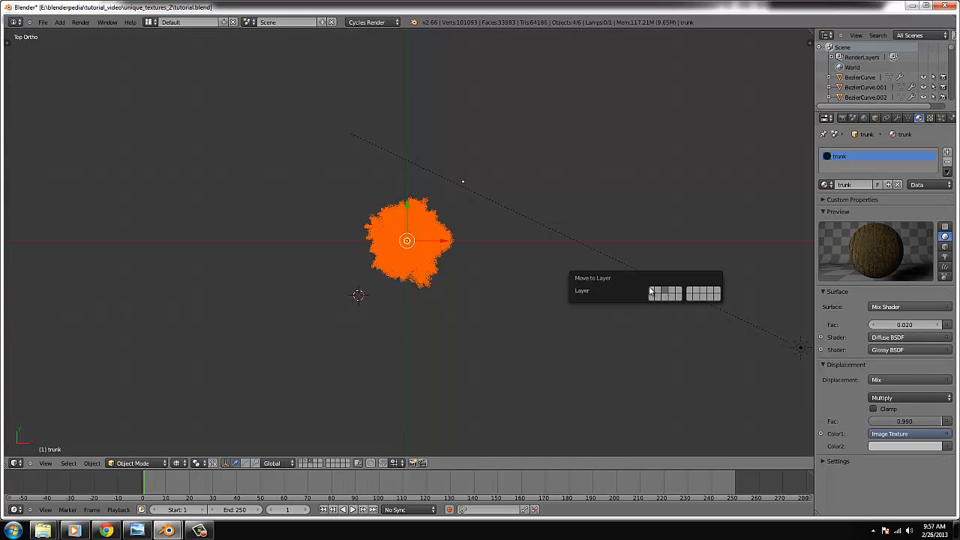
{"action": "left_click", "coordinate": [653, 292]}
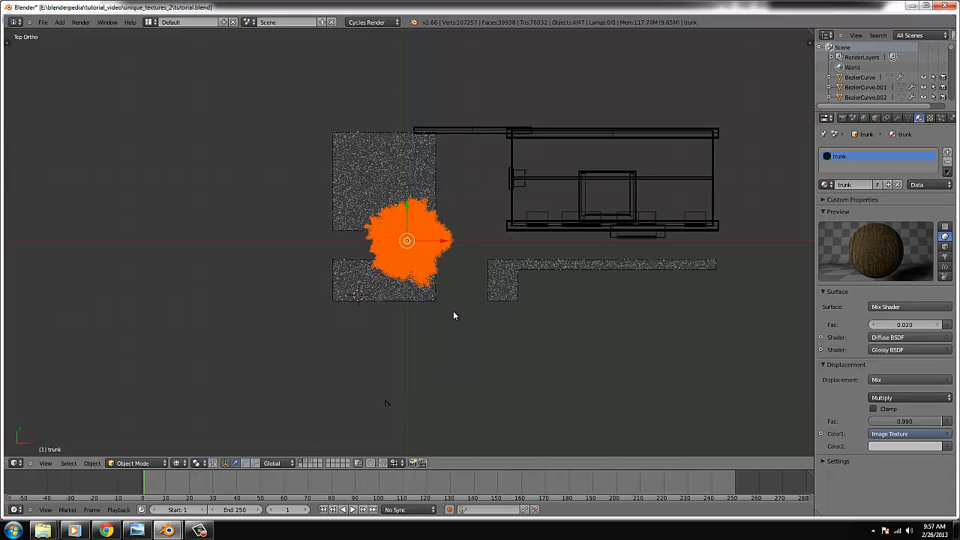
{"action": "left_click_drag", "start_coordinate": [407, 240], "coordinate": [510, 279]}
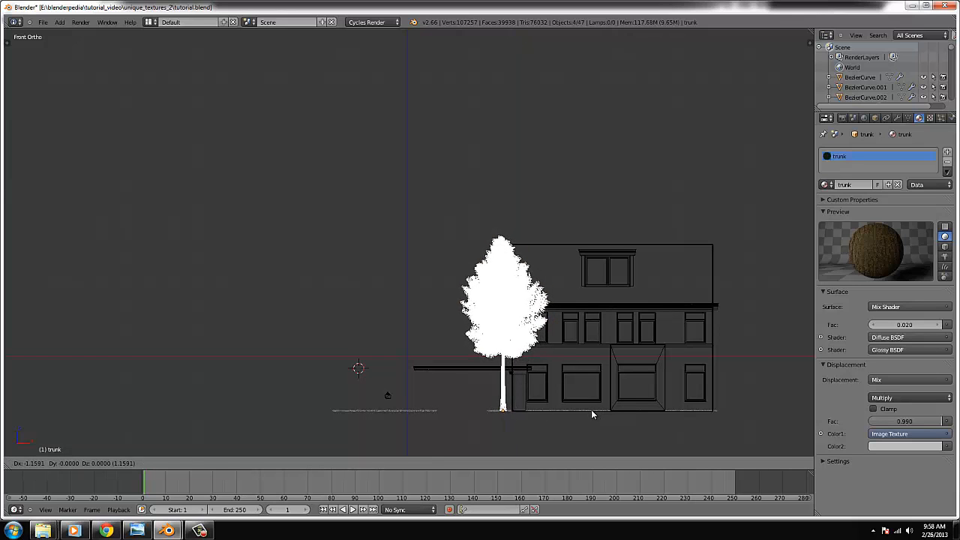
{"action": "left_click", "coordinate": [504, 315]}
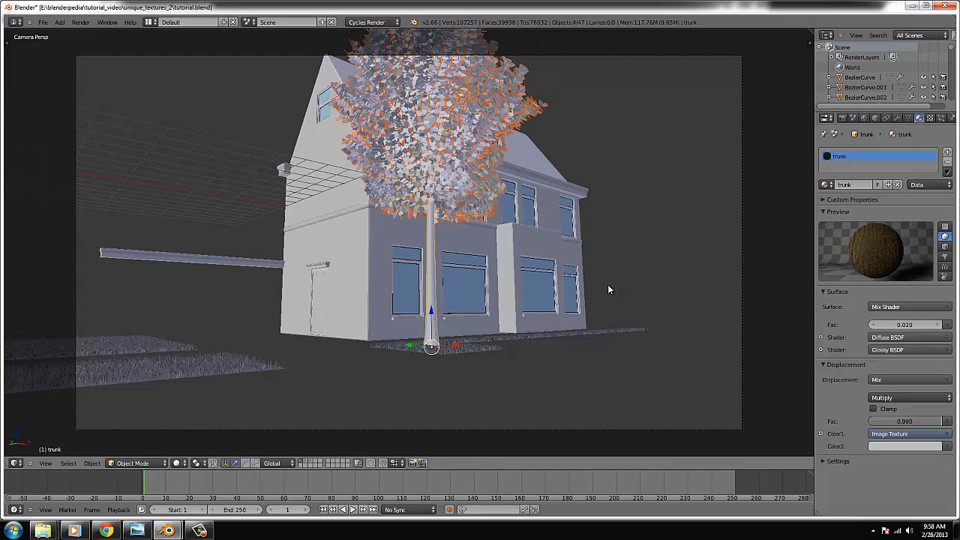
{"action": "mouse_move", "coordinate": [306, 458]}
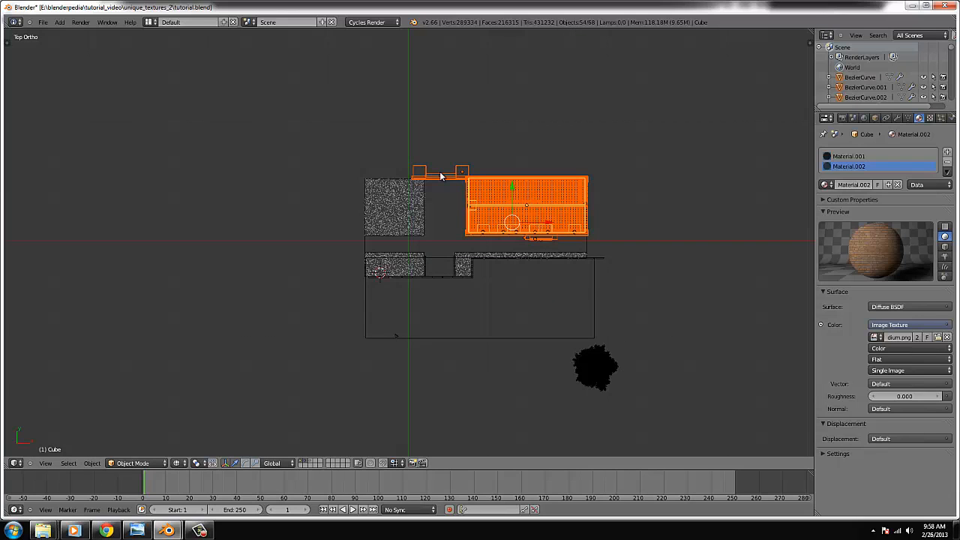
{"action": "mouse_move", "coordinate": [562, 258]}
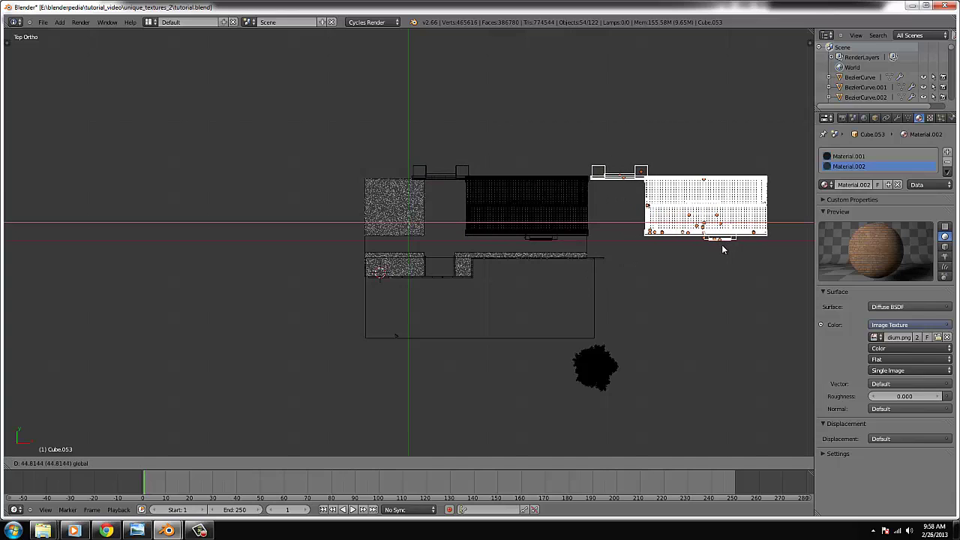
Place the duplicated wall, roof and ground copies to the right as a second house
{"action": "left_click", "coordinate": [690, 207]}
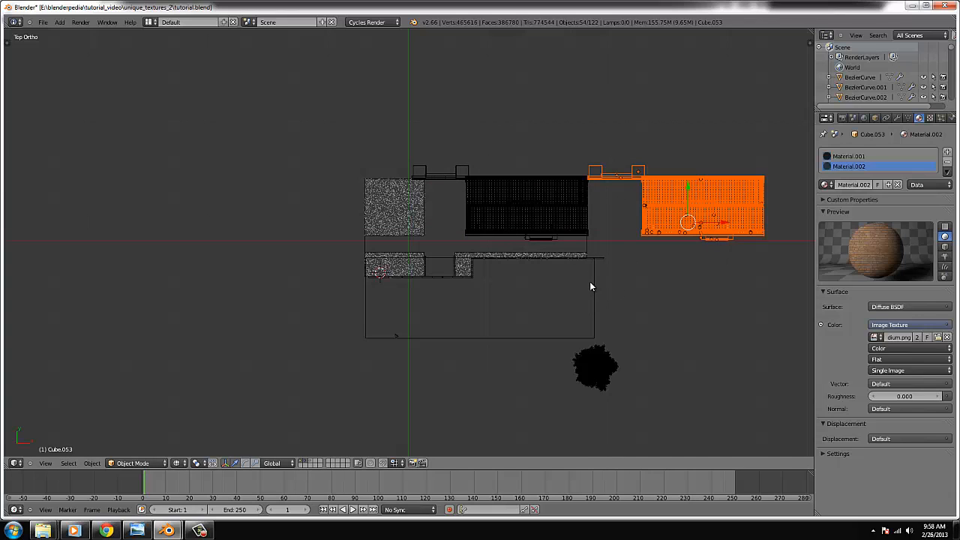
{"action": "mouse_move", "coordinate": [721, 228]}
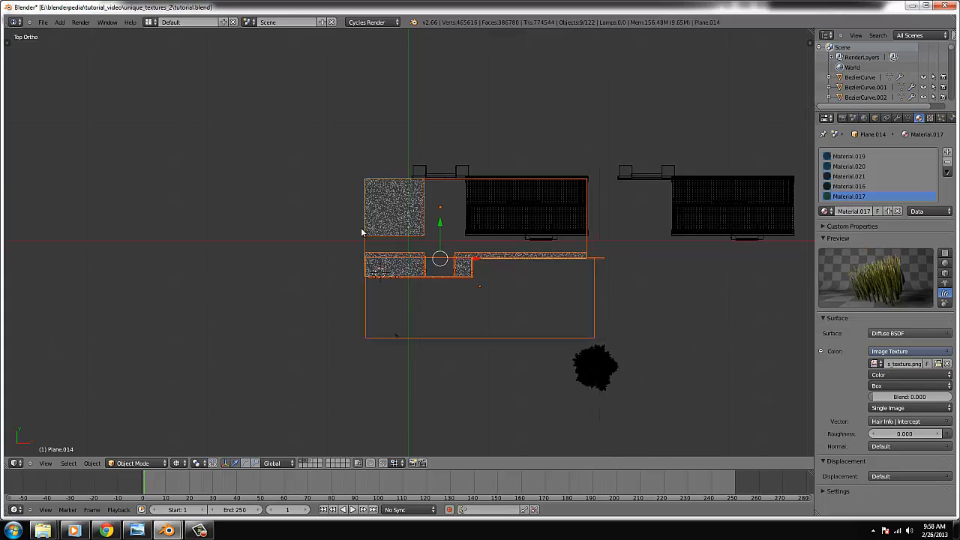
{"action": "mouse_move", "coordinate": [336, 263]}
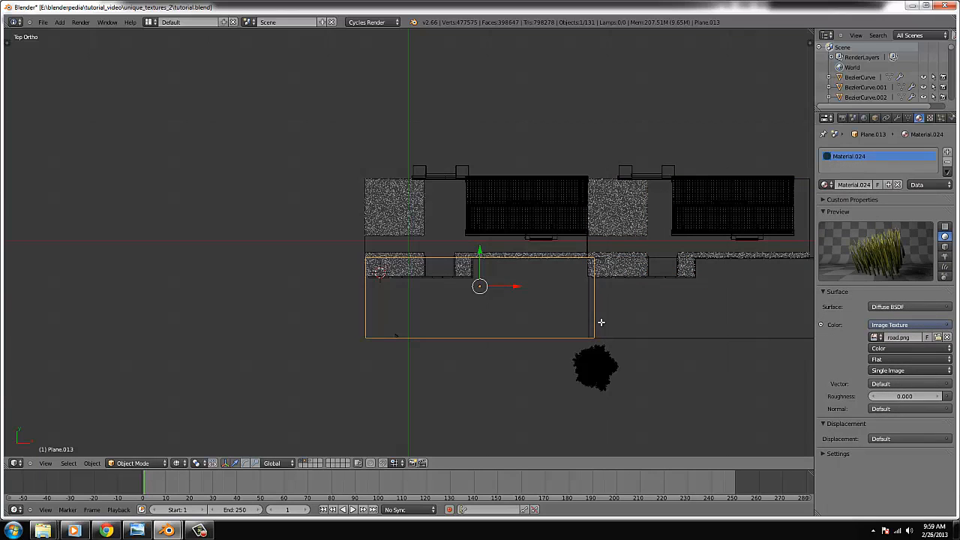
{"action": "mouse_move", "coordinate": [591, 339]}
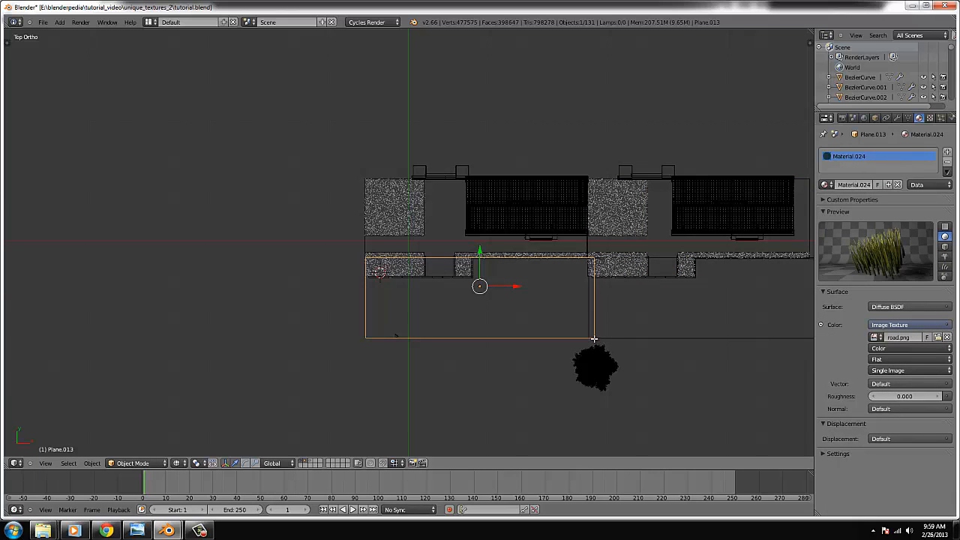
{"action": "key", "text": "Tab"}
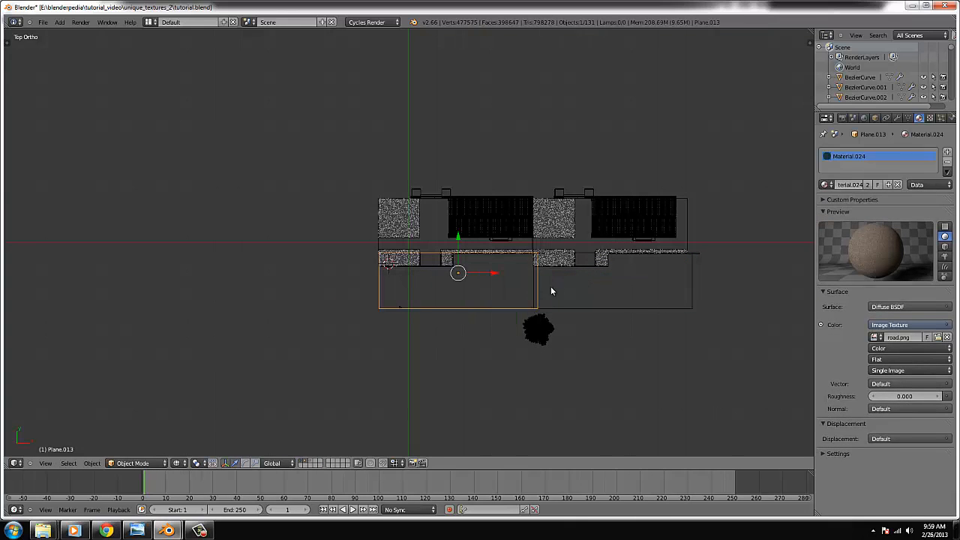
{"action": "key", "text": "Tab"}
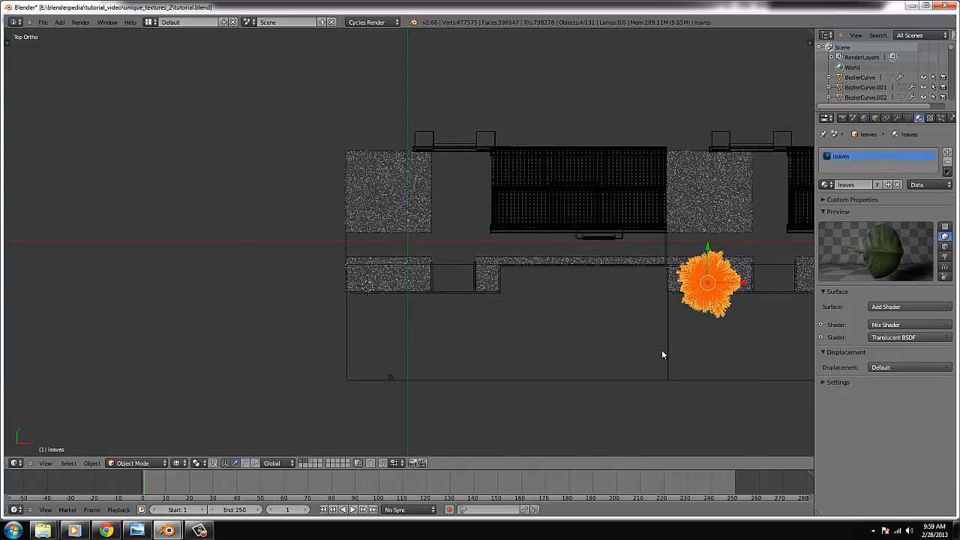
Check the duplicated aspen trees' placement around the street in camera view
{"action": "key", "text": "KP_0"}
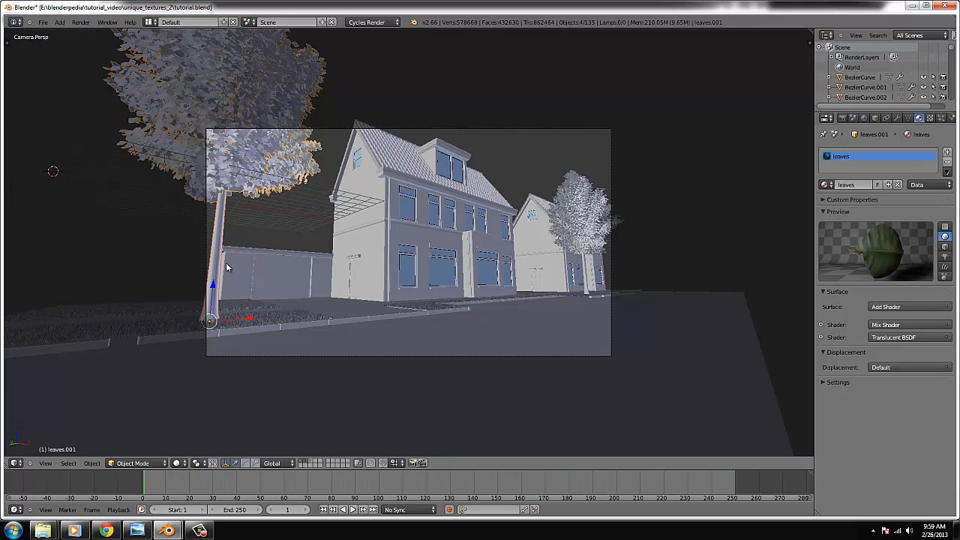
{"action": "mouse_move", "coordinate": [429, 246]}
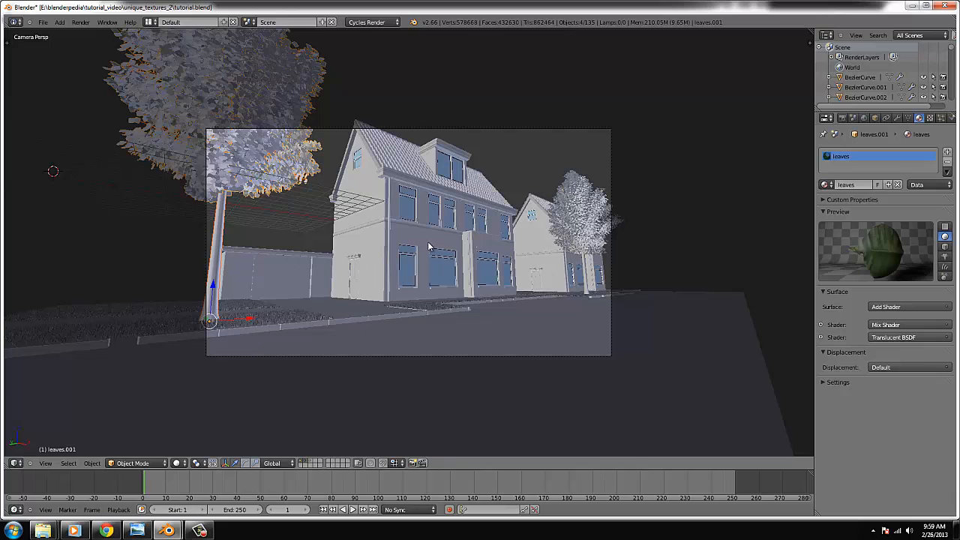
{"action": "mouse_move", "coordinate": [387, 207]}
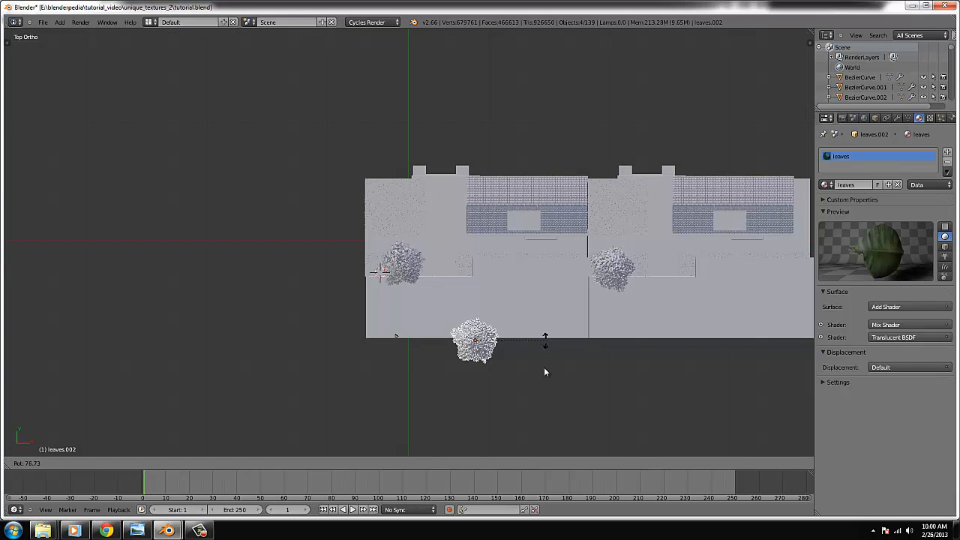
{"action": "key", "text": "KP_0"}
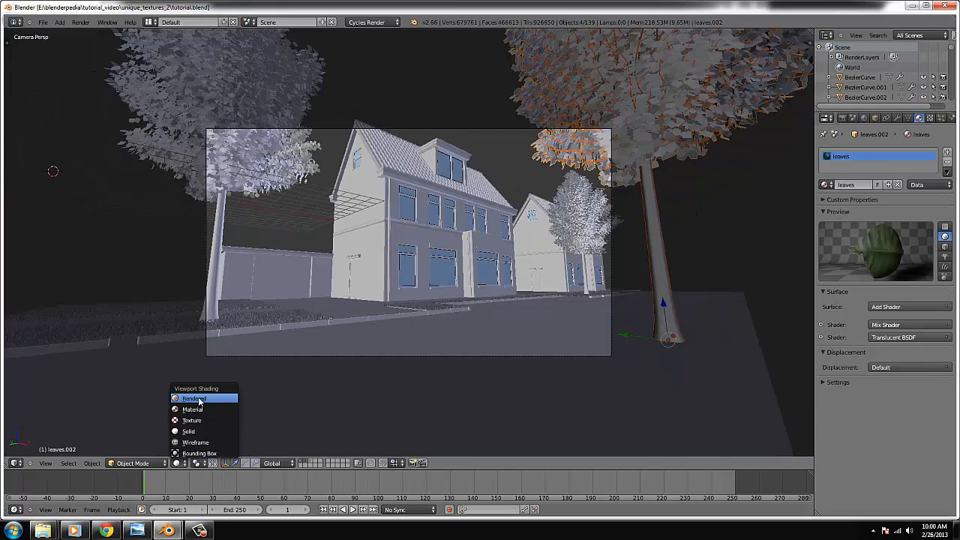
Close the shading menus and select the Sun lamp to show its Lamp properties
{"action": "left_click", "coordinate": [194, 399]}
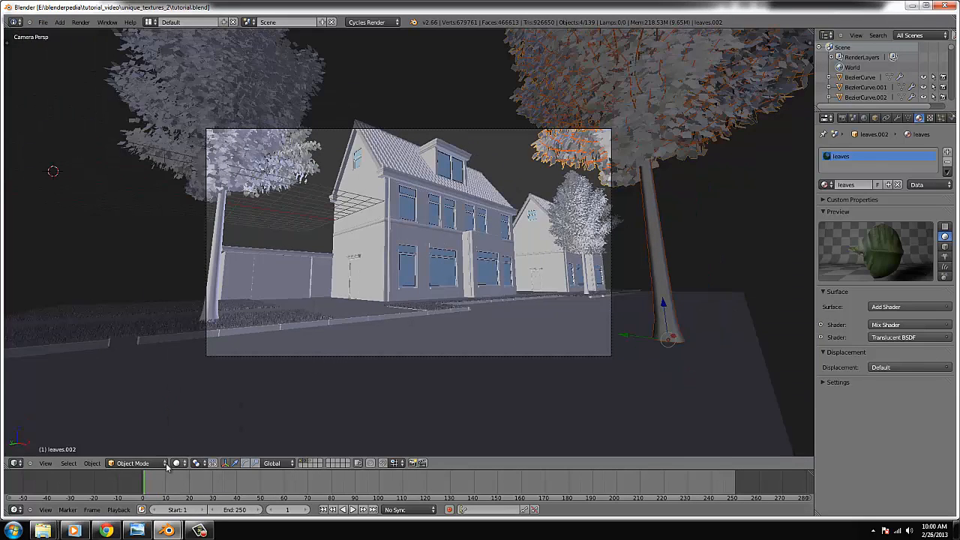
{"action": "left_click", "coordinate": [177, 464]}
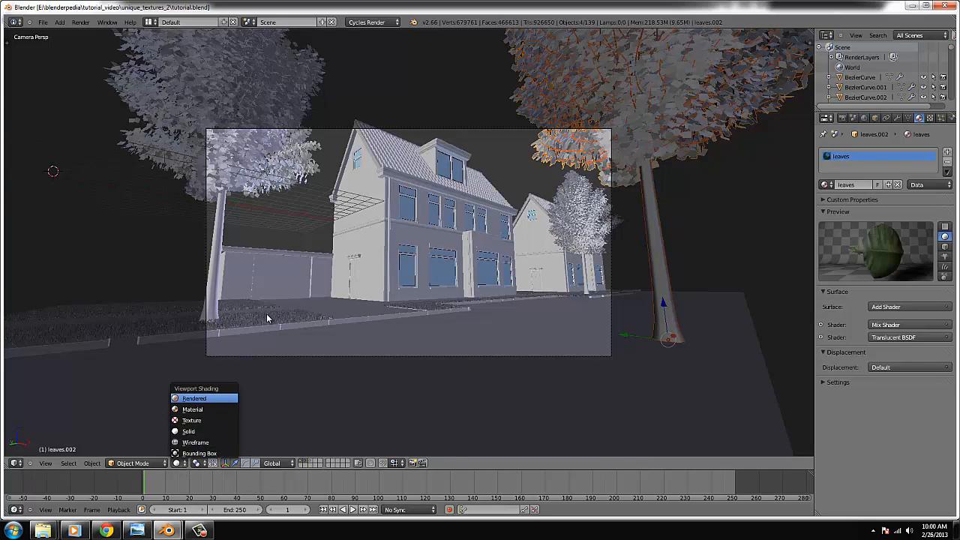
{"action": "left_click", "coordinate": [194, 399]}
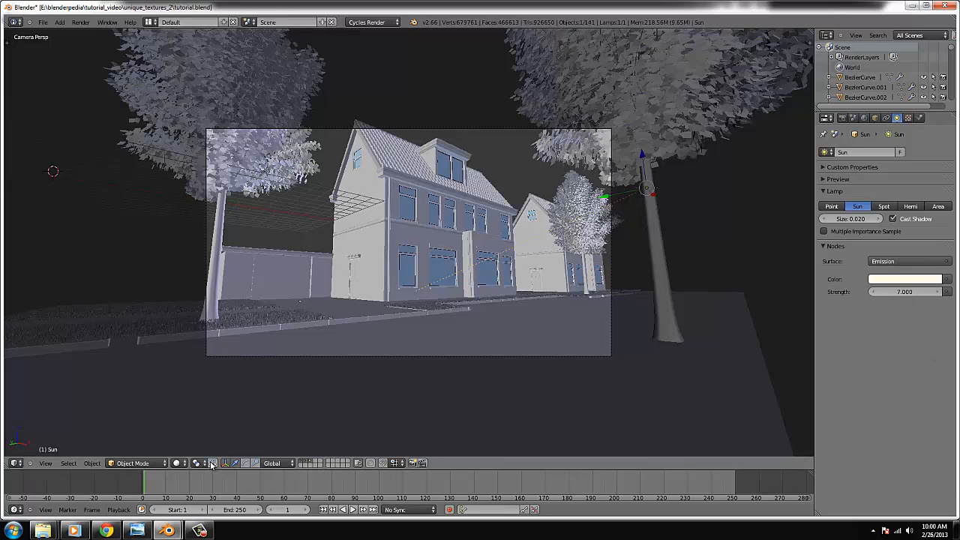
{"action": "left_click", "coordinate": [213, 464]}
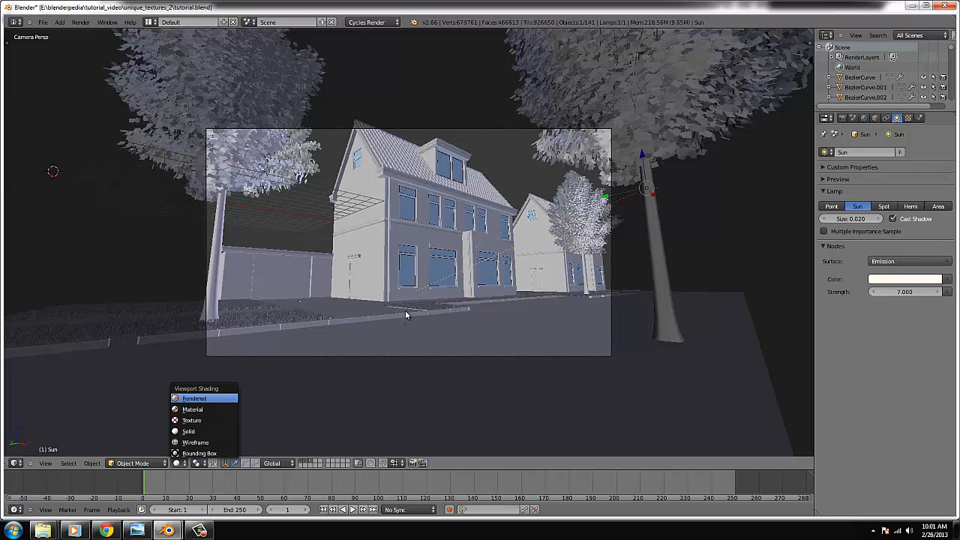
Switch the camera view to Rendered shading for a live Cycles preview of the street
{"action": "left_click", "coordinate": [195, 397]}
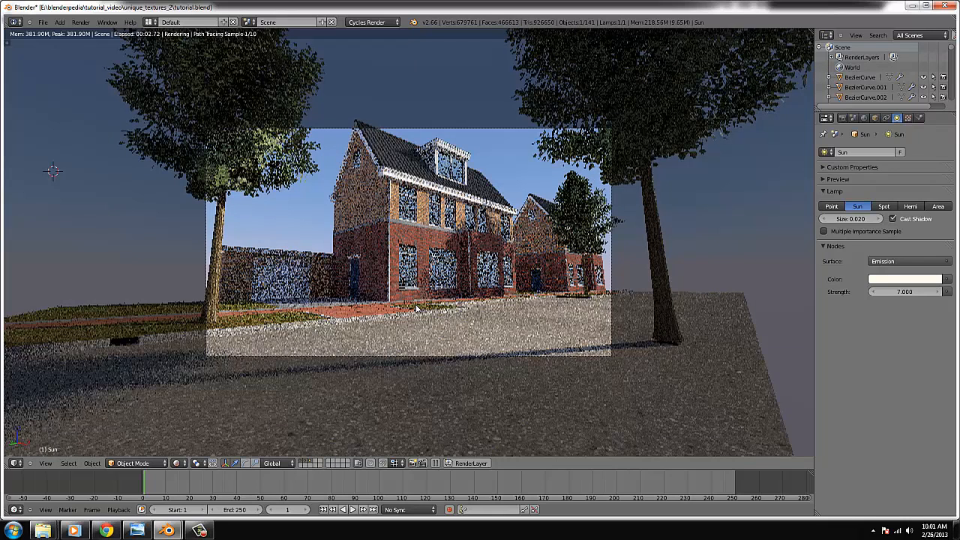
{"action": "mouse_move", "coordinate": [336, 276]}
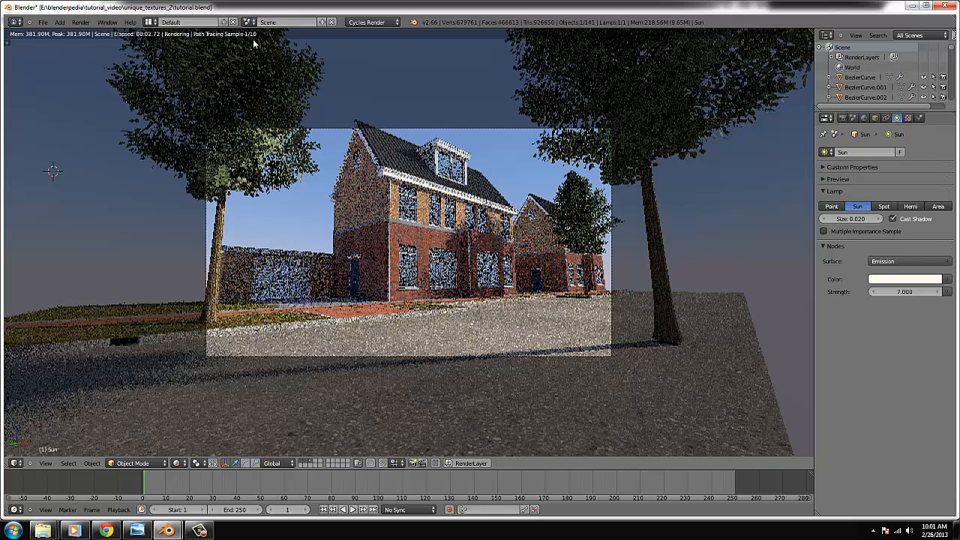
{"action": "mouse_move", "coordinate": [247, 42]}
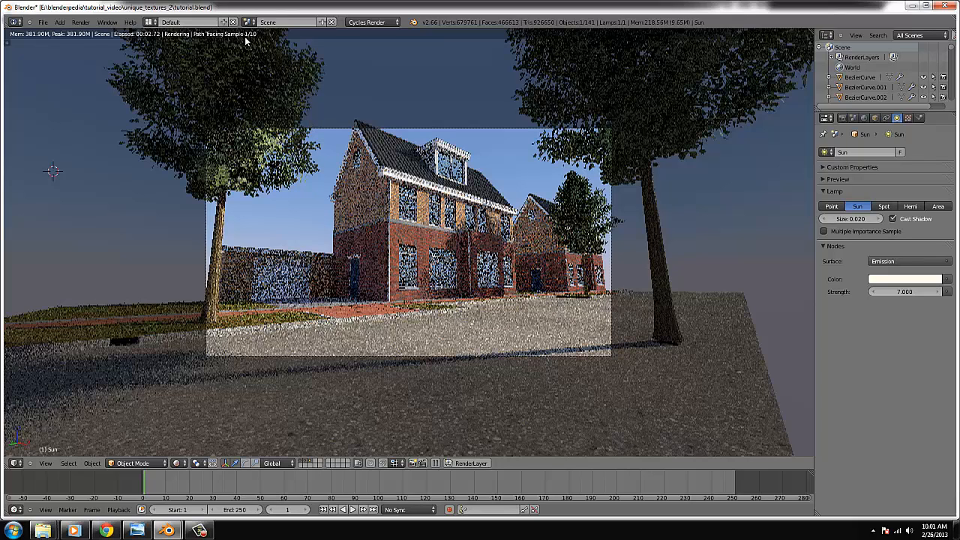
{"action": "mouse_move", "coordinate": [274, 89]}
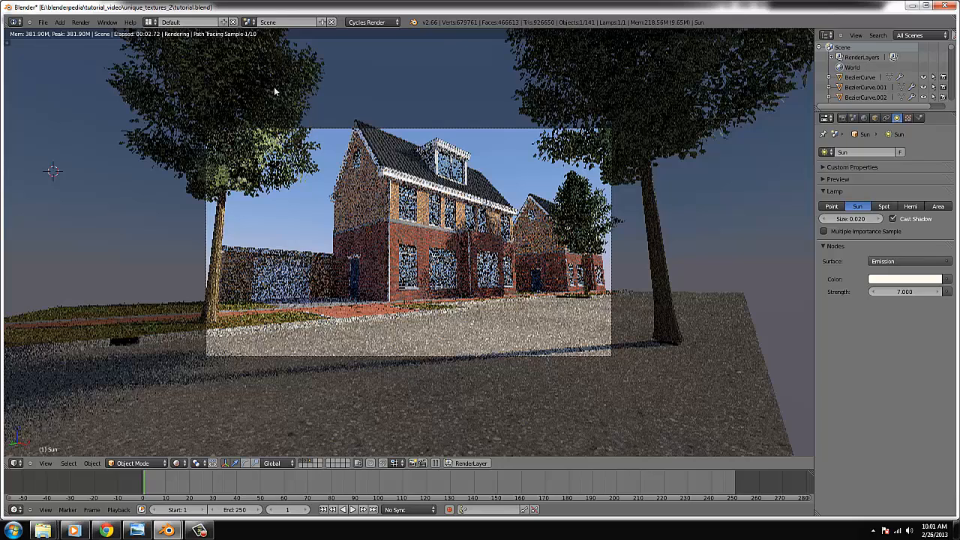
{"action": "mouse_move", "coordinate": [249, 42]}
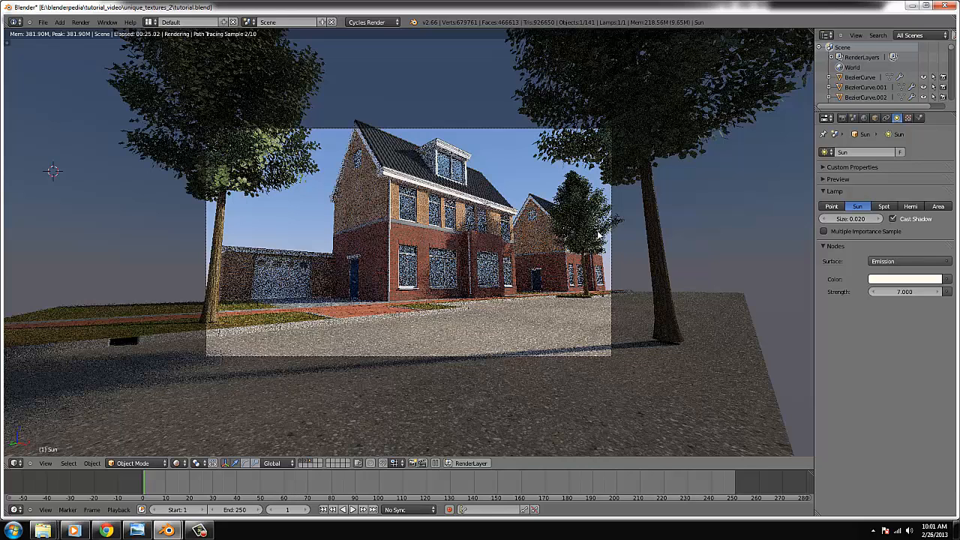
{"action": "mouse_move", "coordinate": [597, 228]}
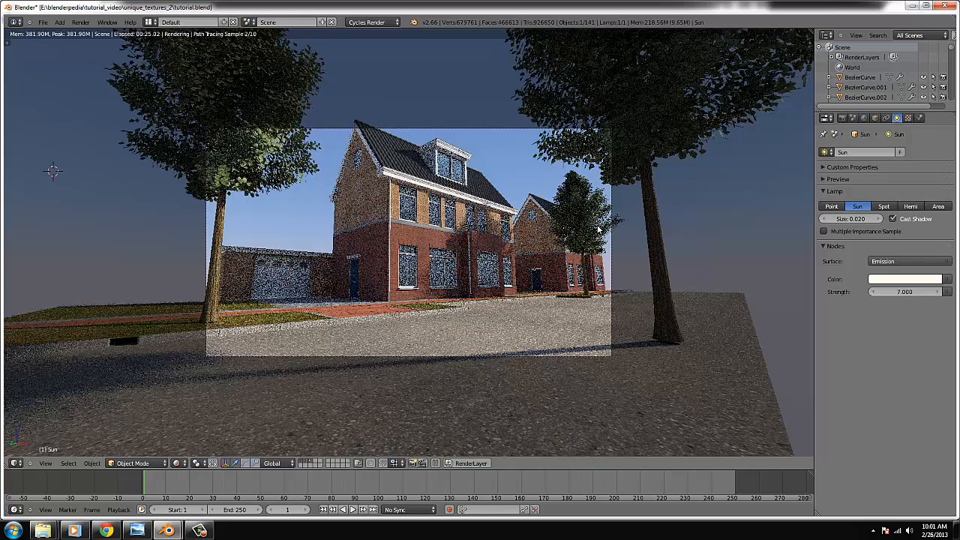
{"action": "mouse_move", "coordinate": [579, 301]}
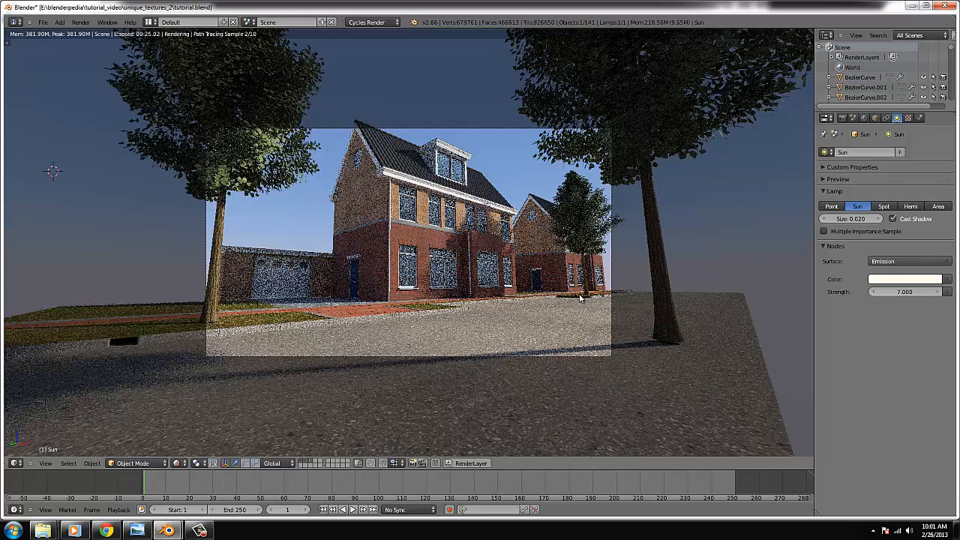
{"action": "mouse_move", "coordinate": [468, 234]}
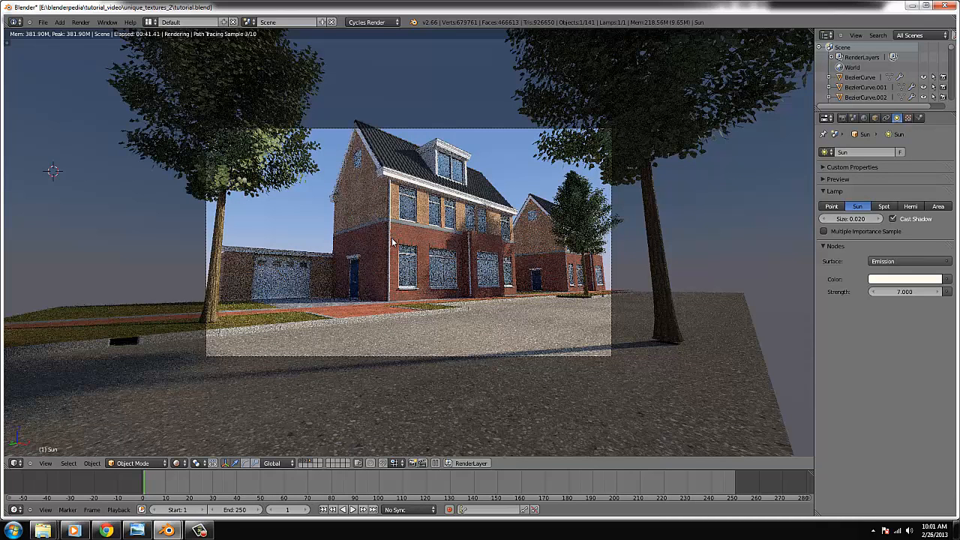
{"action": "mouse_move", "coordinate": [408, 246]}
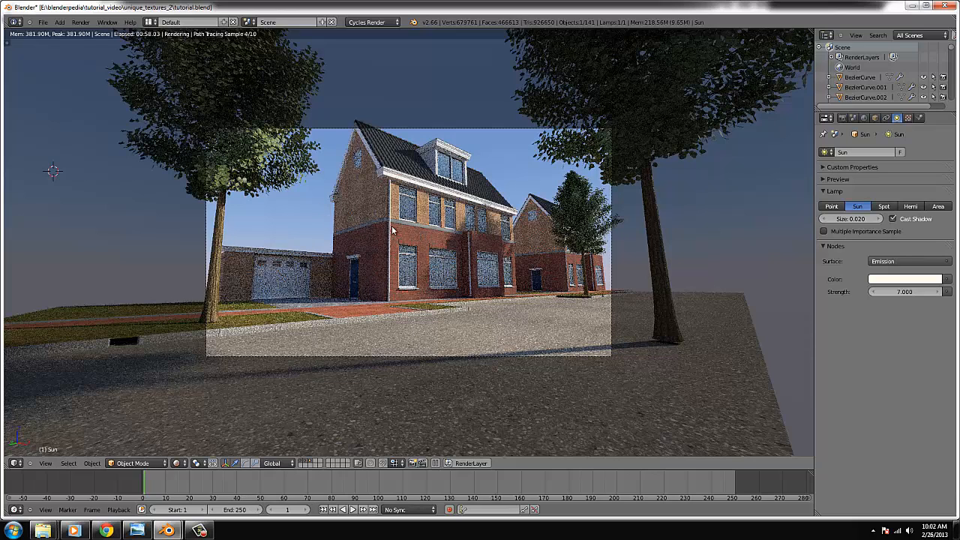
{"action": "mouse_move", "coordinate": [306, 309]}
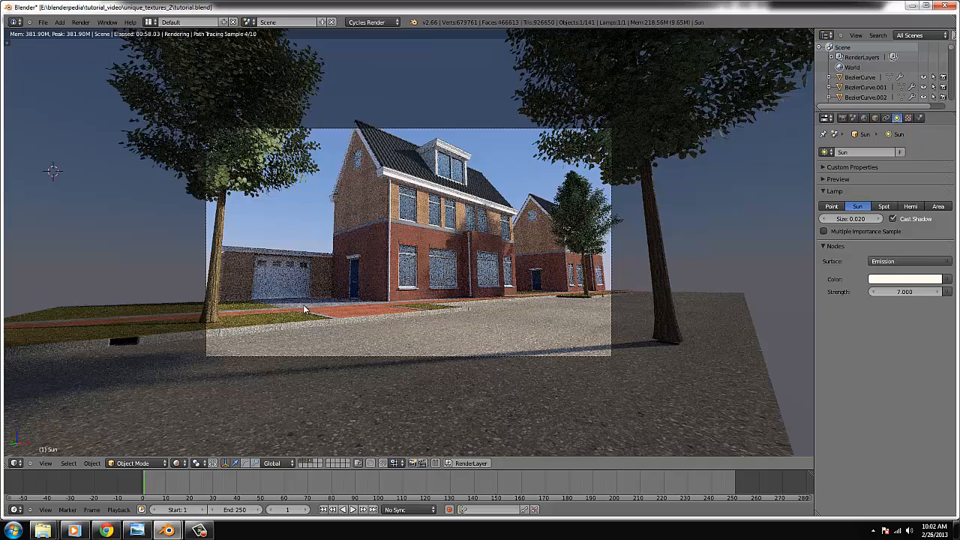